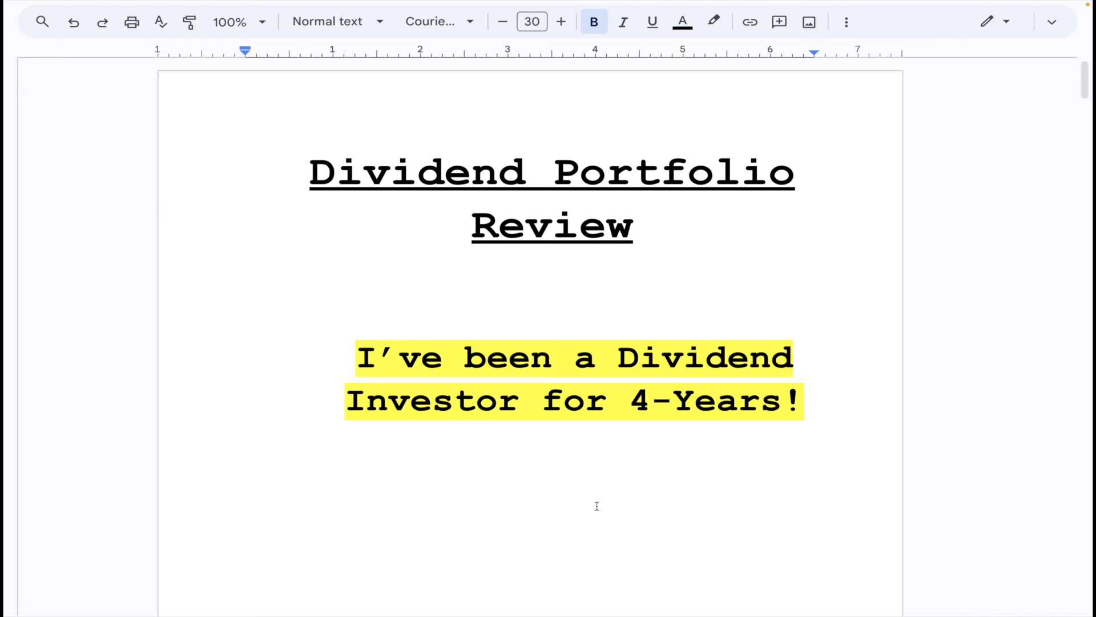
Switch the portfolio performance chart to the one-month and three-month timeframes
{"action": "scroll", "scroll_direction": "up", "scroll_amount": 3}
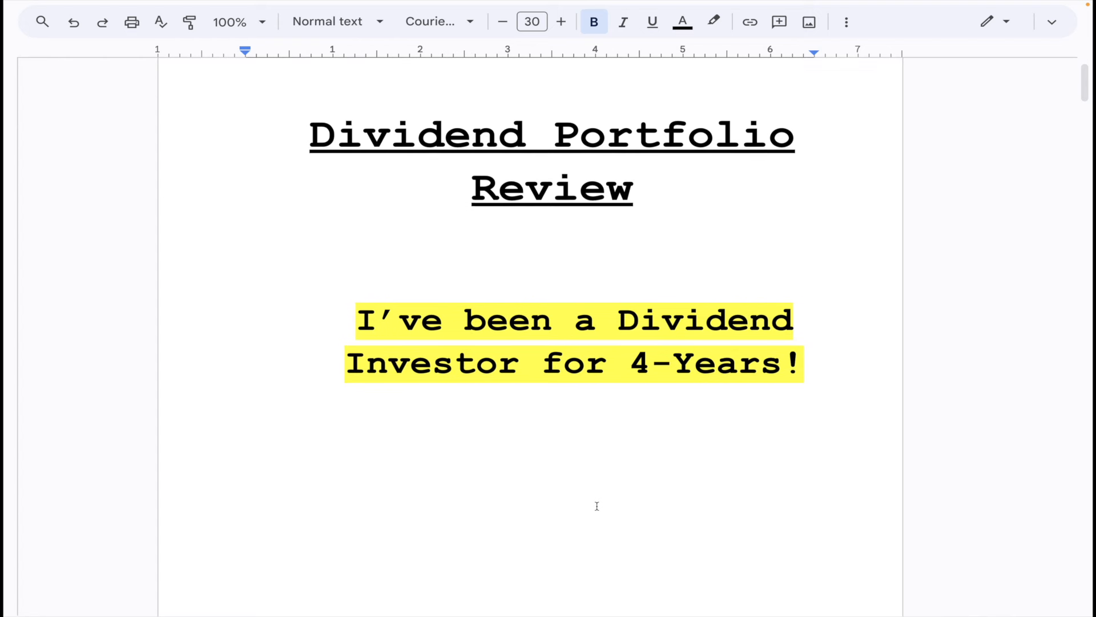
{"action": "scroll", "scroll_direction": "down", "scroll_amount": 3}
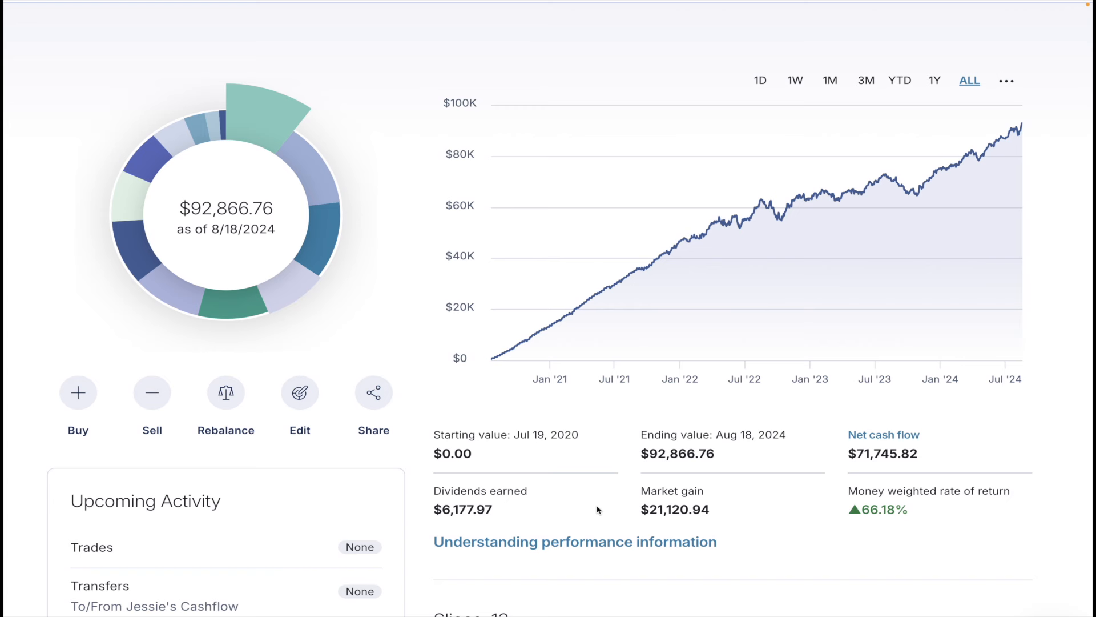
{"action": "left_click", "coordinate": [829, 80]}
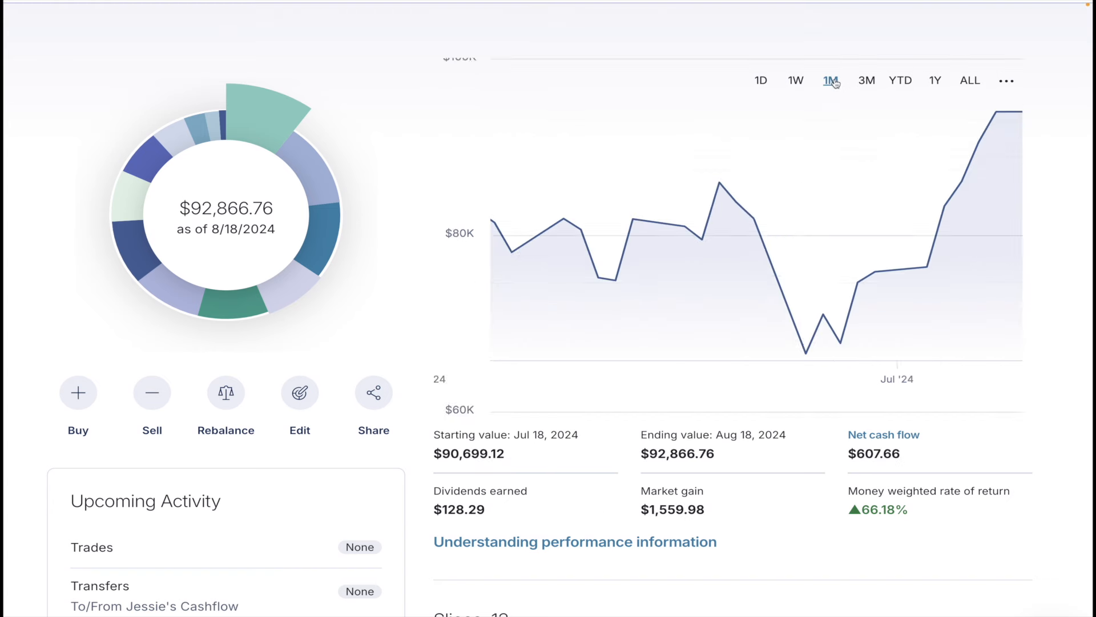
{"action": "mouse_move", "coordinate": [801, 352]}
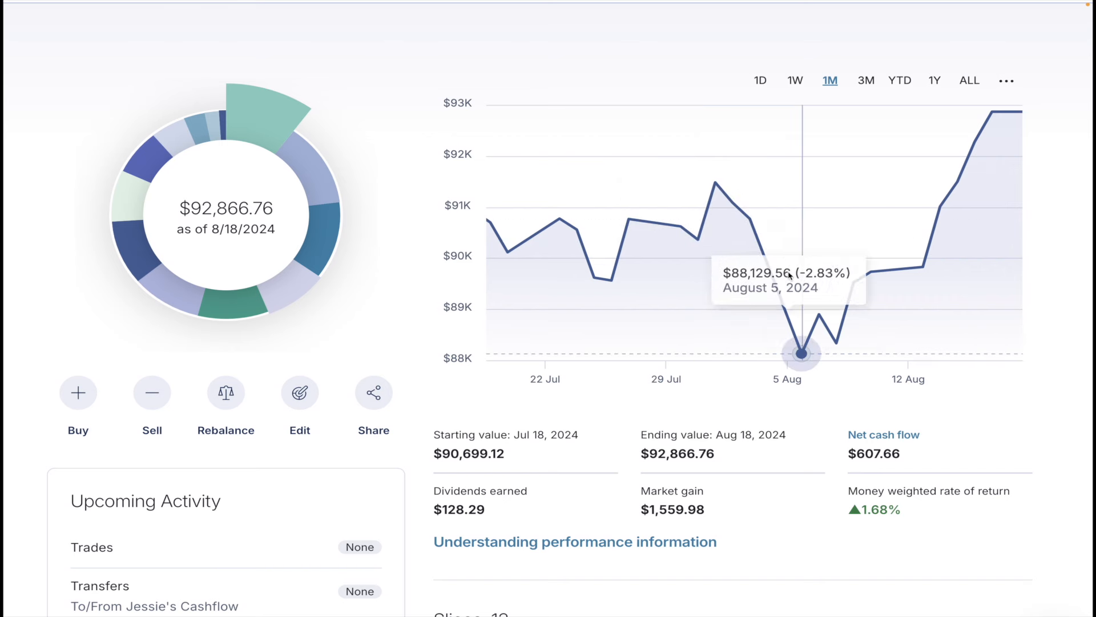
{"action": "mouse_move", "coordinate": [822, 352]}
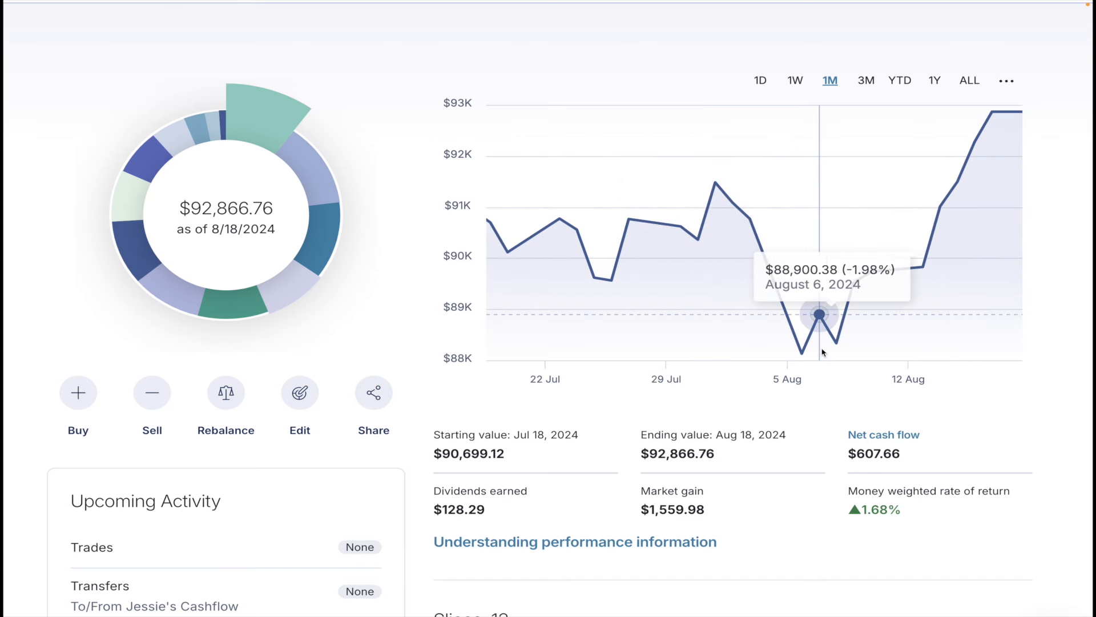
{"action": "mouse_move", "coordinate": [890, 322]}
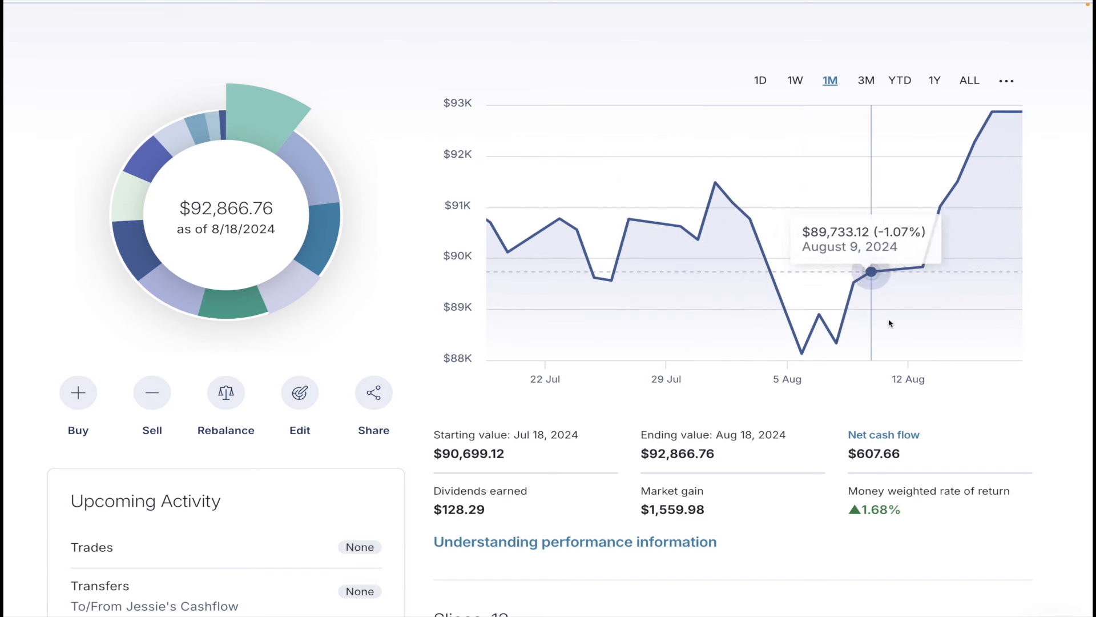
{"action": "mouse_move", "coordinate": [835, 350]}
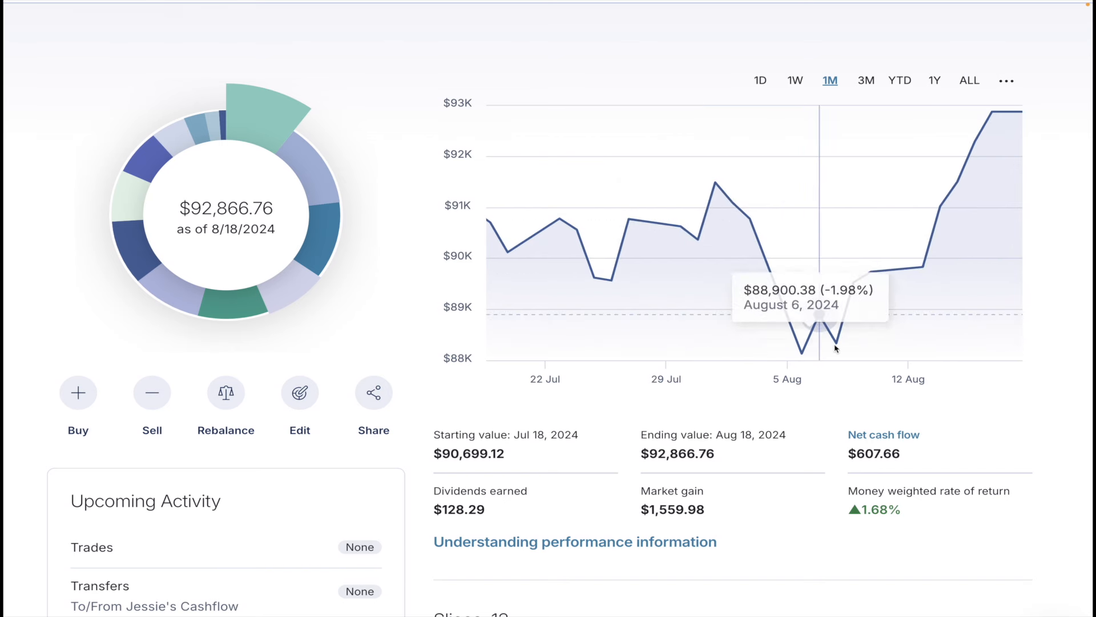
{"action": "left_click", "coordinate": [866, 80]}
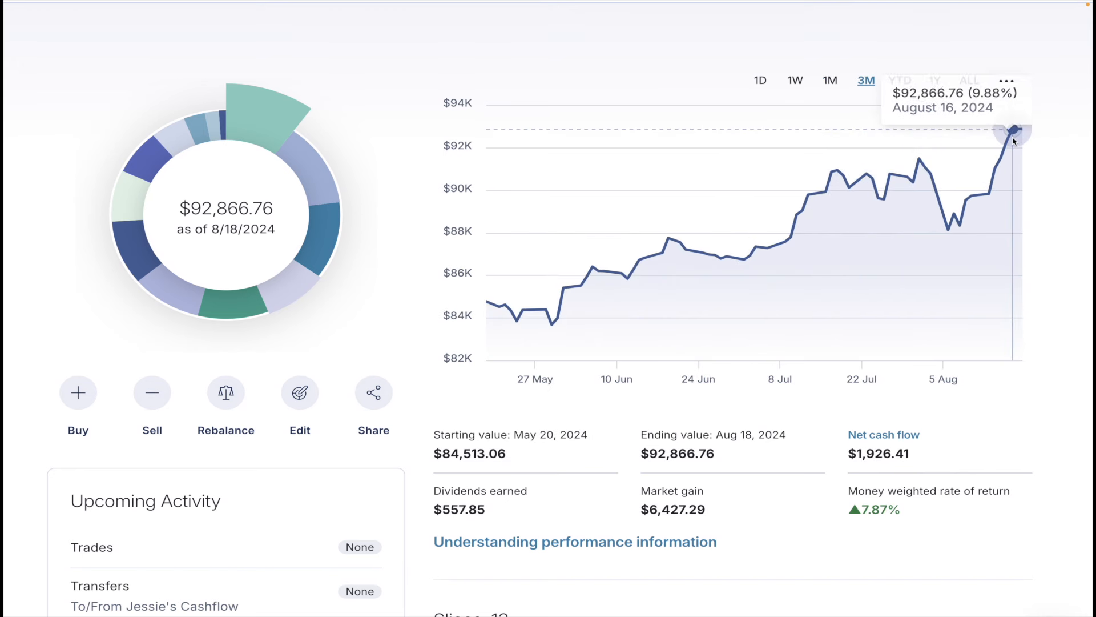
{"action": "mouse_move", "coordinate": [1013, 133]}
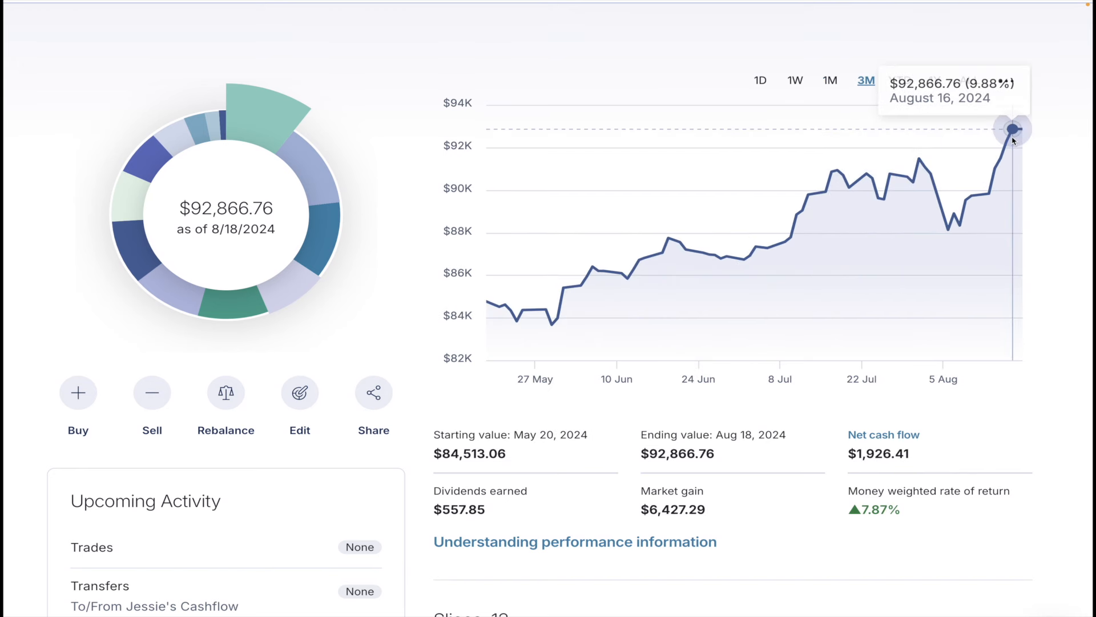
{"action": "mouse_move", "coordinate": [804, 98]}
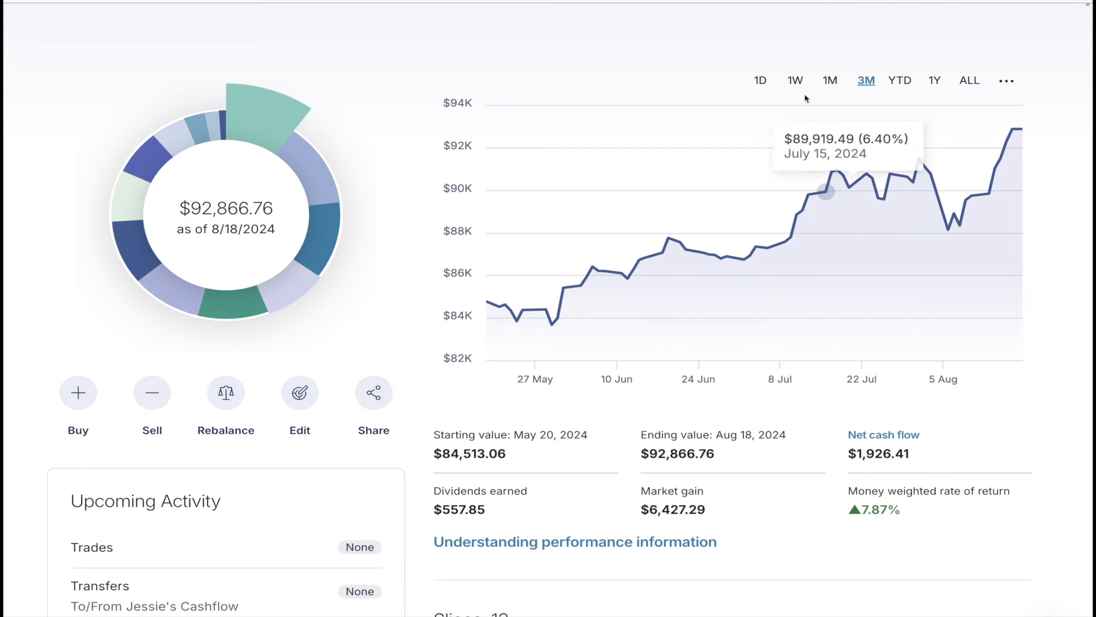
{"action": "left_click", "coordinate": [969, 80]}
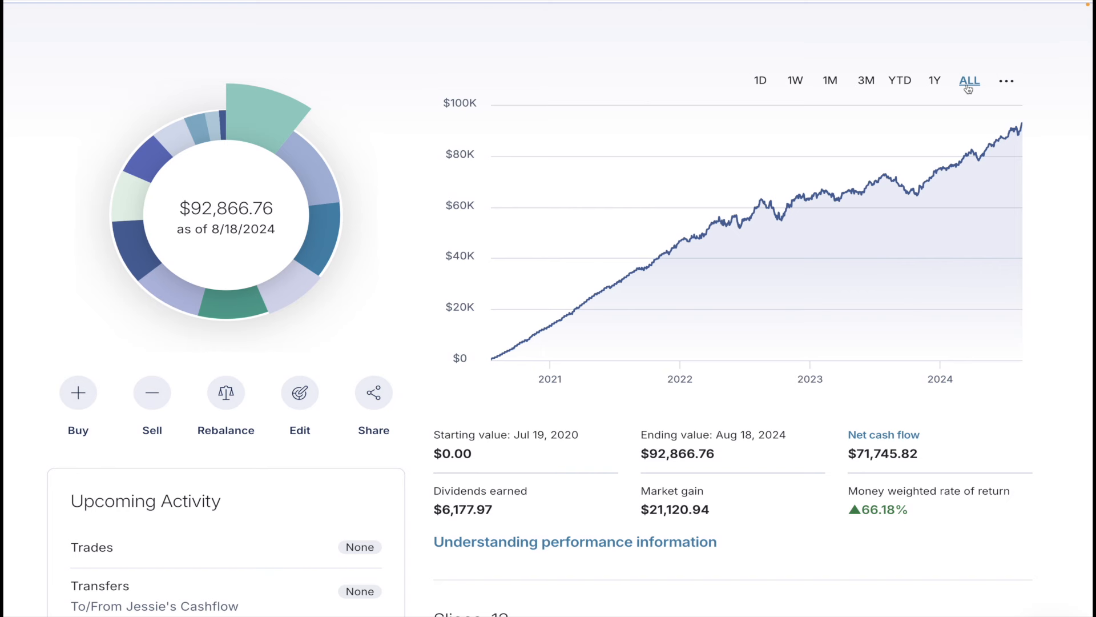
{"action": "mouse_move", "coordinate": [741, 227]}
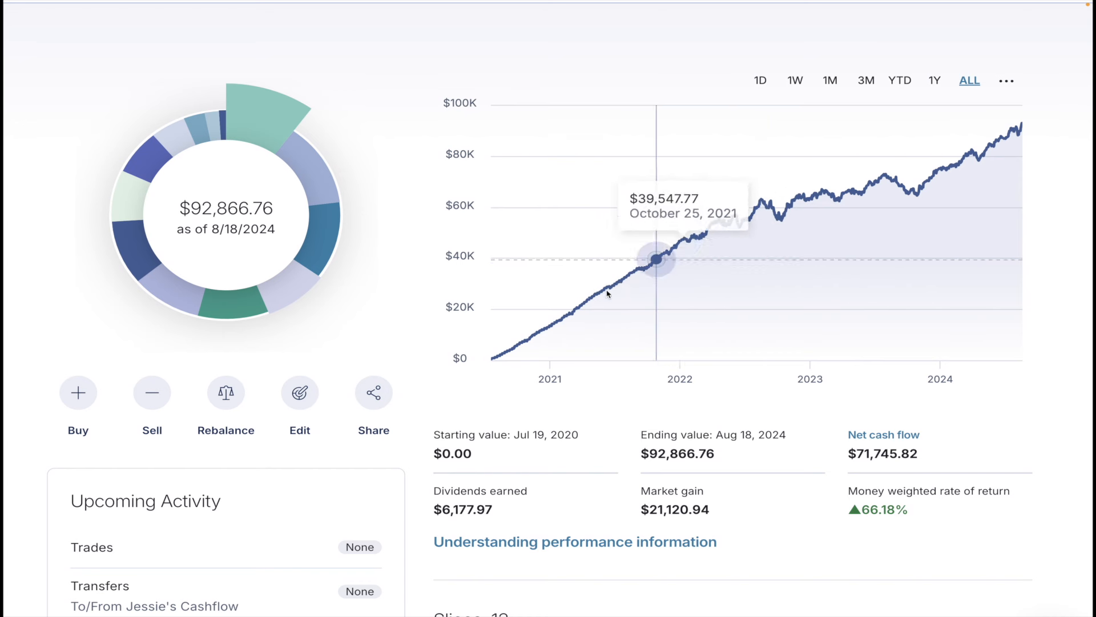
{"action": "mouse_move", "coordinate": [483, 361]}
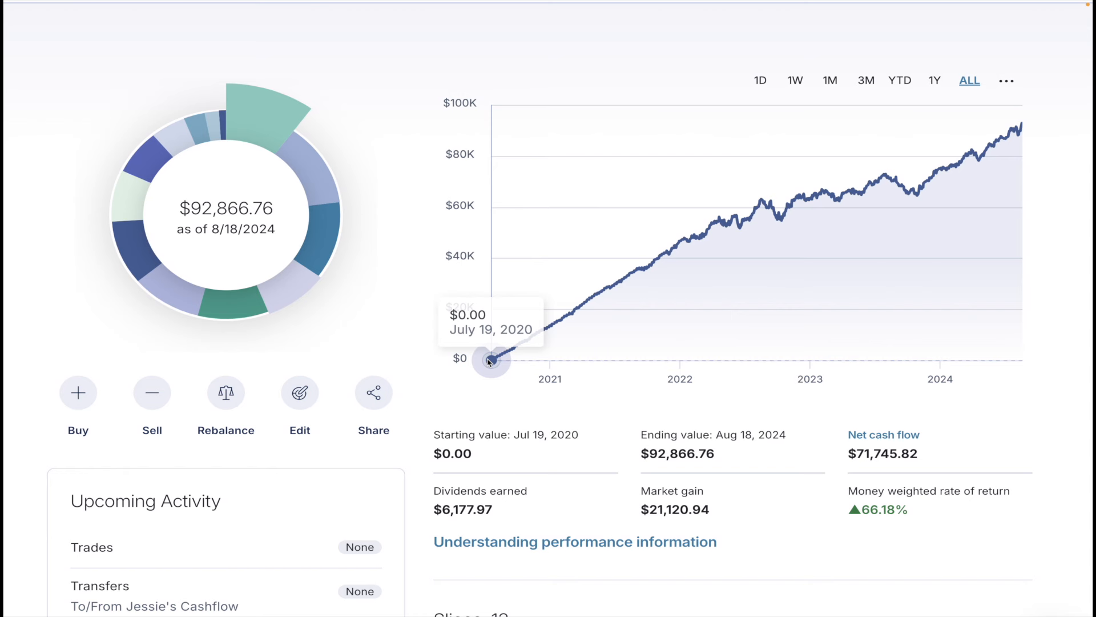
{"action": "mouse_move", "coordinate": [565, 334]}
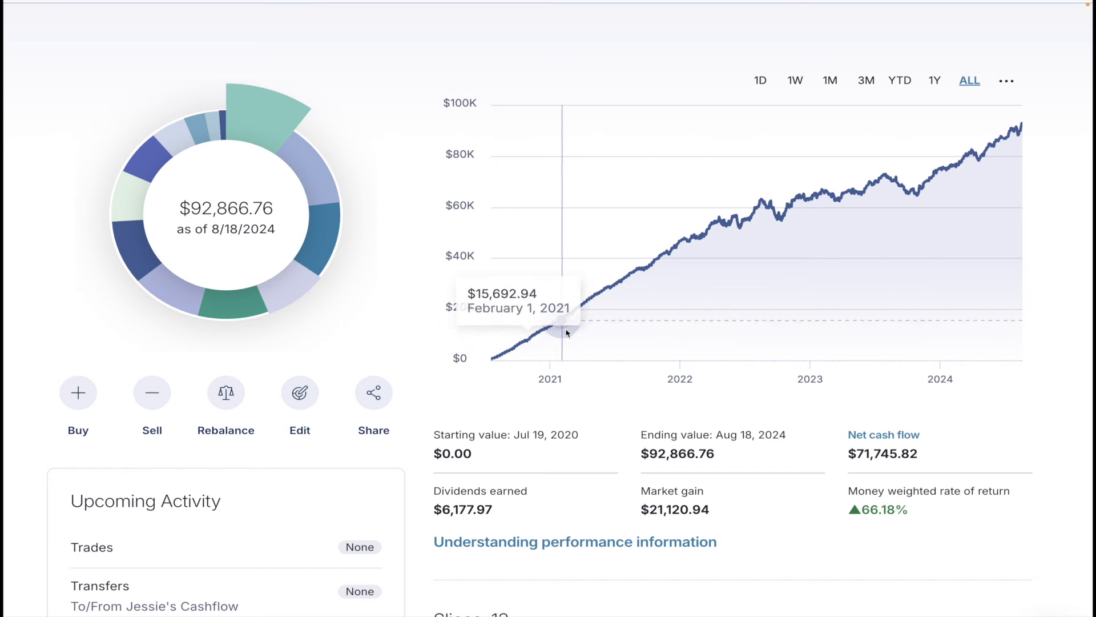
{"action": "mouse_move", "coordinate": [683, 244]}
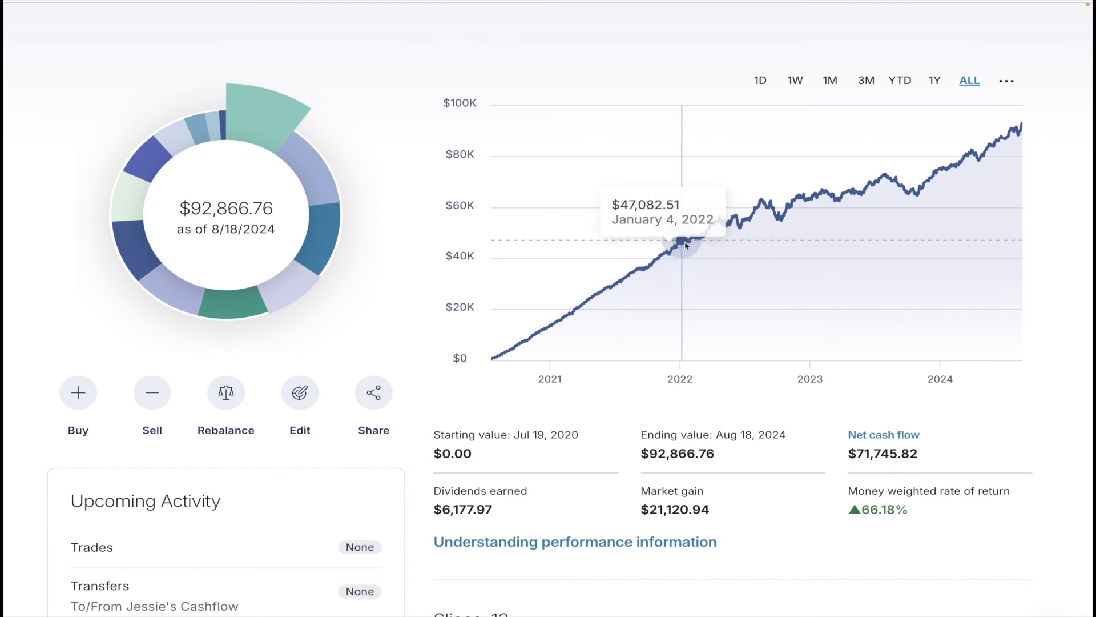
{"action": "mouse_move", "coordinate": [745, 226]}
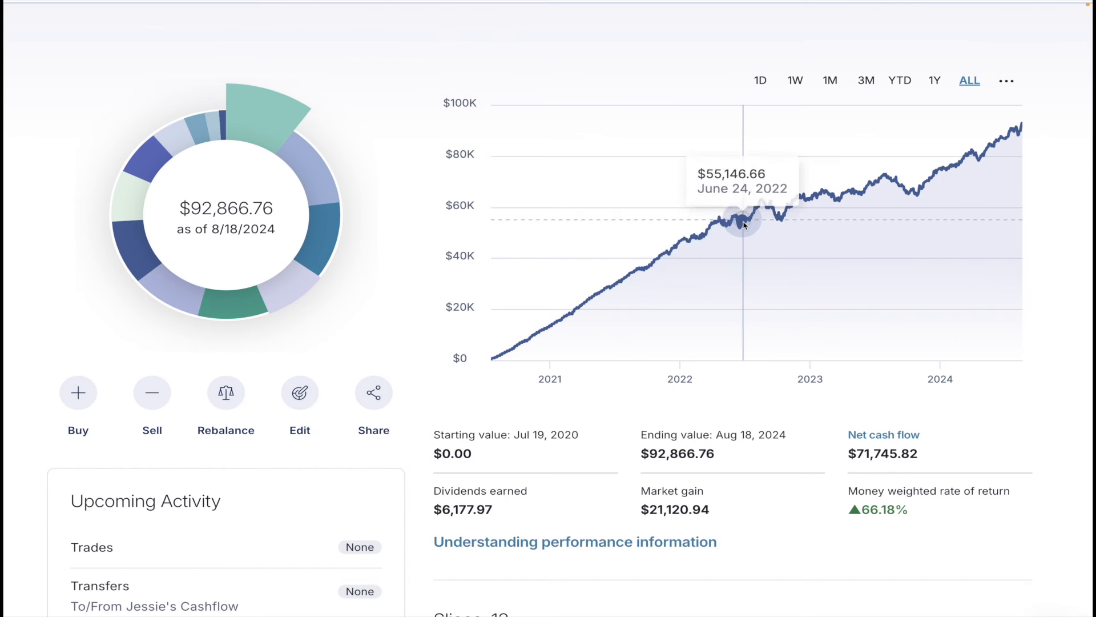
{"action": "mouse_move", "coordinate": [838, 200]}
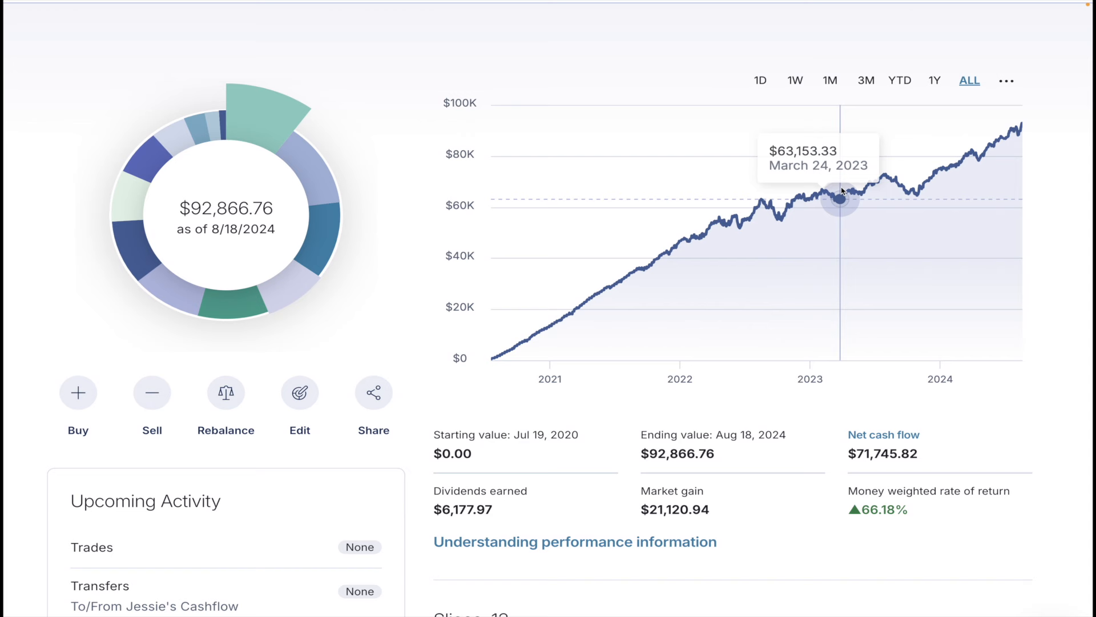
{"action": "mouse_move", "coordinate": [892, 180]}
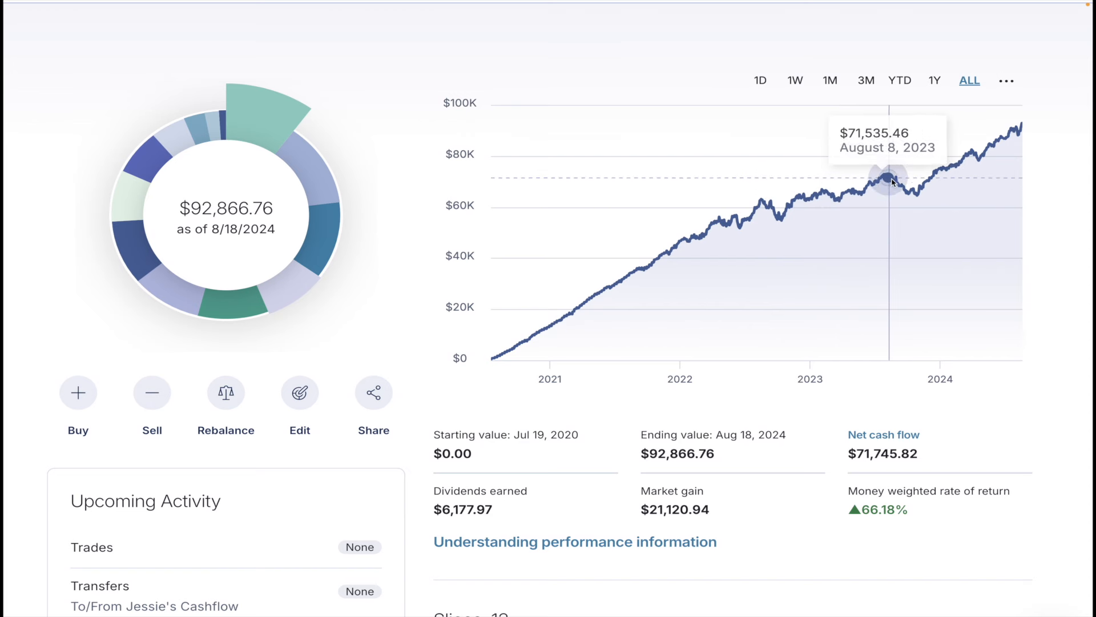
{"action": "mouse_move", "coordinate": [897, 185]}
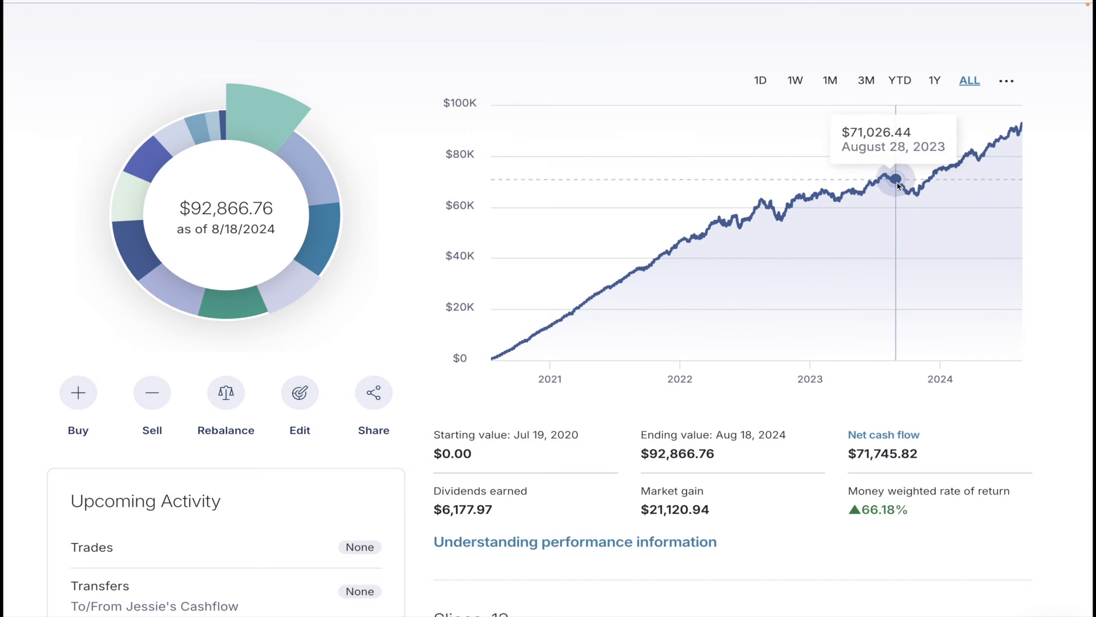
{"action": "mouse_move", "coordinate": [991, 170]}
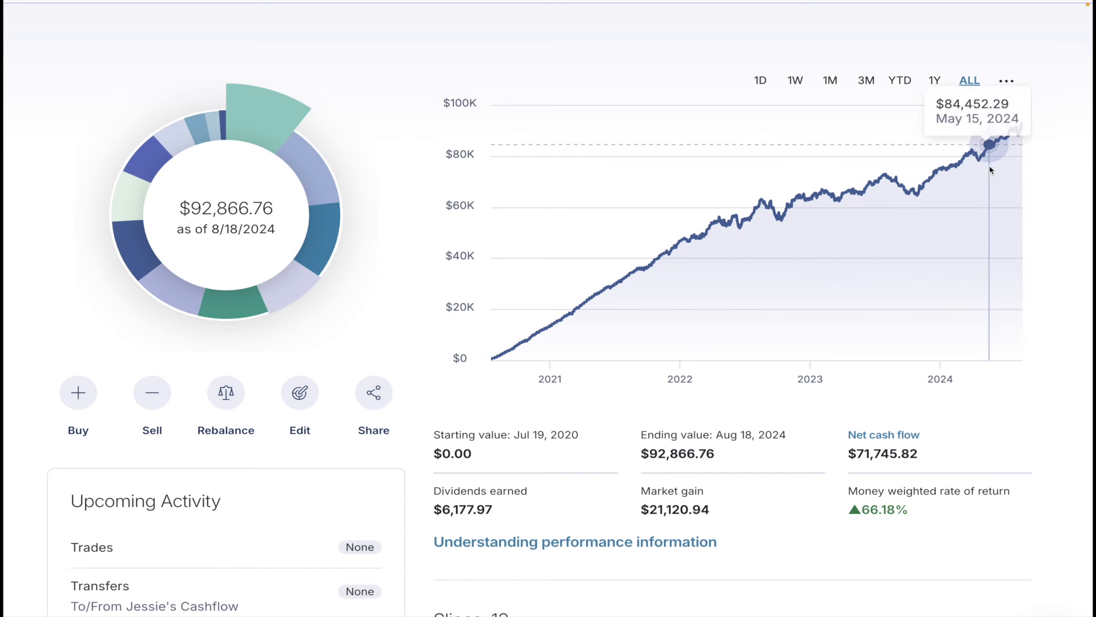
{"action": "mouse_move", "coordinate": [1021, 152]}
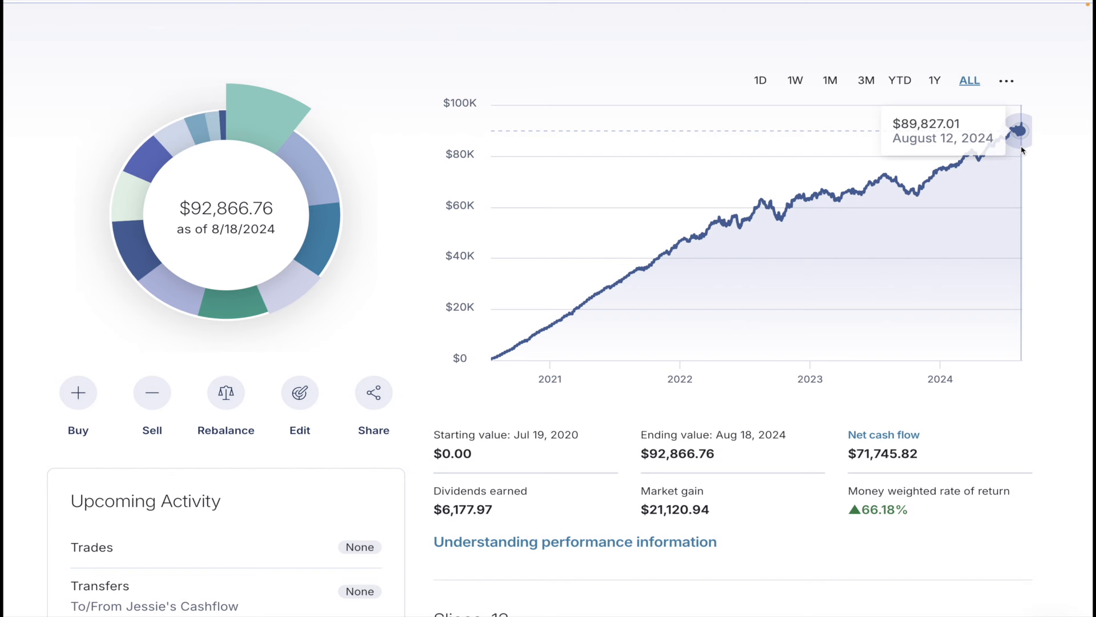
{"action": "mouse_move", "coordinate": [413, 180]}
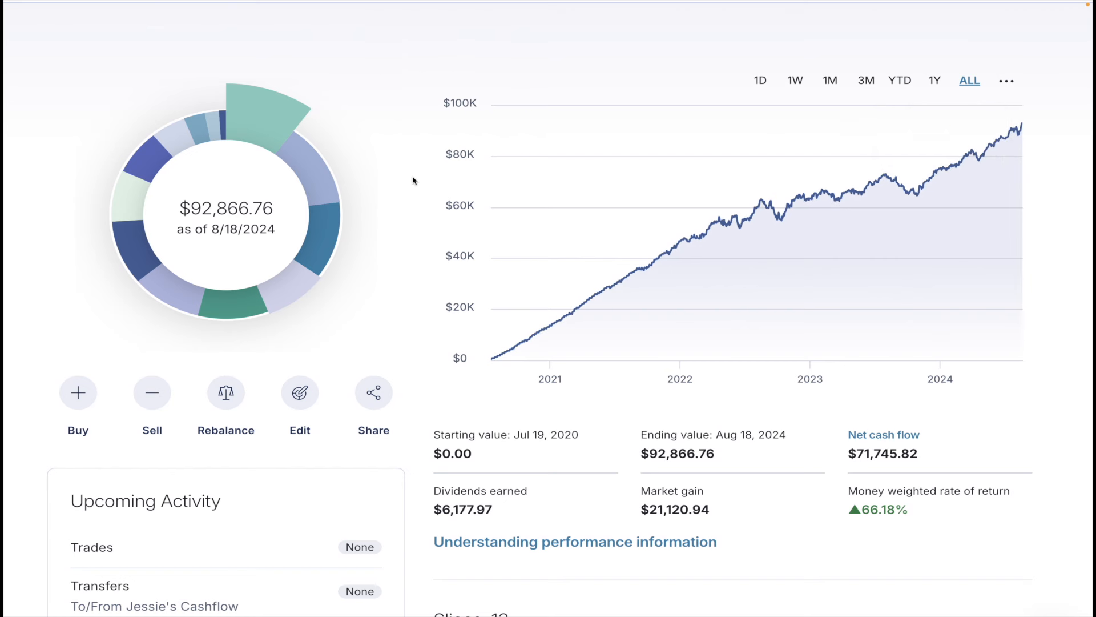
{"action": "mouse_move", "coordinate": [420, 412]}
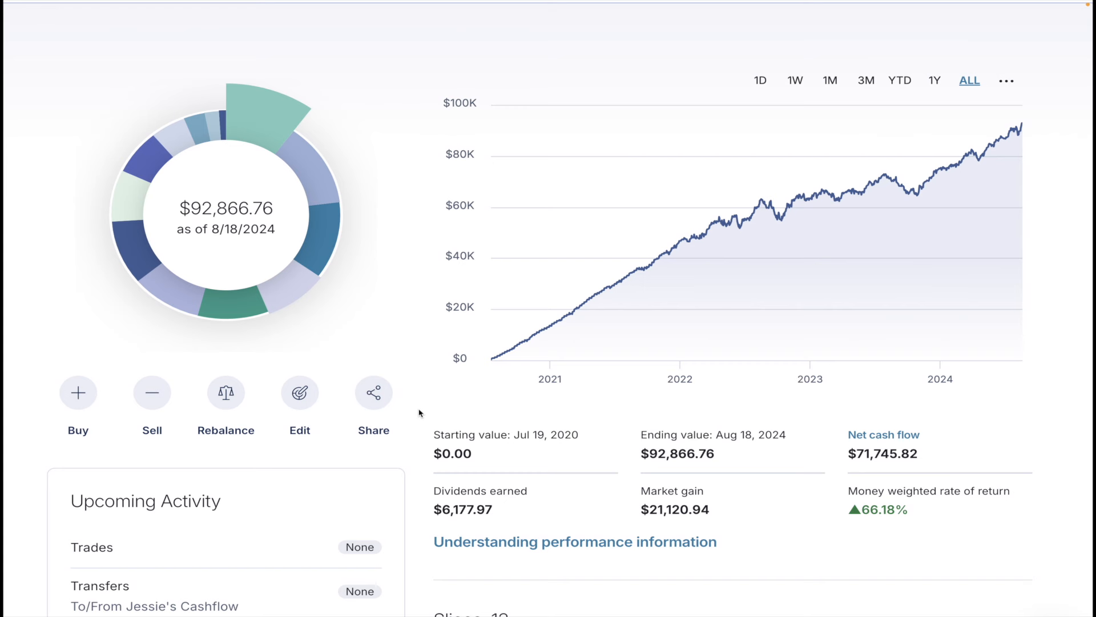
{"action": "mouse_move", "coordinate": [325, 342]}
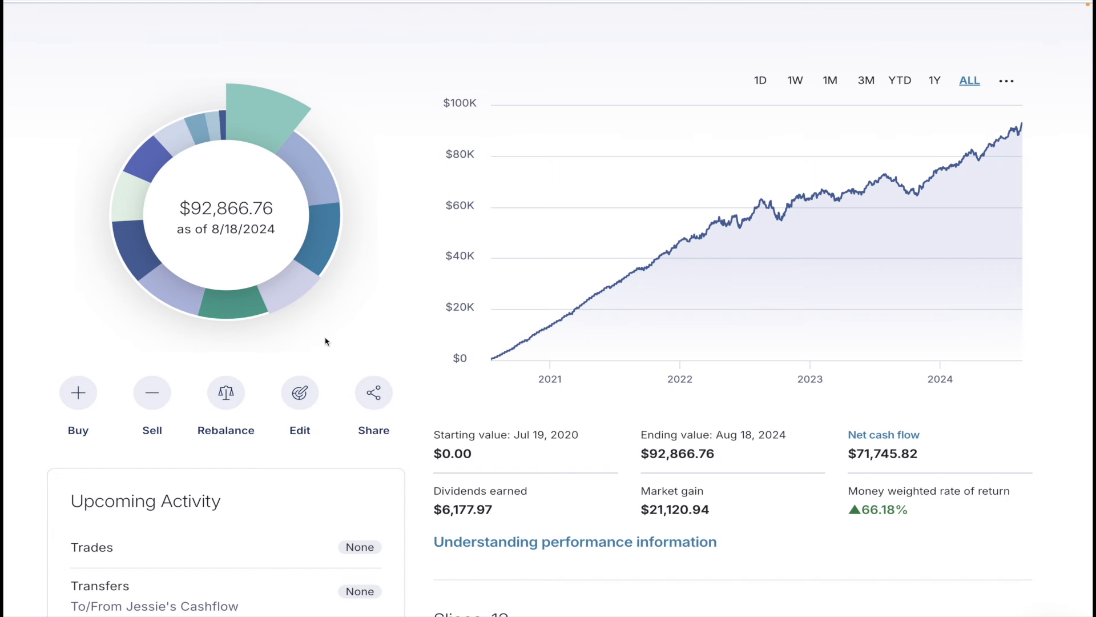
Open Holdings to see 50 positions: $70,907.71 cost basis, $92,866.76 value
{"action": "scroll", "scroll_direction": "up", "scroll_amount": 3}
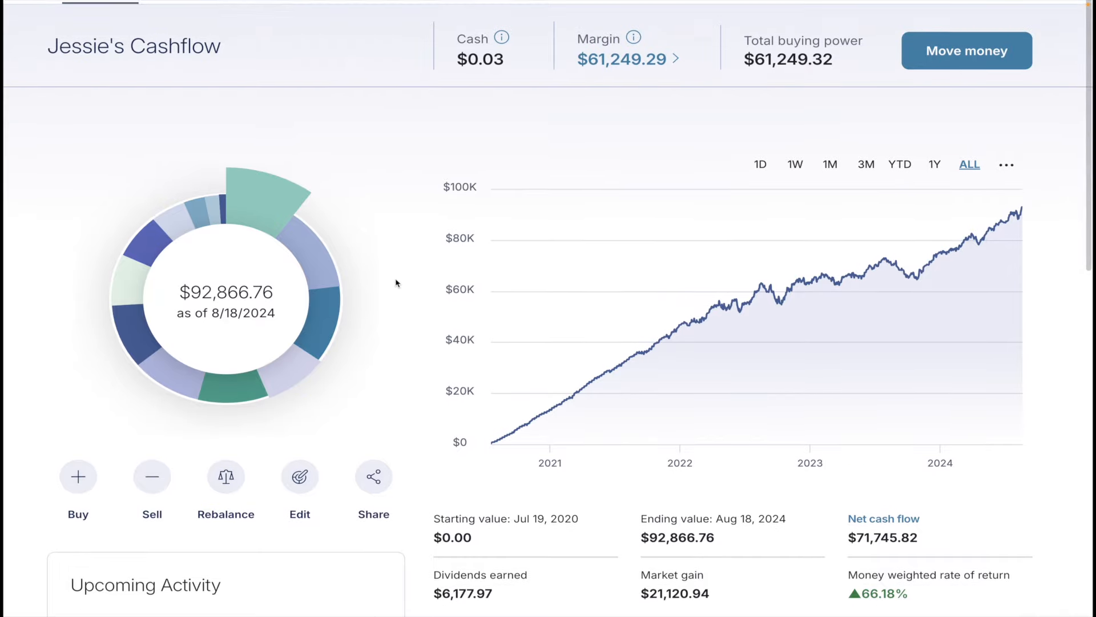
{"action": "left_click", "coordinate": [249, 24]}
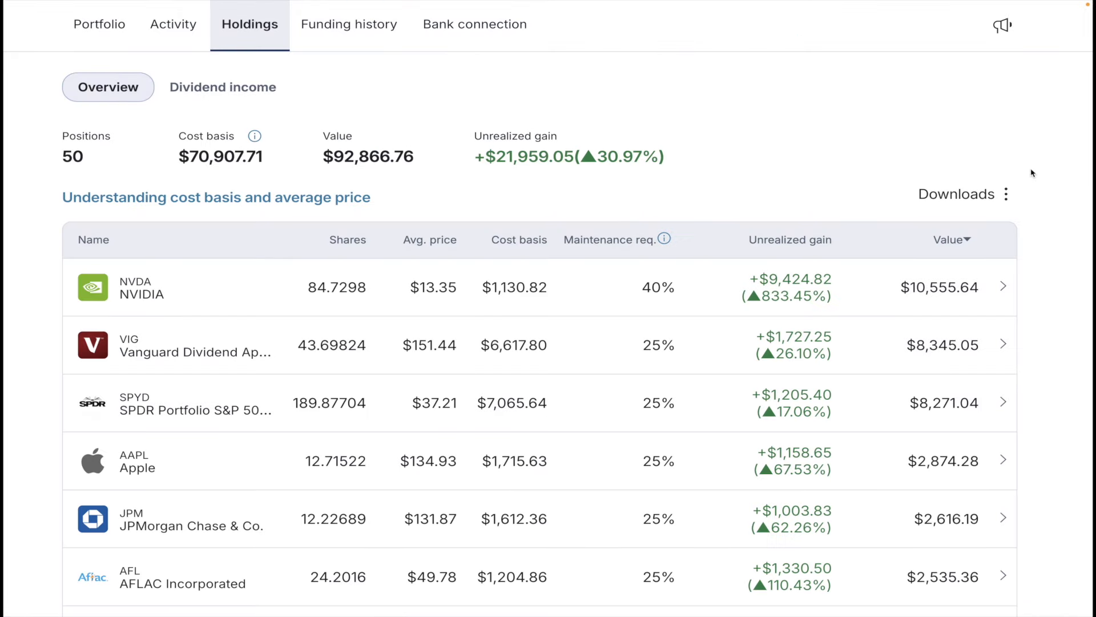
{"action": "scroll", "scroll_direction": "down", "scroll_amount": 3}
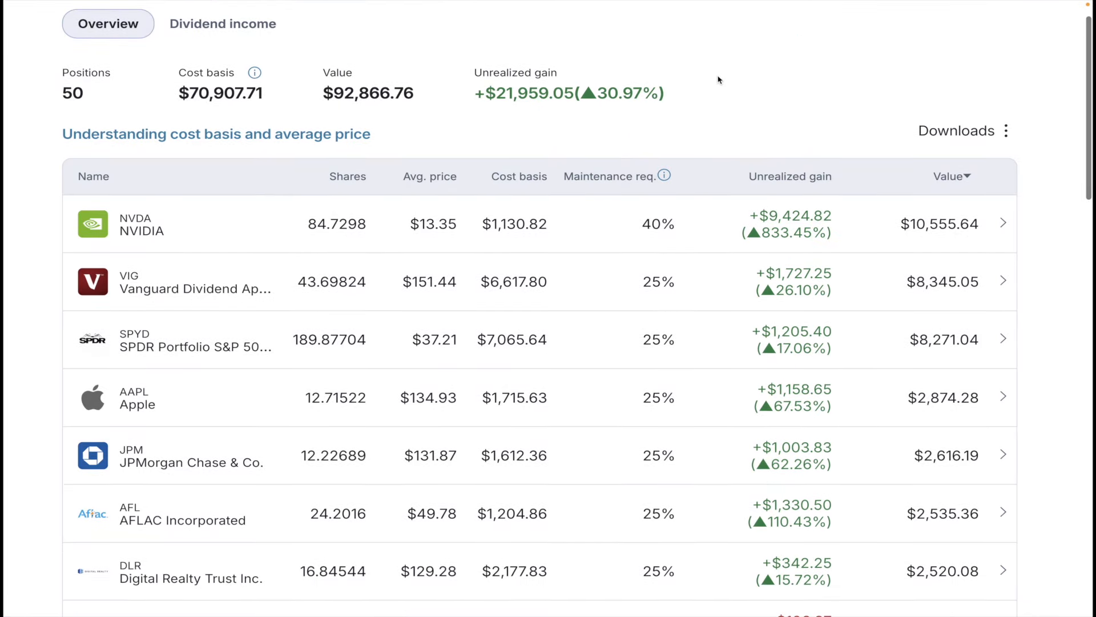
{"action": "mouse_move", "coordinate": [459, 75]}
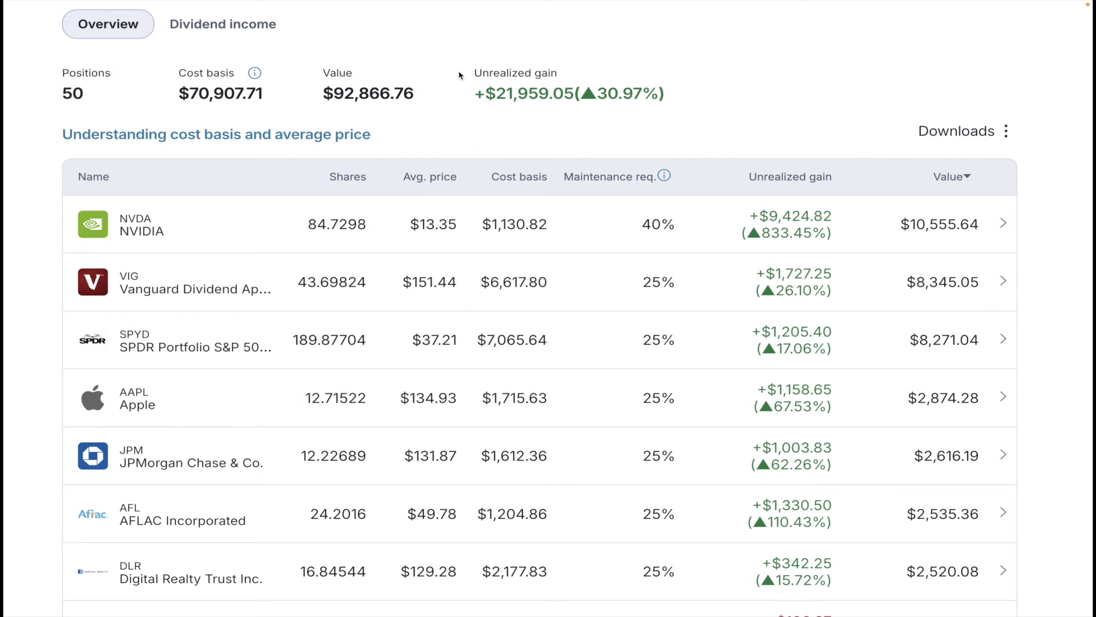
{"action": "mouse_move", "coordinate": [669, 133]}
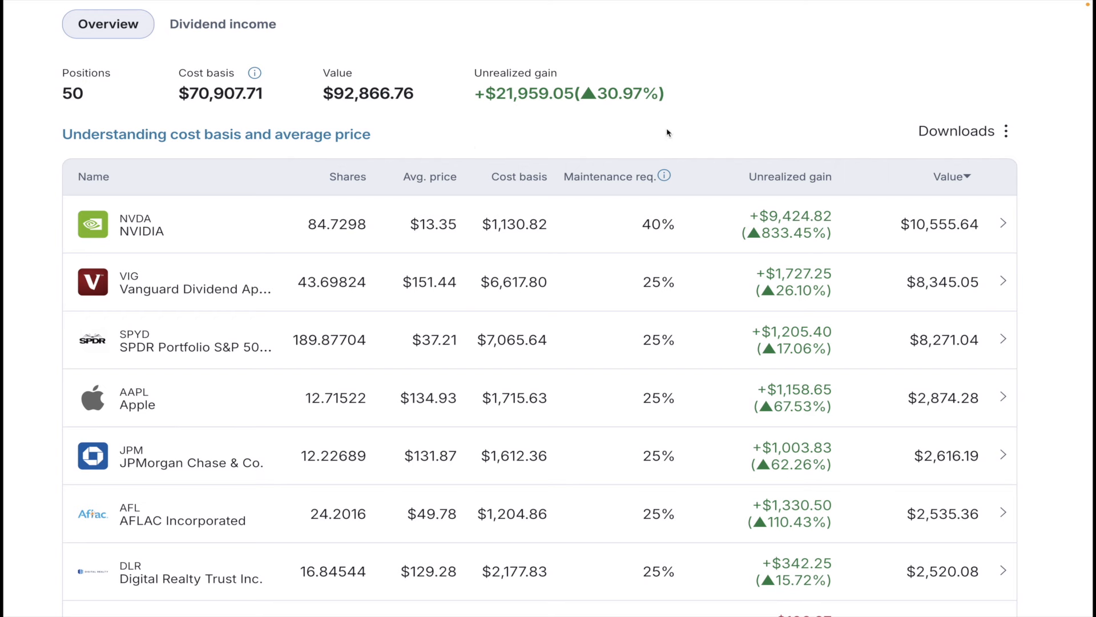
{"action": "mouse_move", "coordinate": [216, 114]}
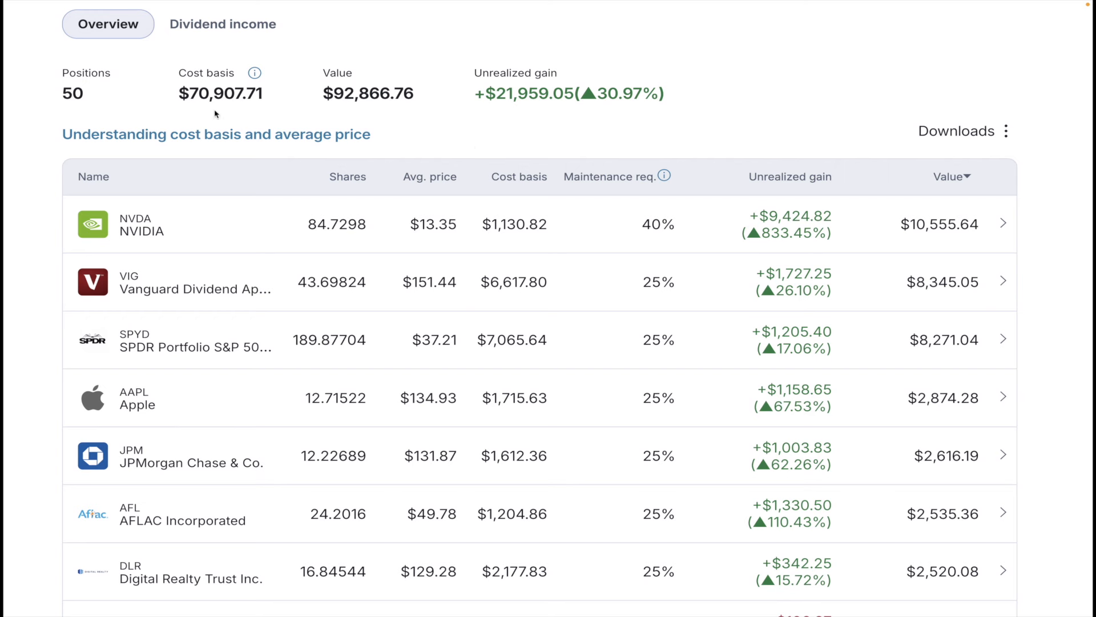
{"action": "mouse_move", "coordinate": [191, 128]}
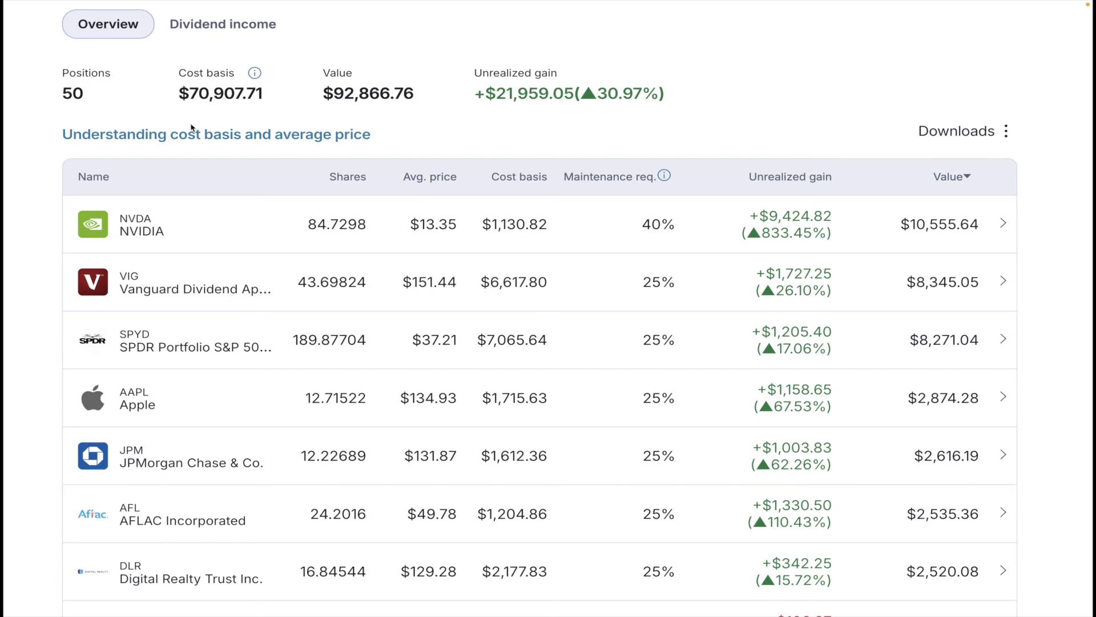
{"action": "mouse_move", "coordinate": [397, 65]}
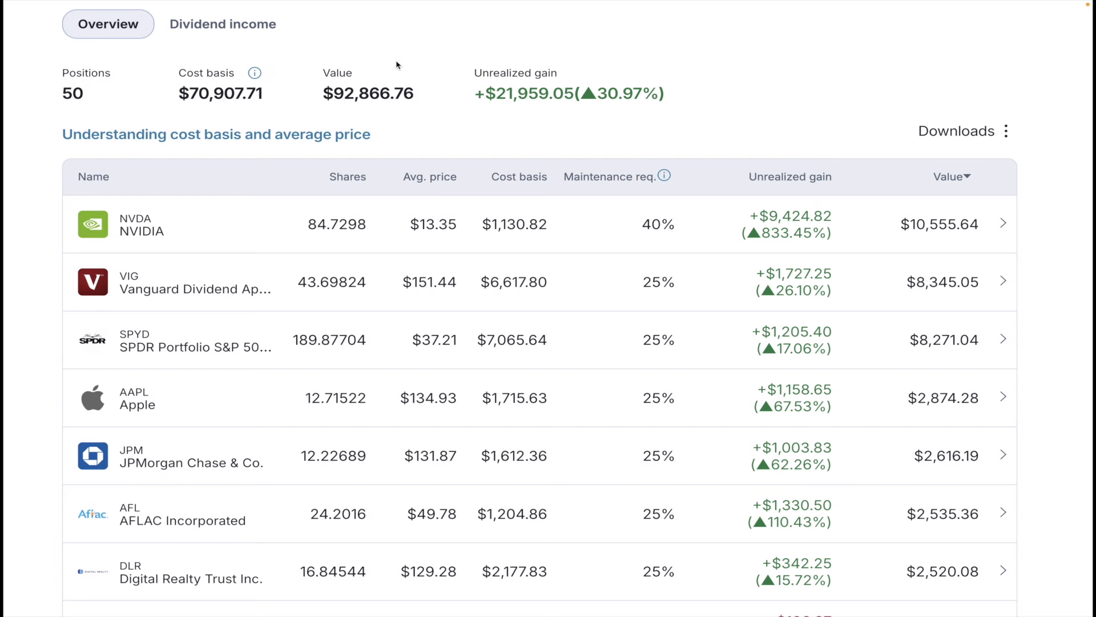
{"action": "mouse_move", "coordinate": [298, 82]}
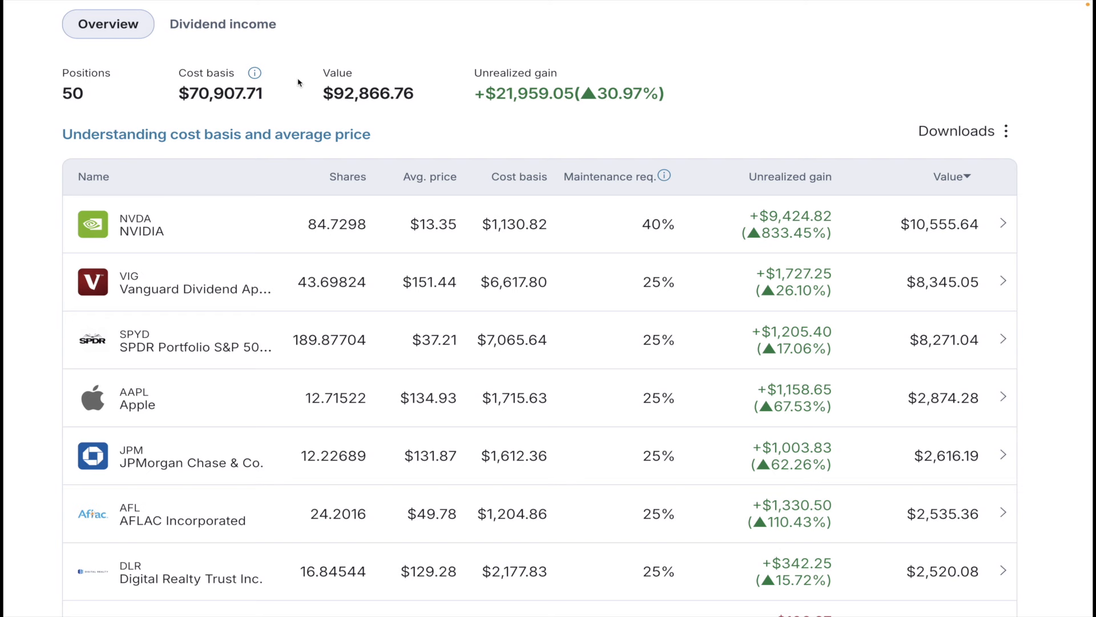
{"action": "mouse_move", "coordinate": [721, 108]}
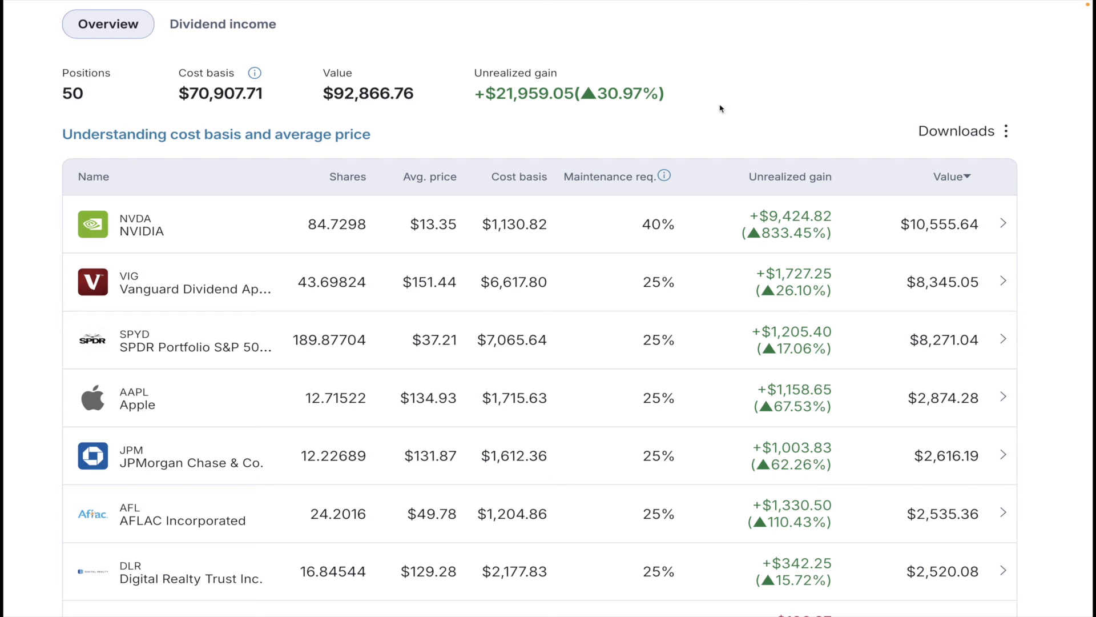
{"action": "mouse_move", "coordinate": [446, 93]}
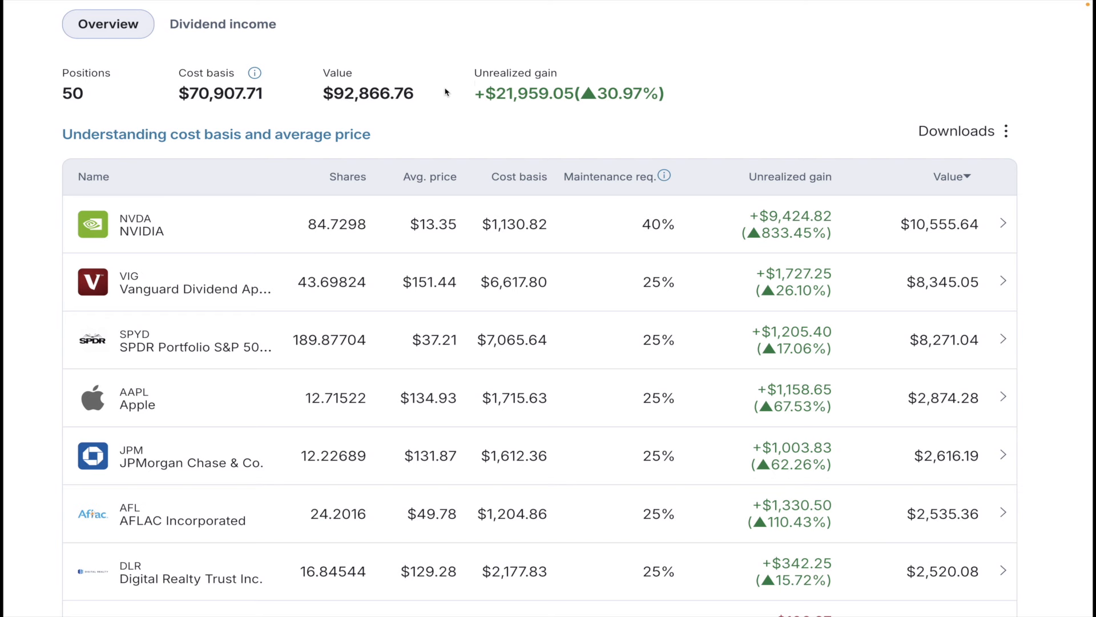
{"action": "mouse_move", "coordinate": [449, 108]}
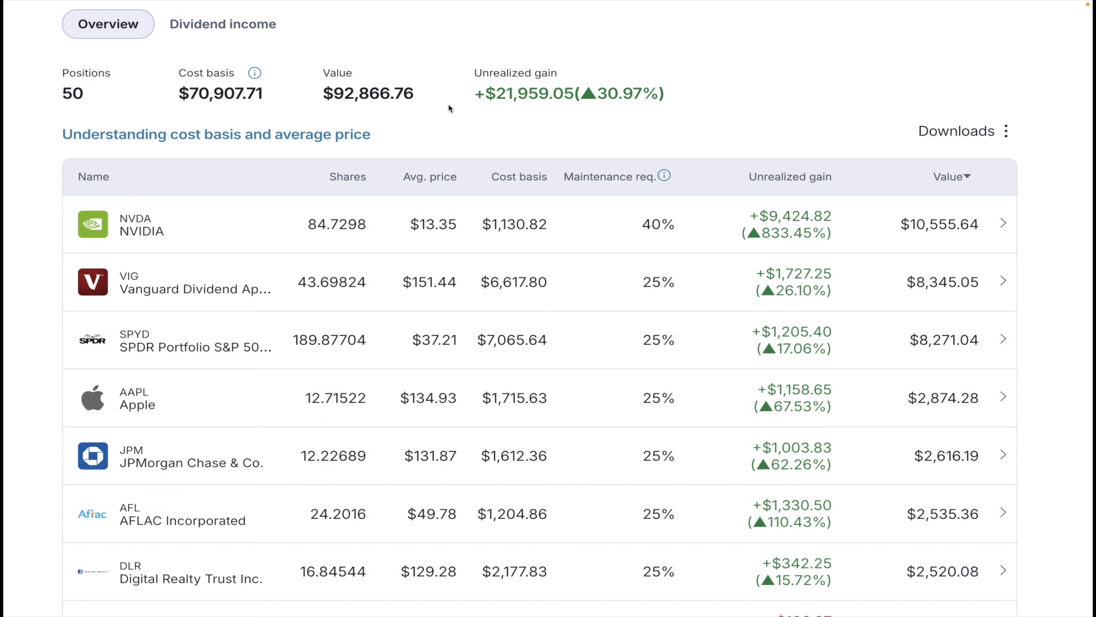
{"action": "mouse_move", "coordinate": [567, 156]}
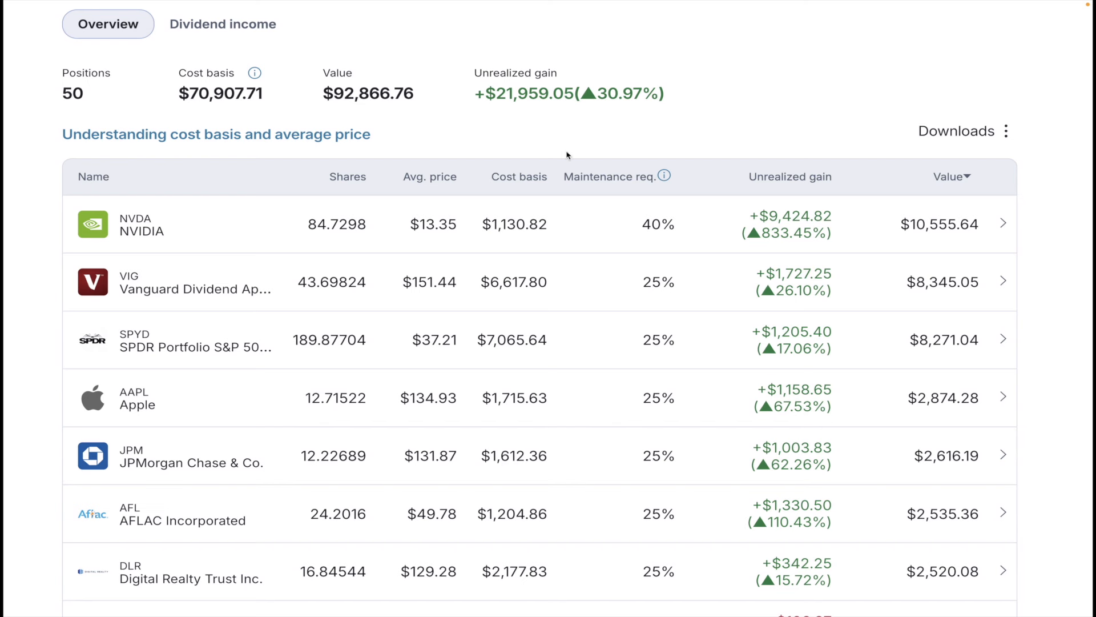
Sort holdings by unrealized gain descending, putting NVIDIA, Exxon Mobil and AFLAC on top
{"action": "left_click", "coordinate": [774, 177]}
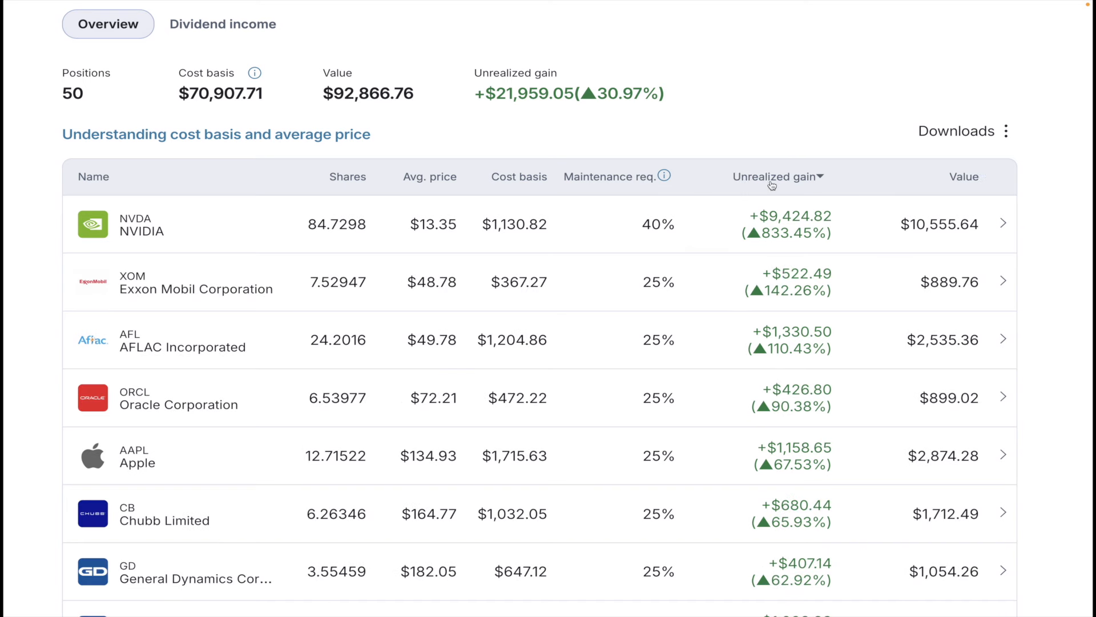
{"action": "mouse_move", "coordinate": [163, 306]}
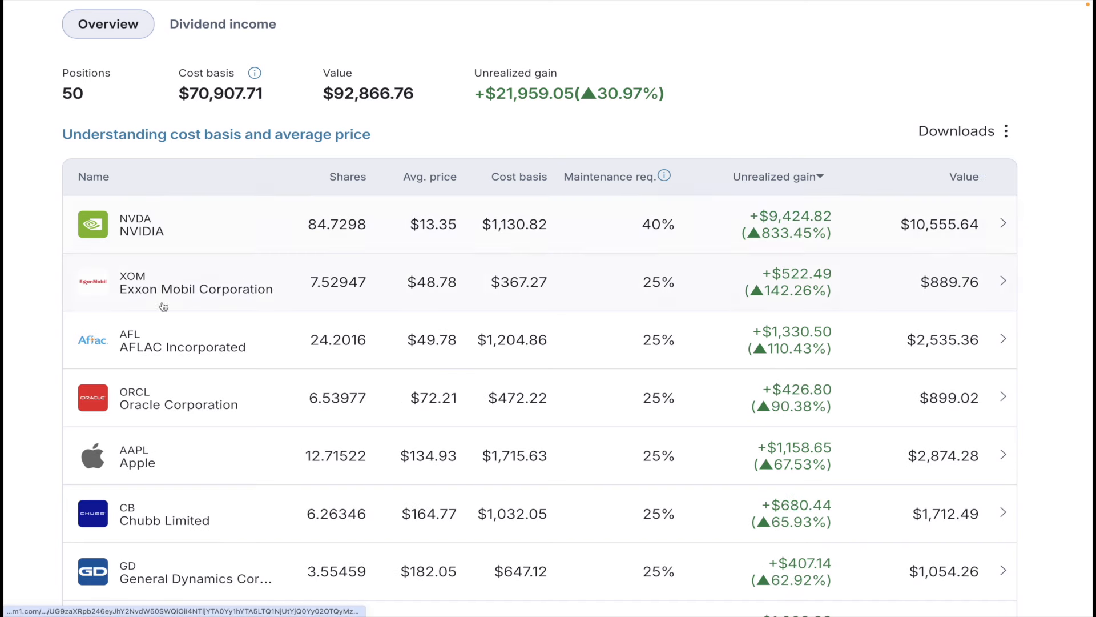
{"action": "mouse_move", "coordinate": [202, 398]}
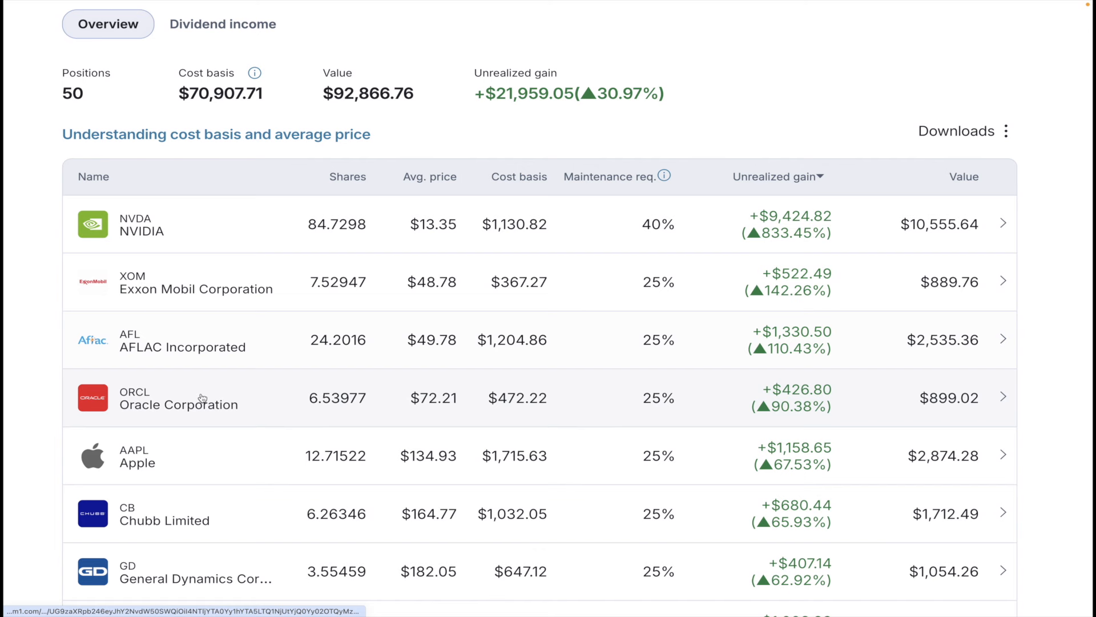
{"action": "mouse_move", "coordinate": [212, 518]}
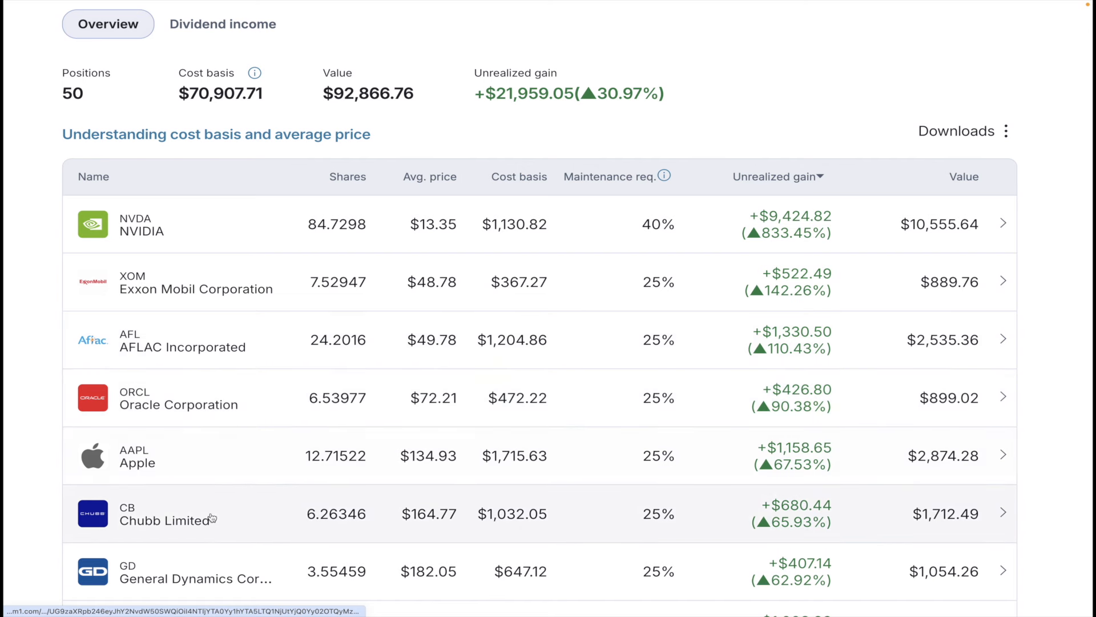
{"action": "mouse_move", "coordinate": [246, 561]}
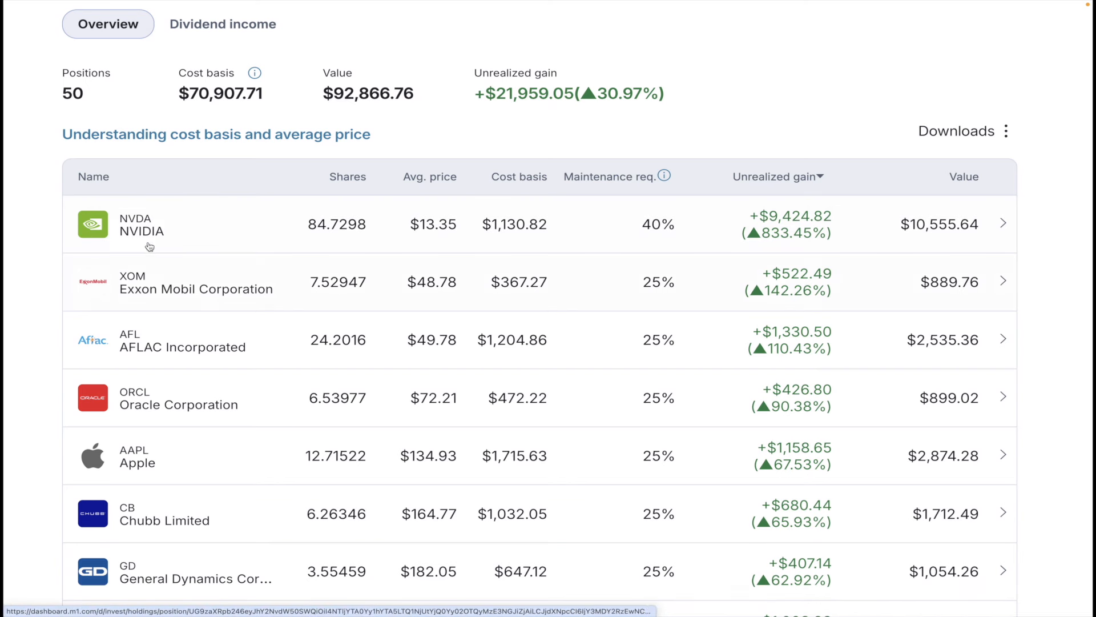
{"action": "mouse_move", "coordinate": [31, 397]}
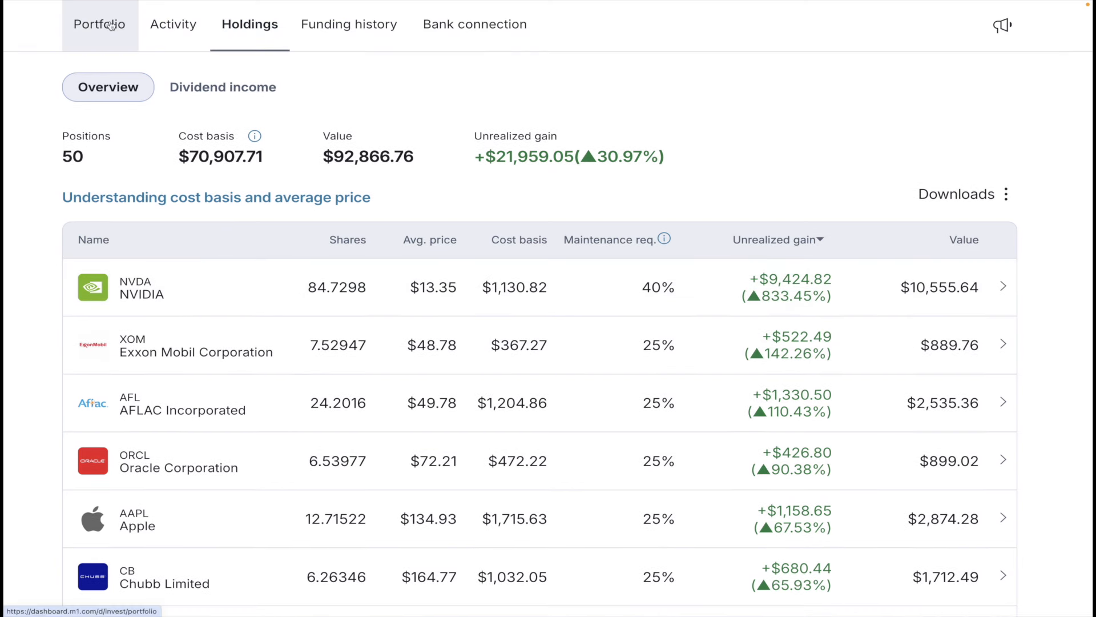
{"action": "left_click", "coordinate": [100, 24]}
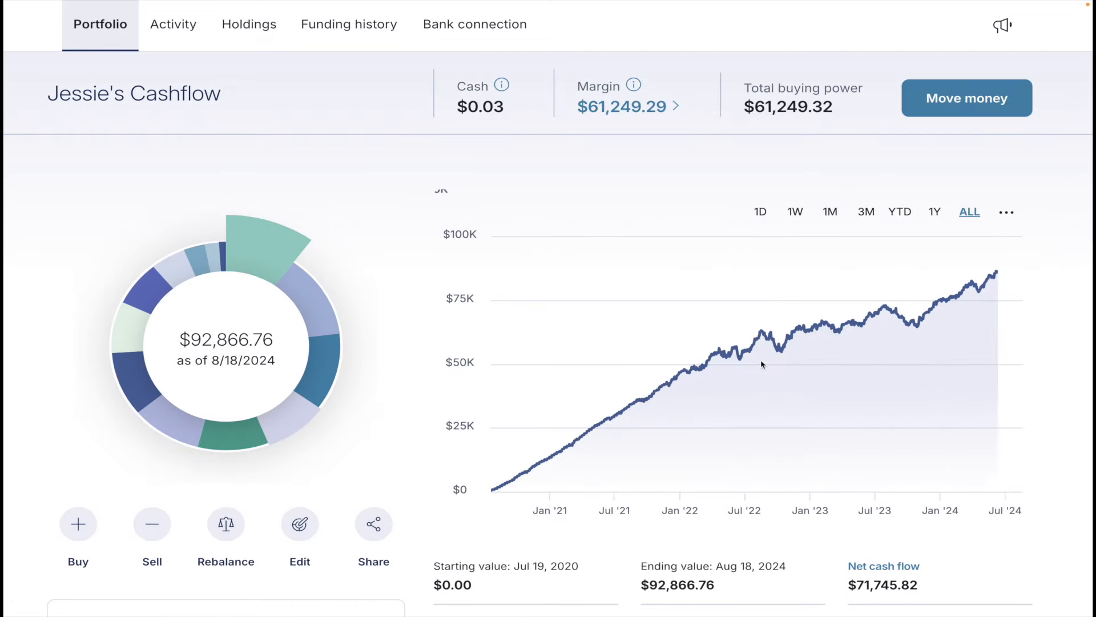
{"action": "scroll", "scroll_direction": "down", "scroll_amount": 3}
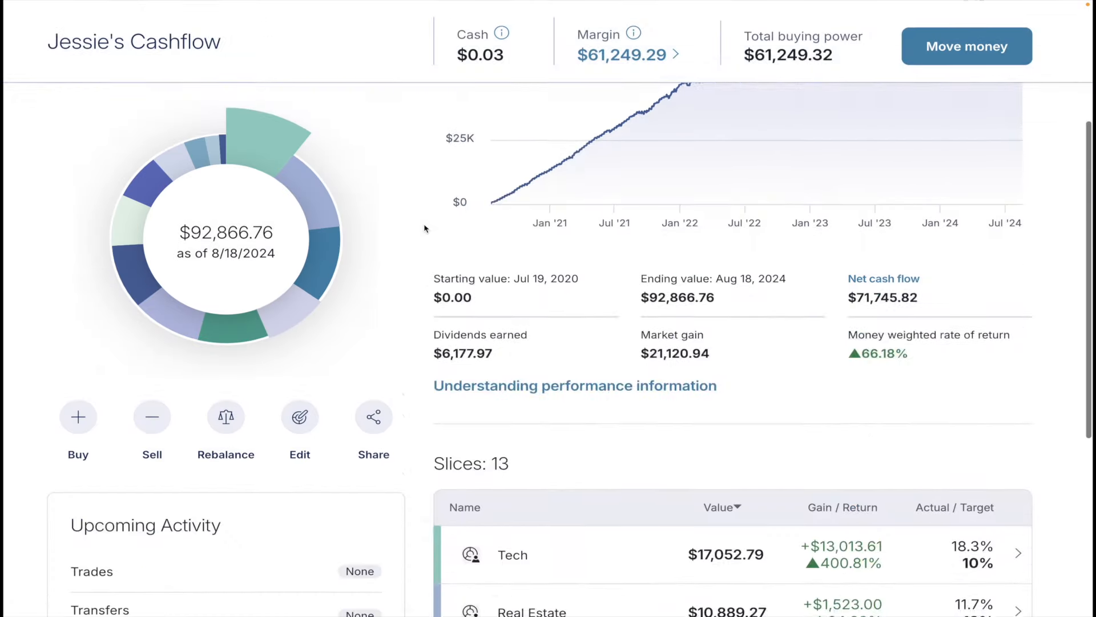
{"action": "scroll", "scroll_direction": "down", "scroll_amount": 3}
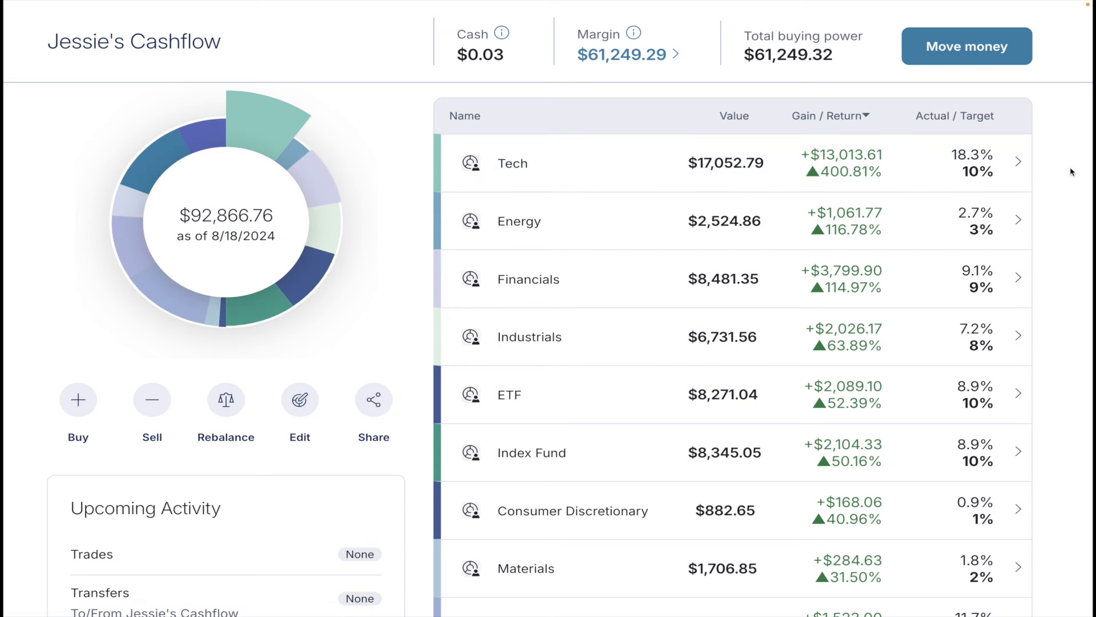
{"action": "mouse_move", "coordinate": [1059, 144]}
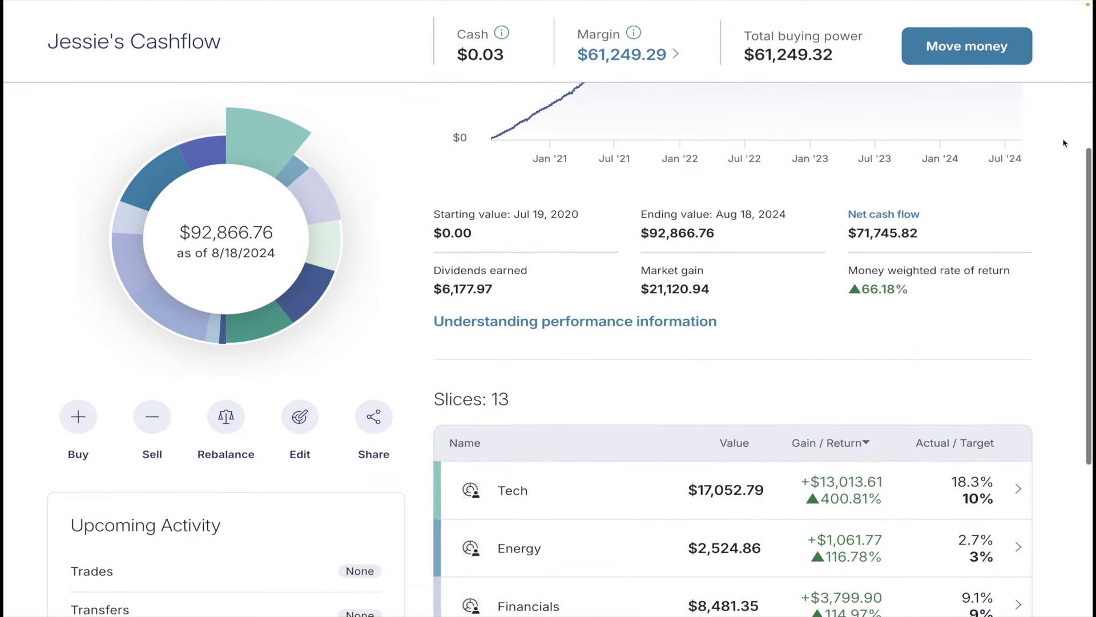
Cycle the chart through 1Y, YTD, 3M and 1W, settling on 1M
{"action": "scroll", "scroll_direction": "up", "scroll_amount": 3}
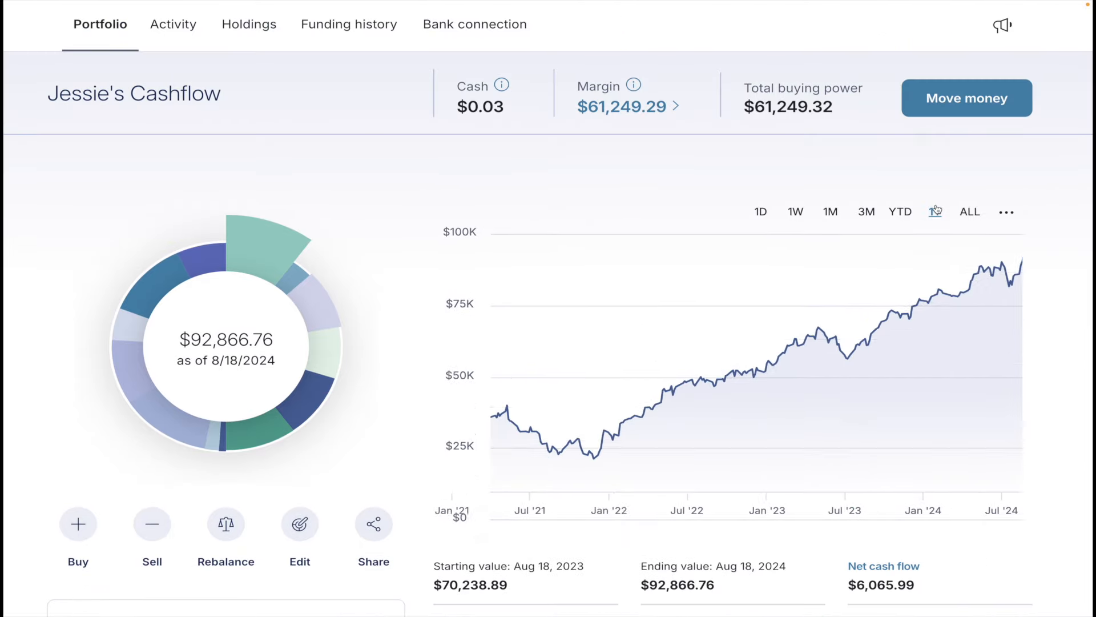
{"action": "left_click", "coordinate": [935, 211]}
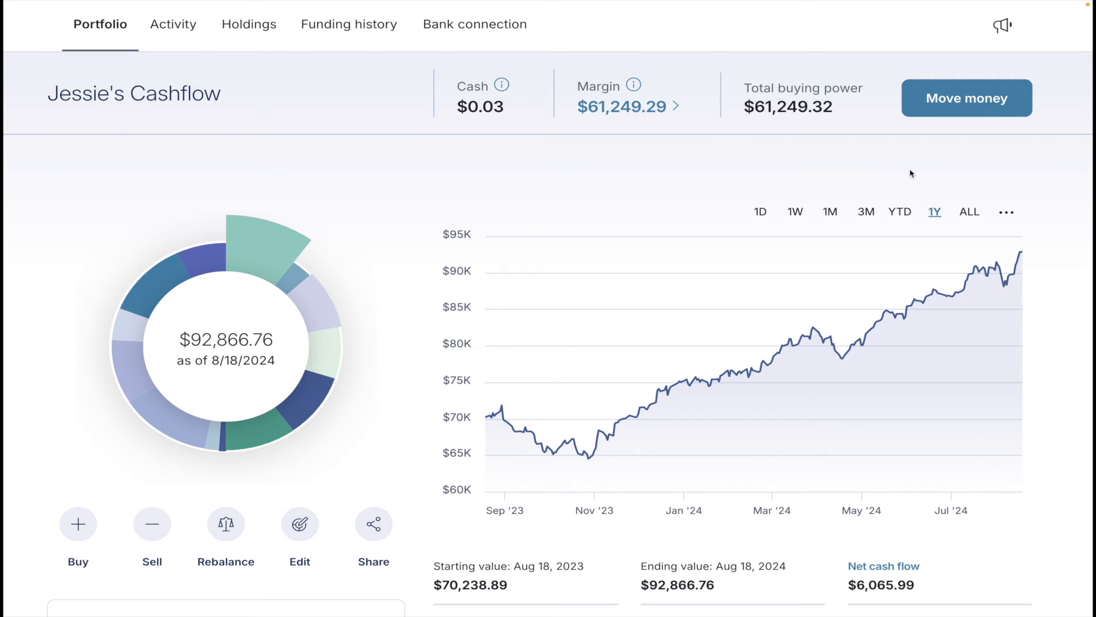
{"action": "mouse_move", "coordinate": [1010, 269]}
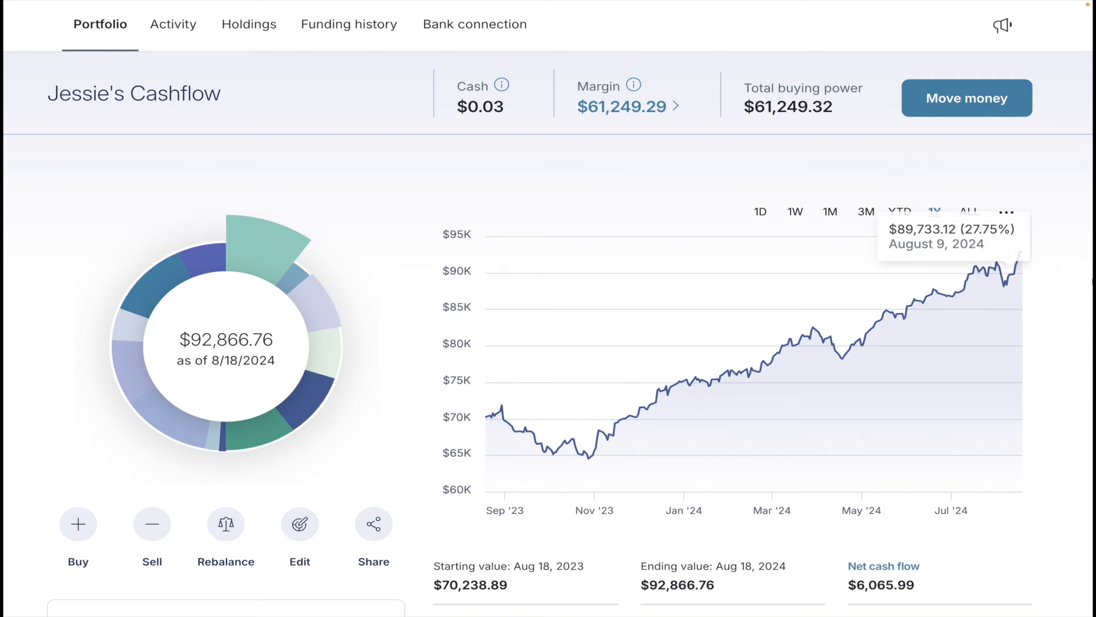
{"action": "left_click", "coordinate": [901, 116]}
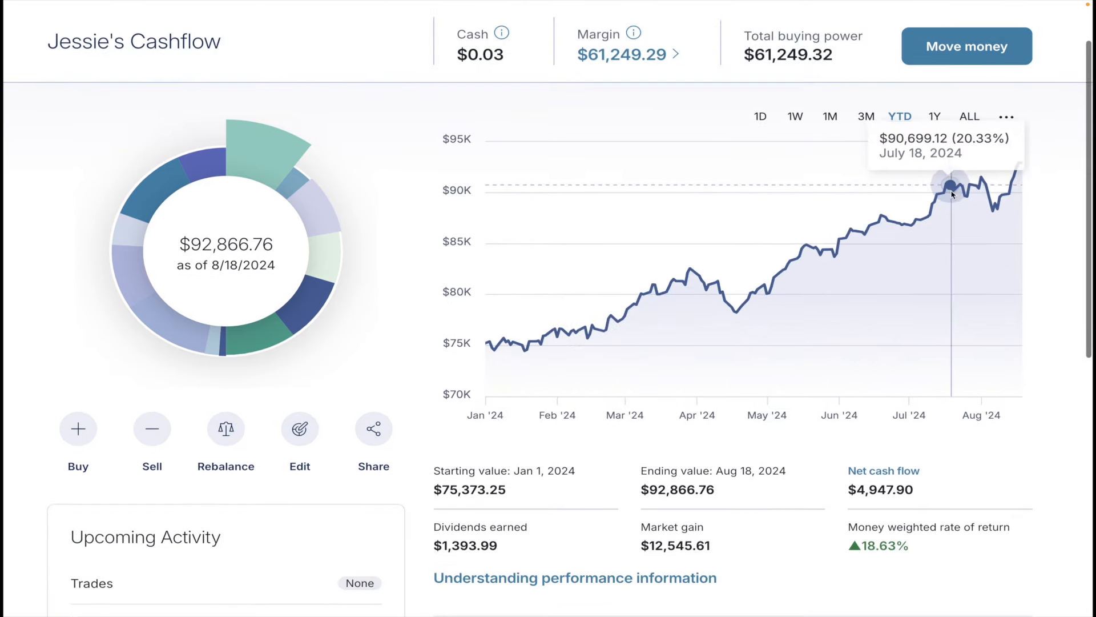
{"action": "left_click", "coordinate": [934, 116]}
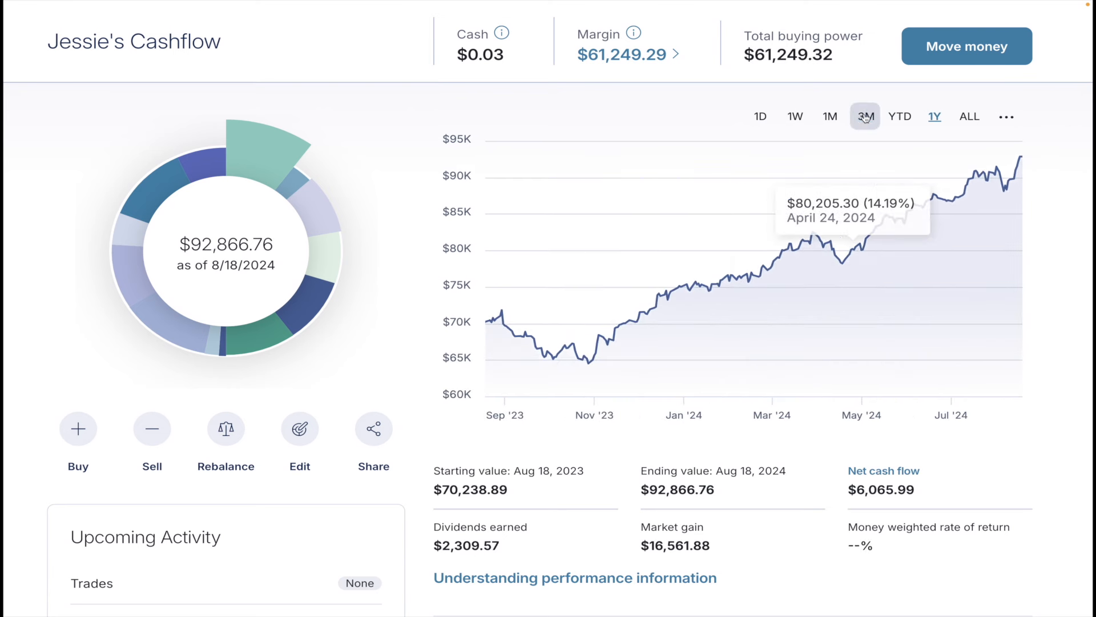
{"action": "left_click", "coordinate": [865, 116]}
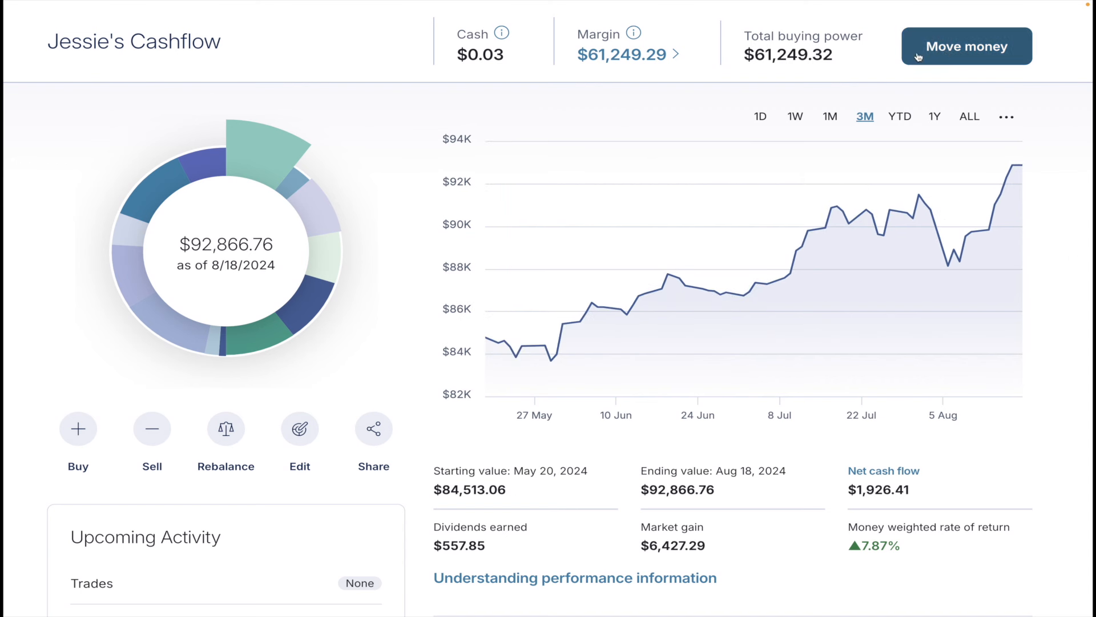
{"action": "left_click", "coordinate": [829, 116]}
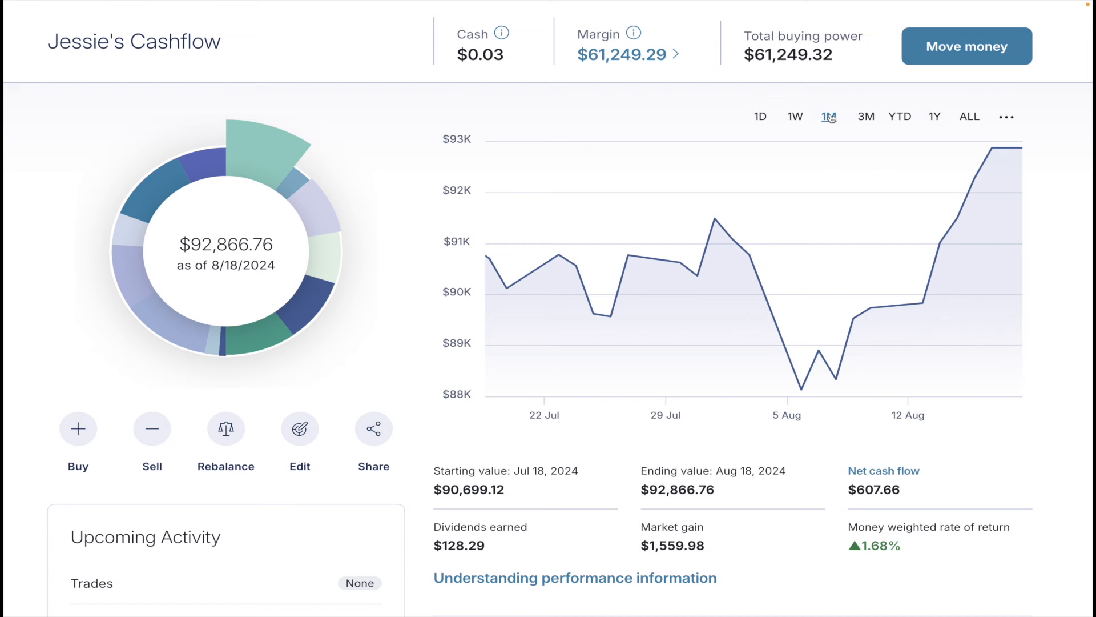
{"action": "left_click", "coordinate": [794, 116]}
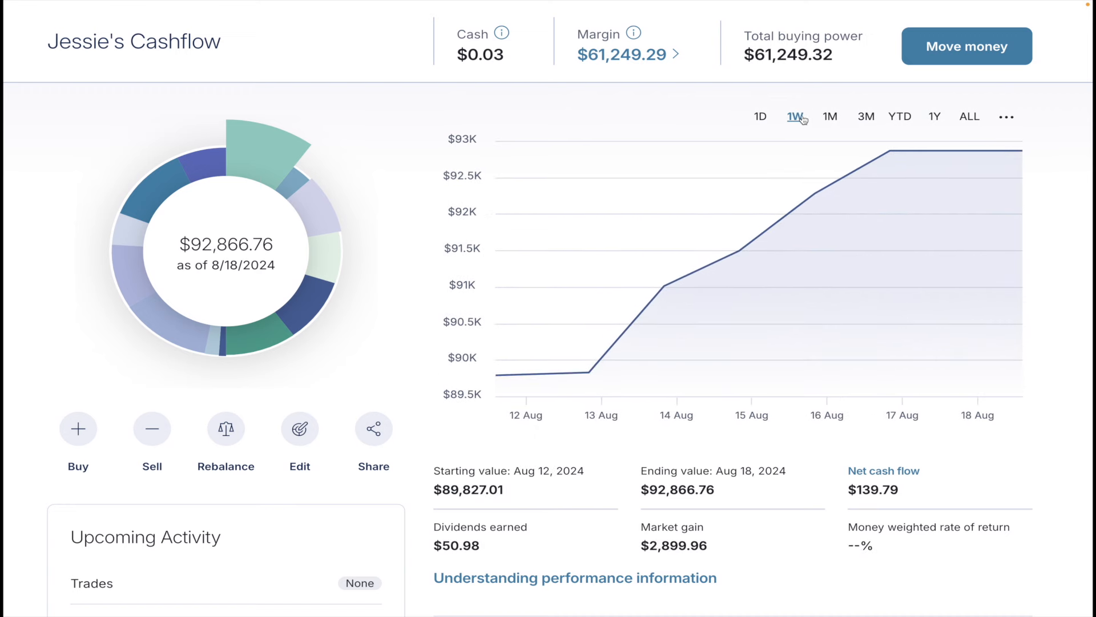
{"action": "left_click", "coordinate": [829, 116]}
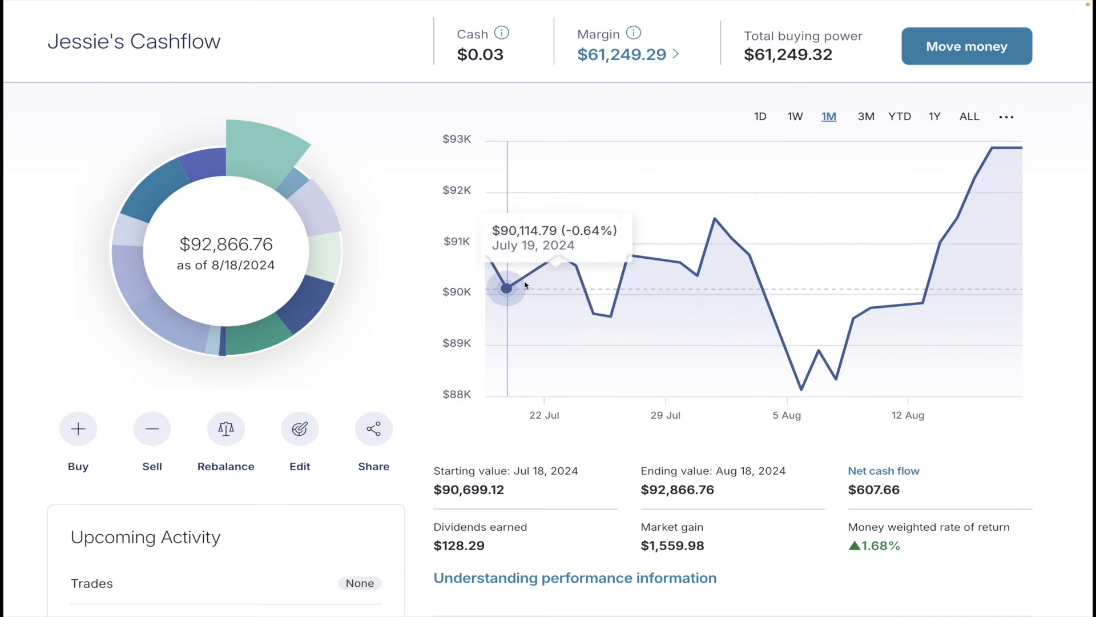
{"action": "mouse_move", "coordinate": [1064, 142]}
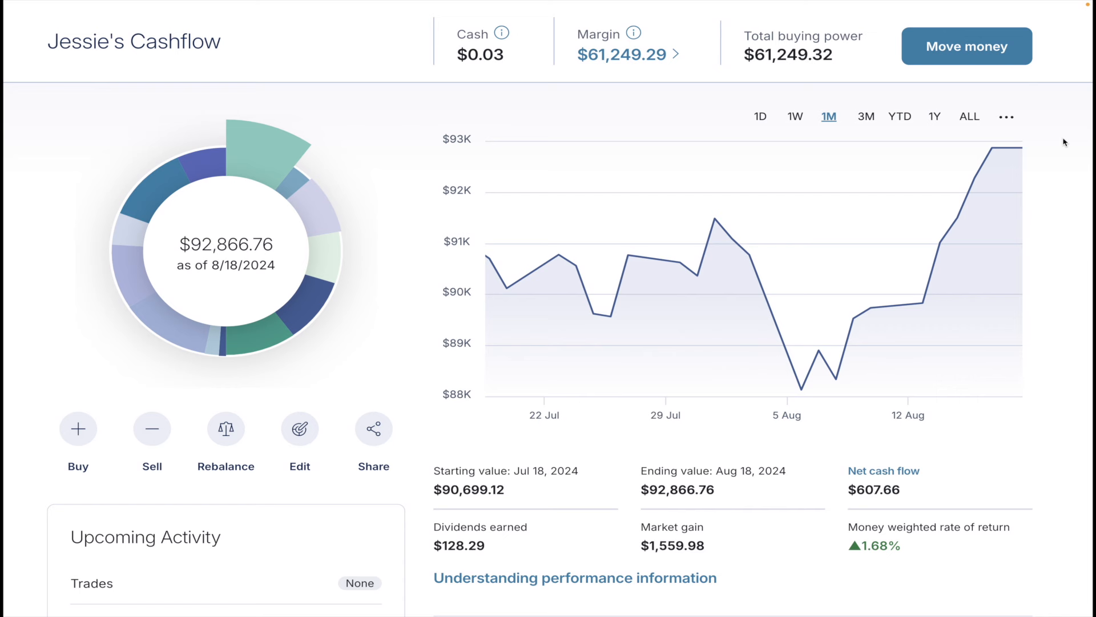
{"action": "mouse_move", "coordinate": [450, 551]}
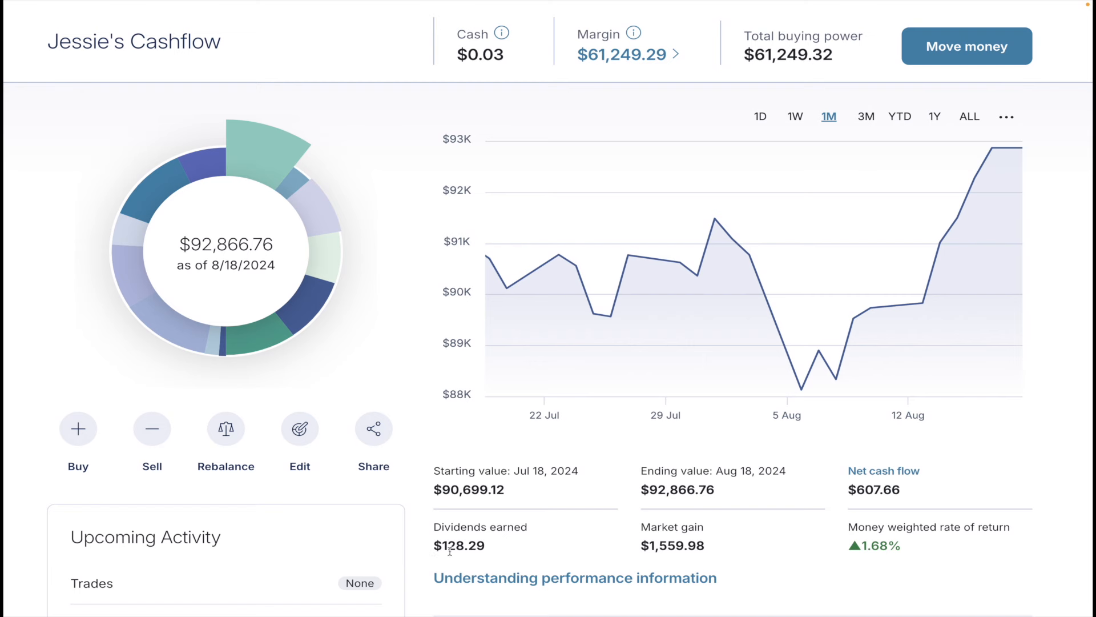
{"action": "mouse_move", "coordinate": [748, 254]}
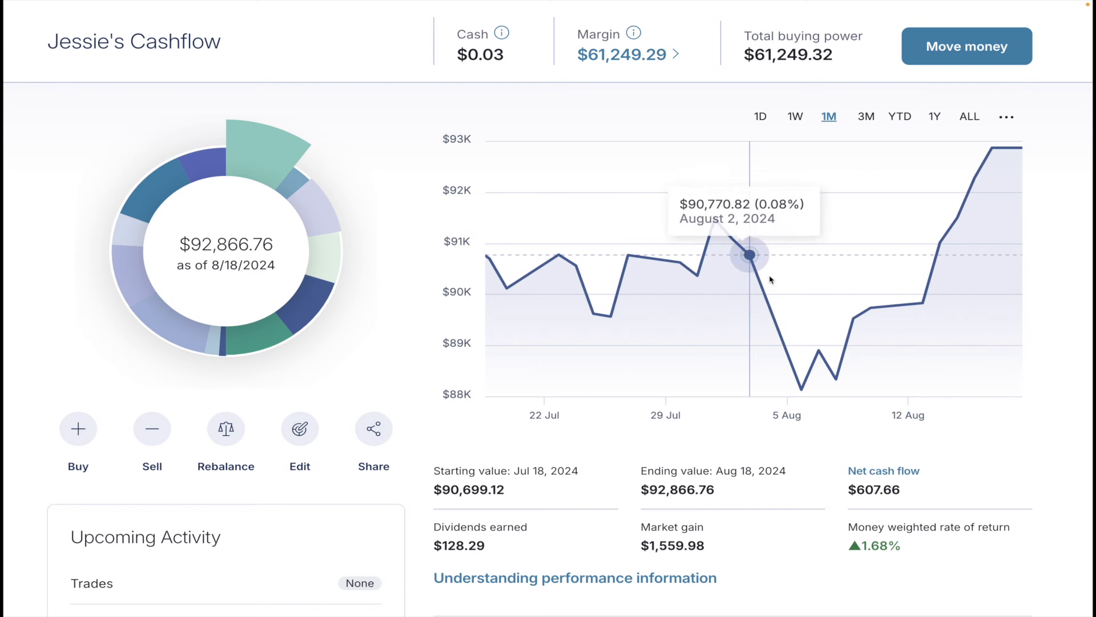
{"action": "mouse_move", "coordinate": [803, 388]}
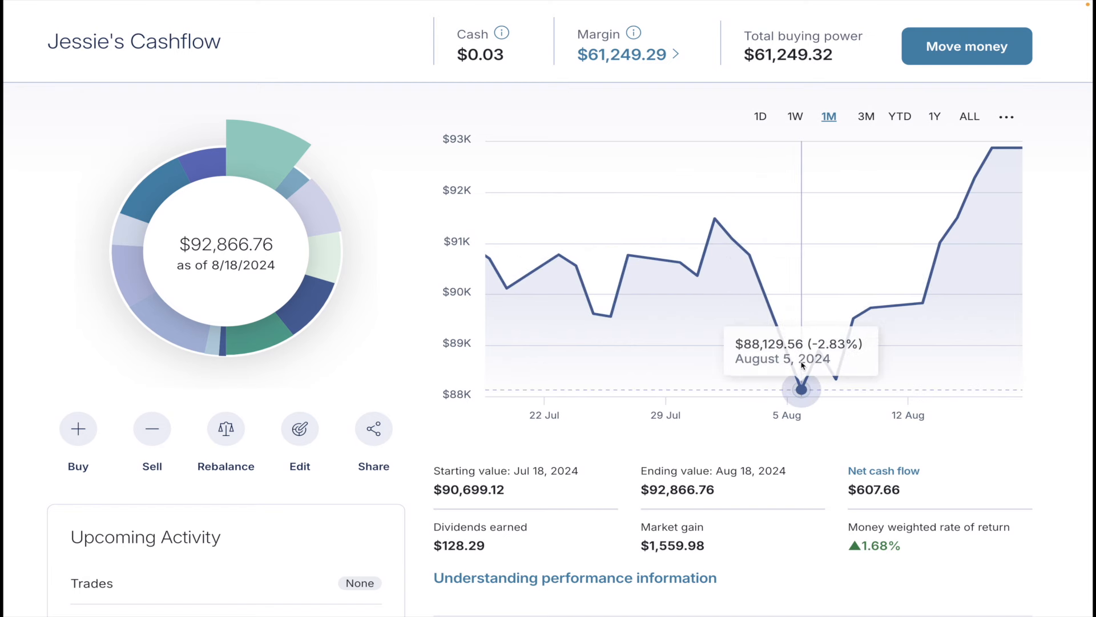
{"action": "mouse_move", "coordinate": [1071, 144]}
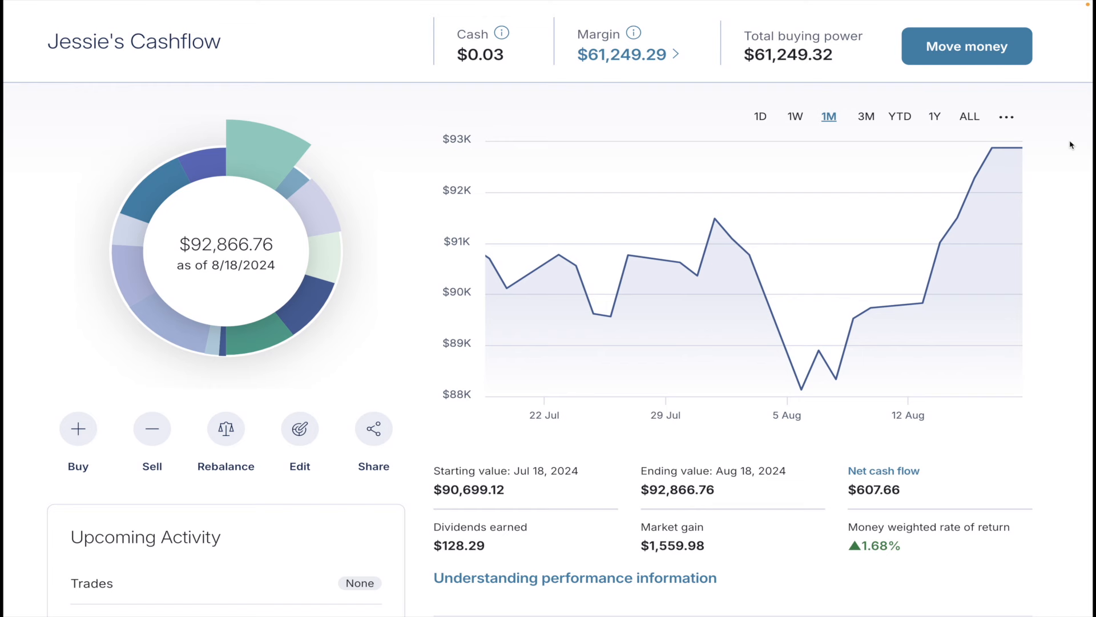
Scroll down to the 13 slices ranked by one-month gain, led by Consumer Discretionary
{"action": "scroll", "scroll_direction": "down", "scroll_amount": 3}
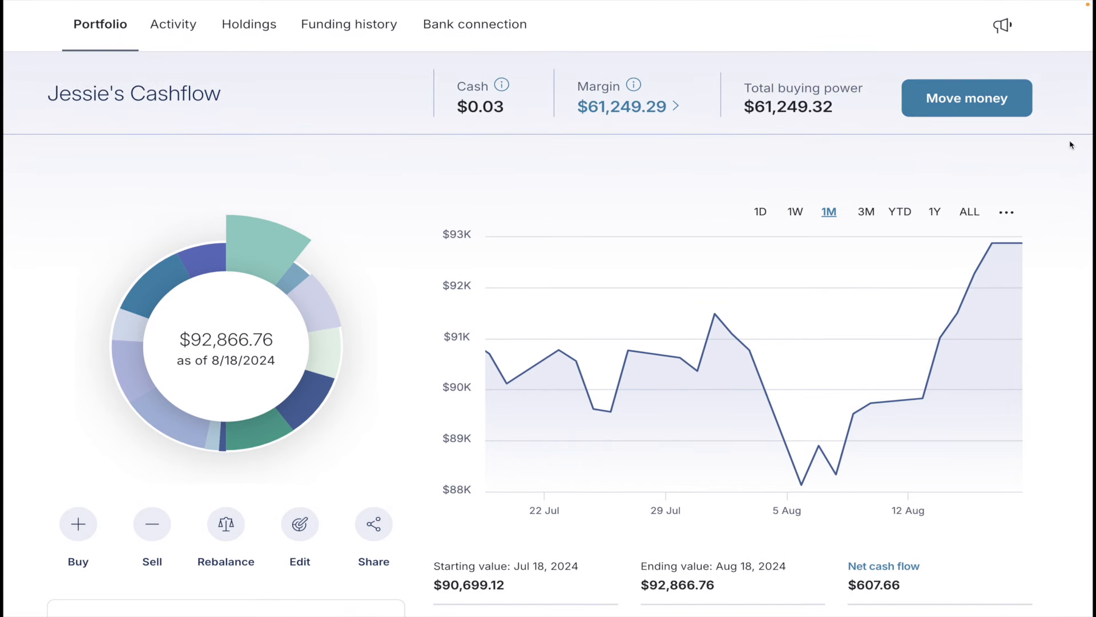
{"action": "mouse_move", "coordinate": [172, 24]}
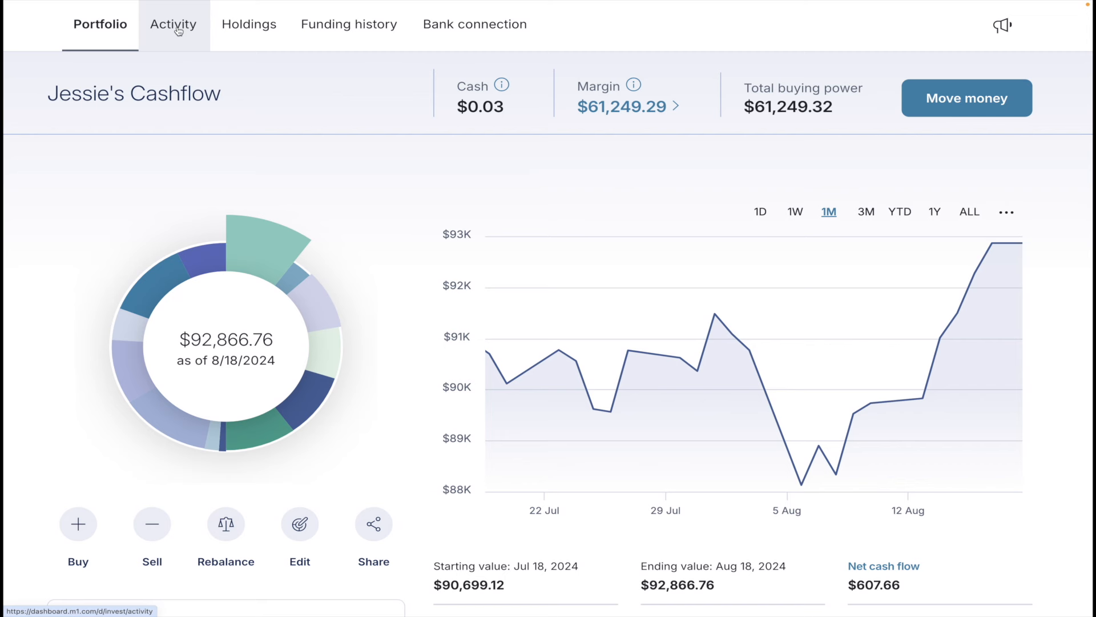
{"action": "scroll", "scroll_direction": "down", "scroll_amount": 3}
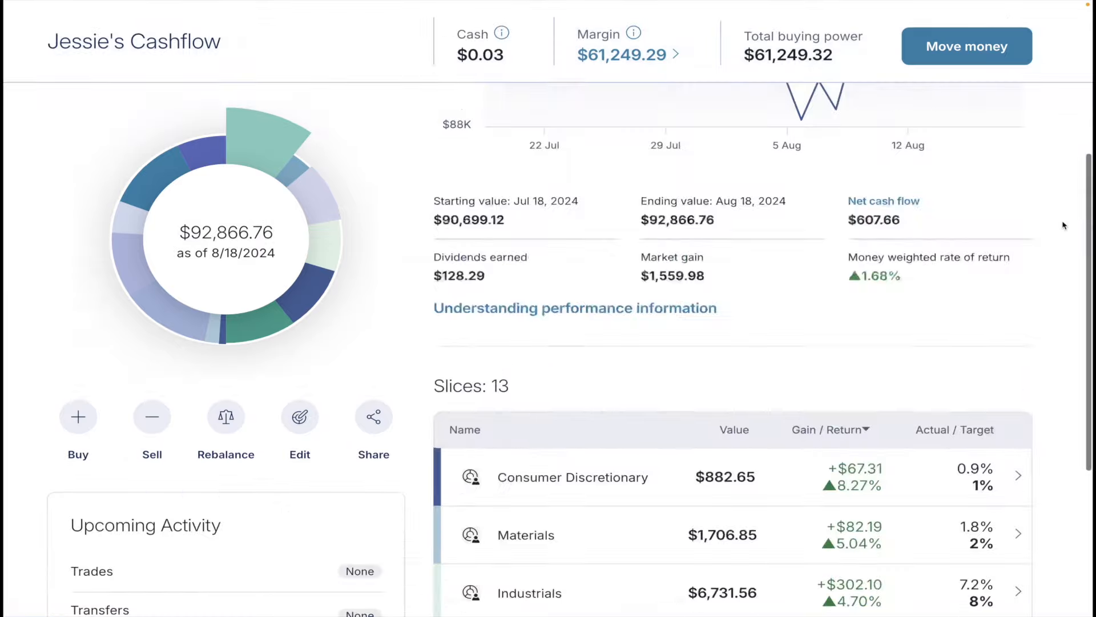
{"action": "scroll", "scroll_direction": "down", "scroll_amount": 3}
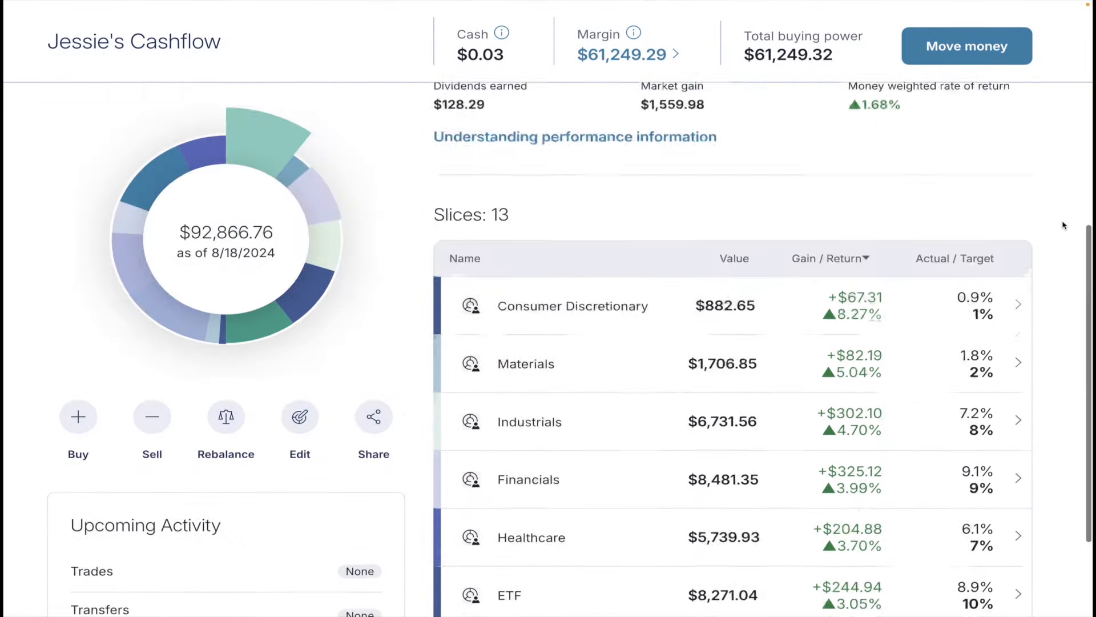
Open the Activity page to view the Aug 16 deposit, trades and Aug 15 dividends
{"action": "left_click", "coordinate": [174, 24]}
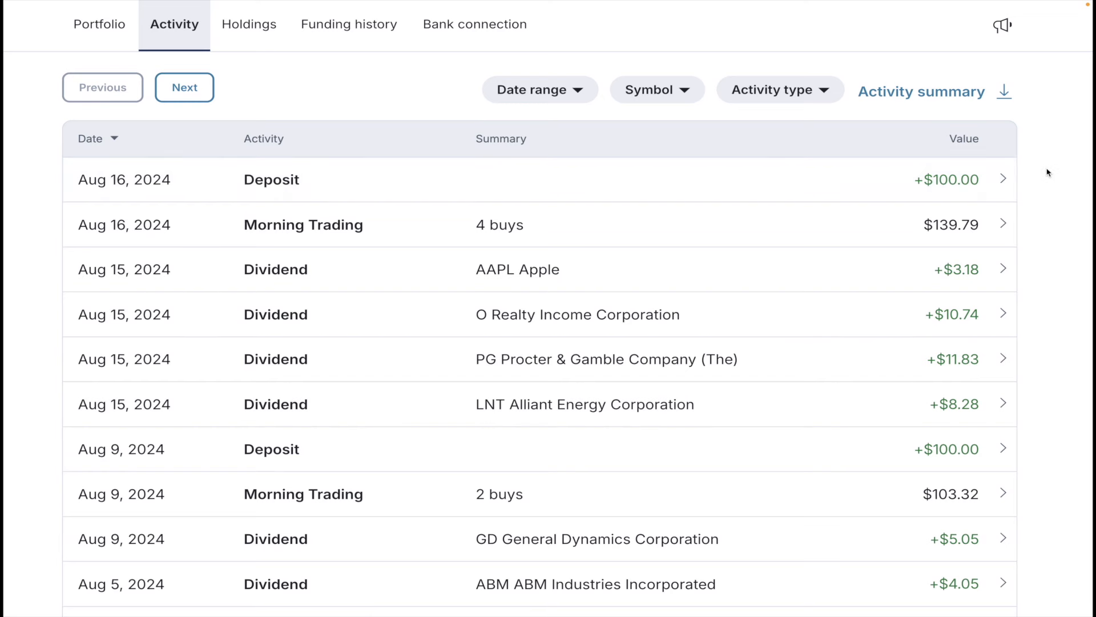
{"action": "scroll", "scroll_direction": "down", "scroll_amount": 3}
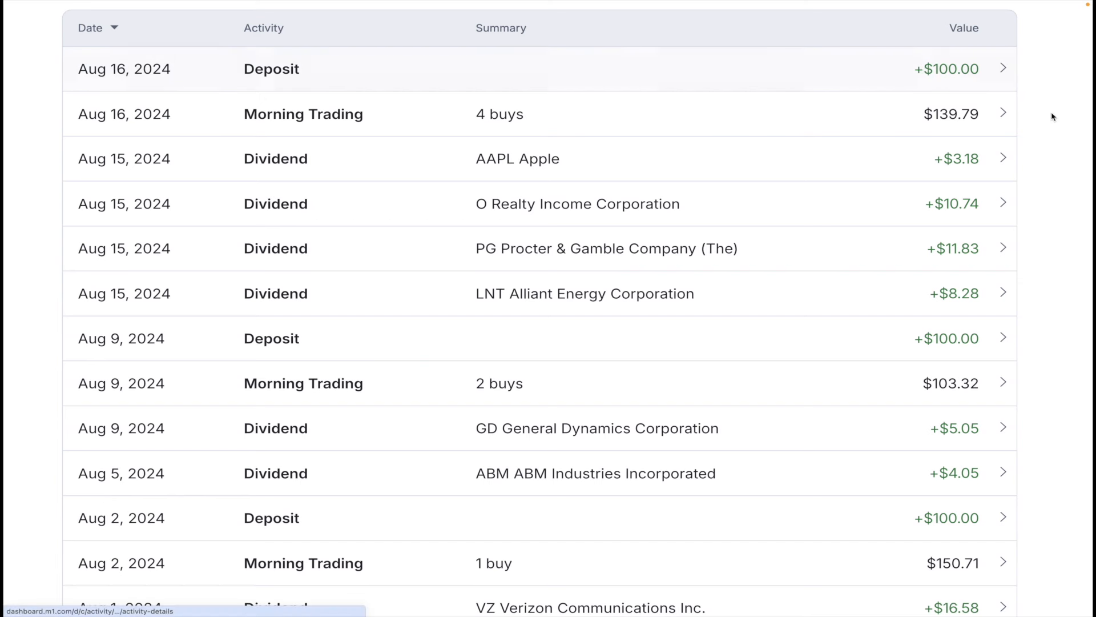
{"action": "mouse_move", "coordinate": [882, 337]}
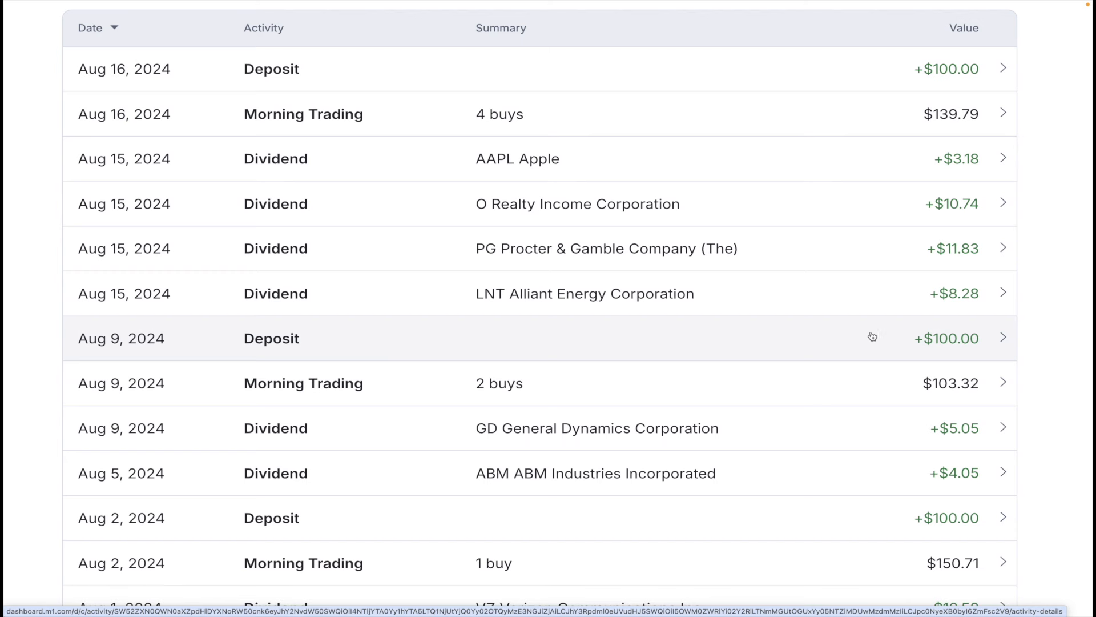
{"action": "mouse_move", "coordinate": [1074, 133]}
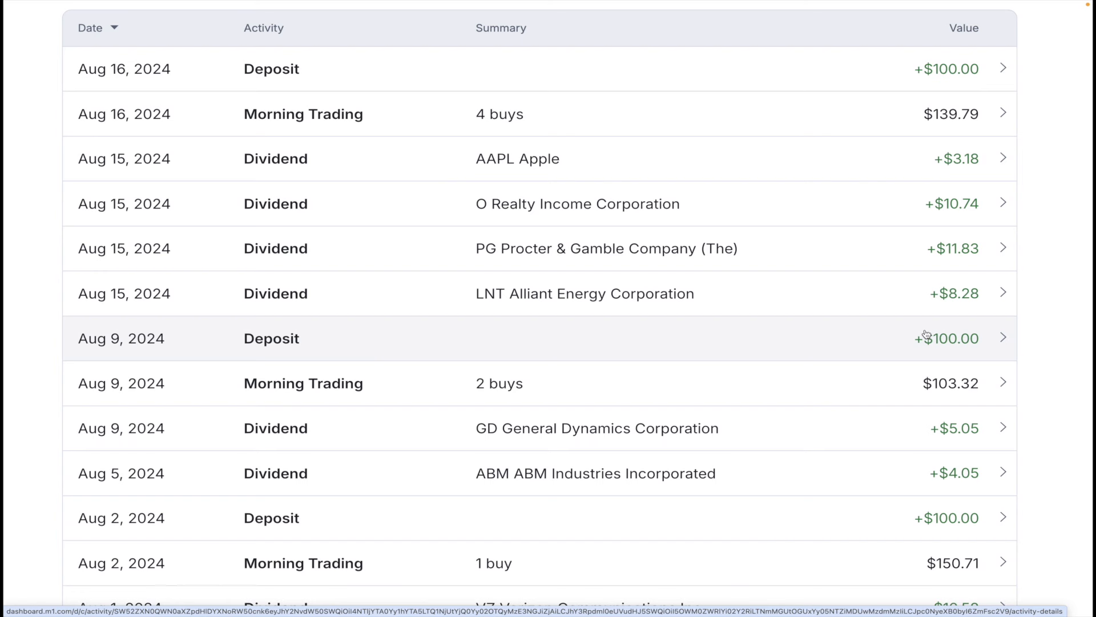
{"action": "mouse_move", "coordinate": [704, 126]}
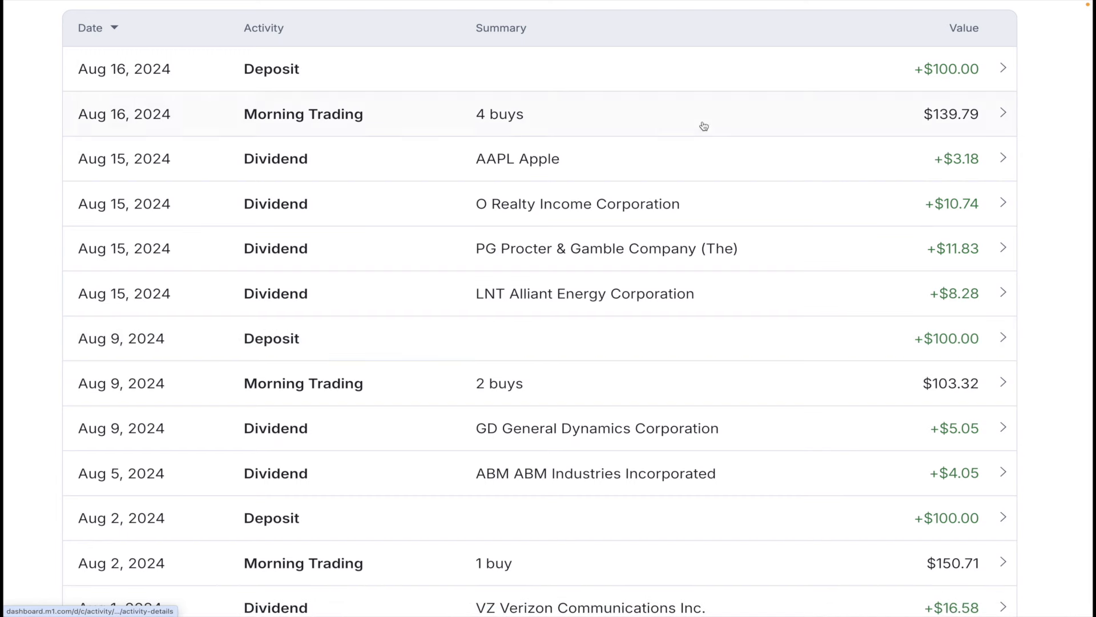
{"action": "mouse_move", "coordinate": [991, 118]}
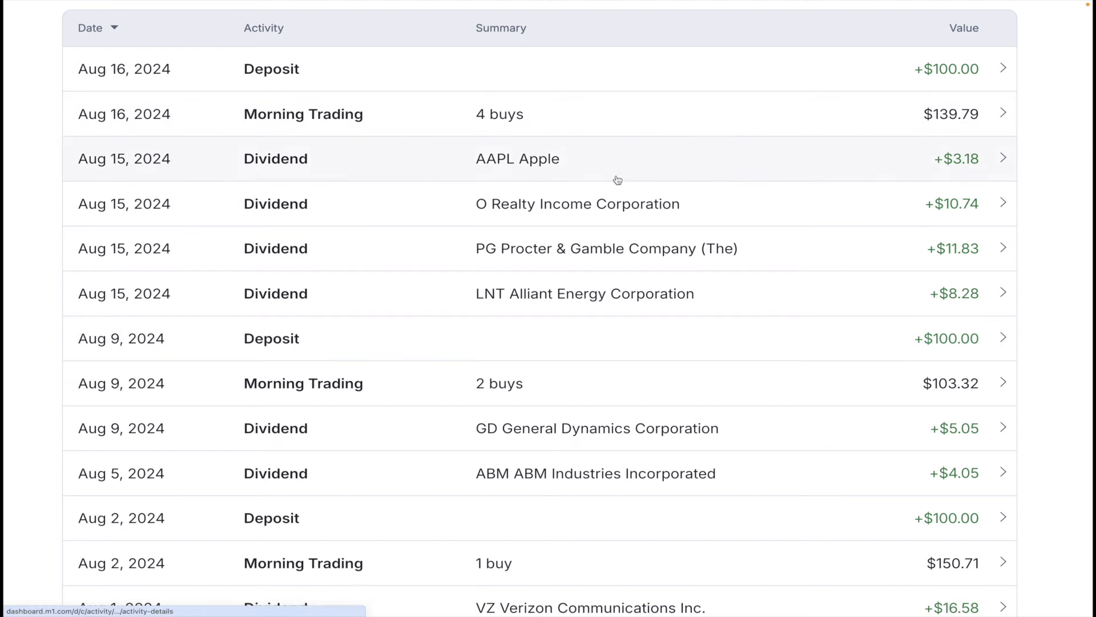
{"action": "mouse_move", "coordinate": [672, 225]}
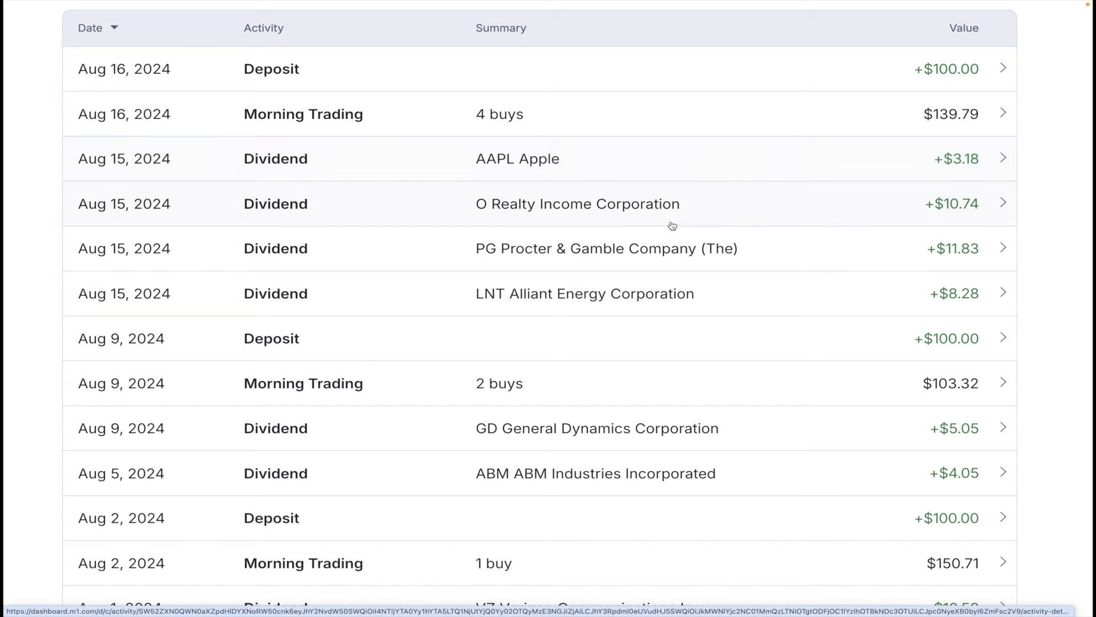
{"action": "mouse_move", "coordinate": [860, 257]}
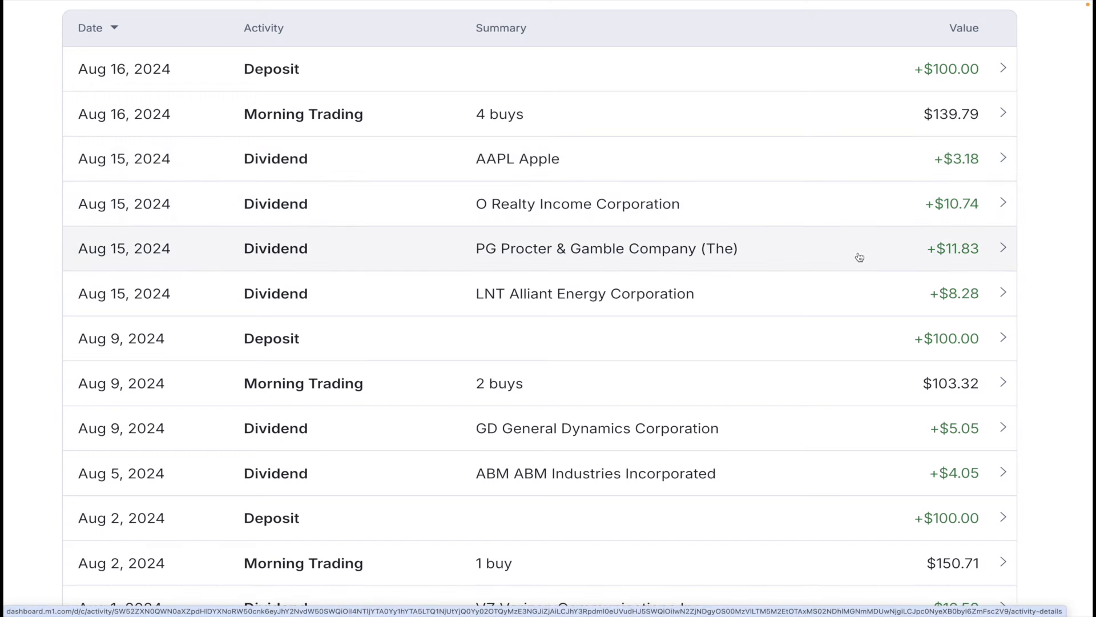
{"action": "mouse_move", "coordinate": [844, 293]}
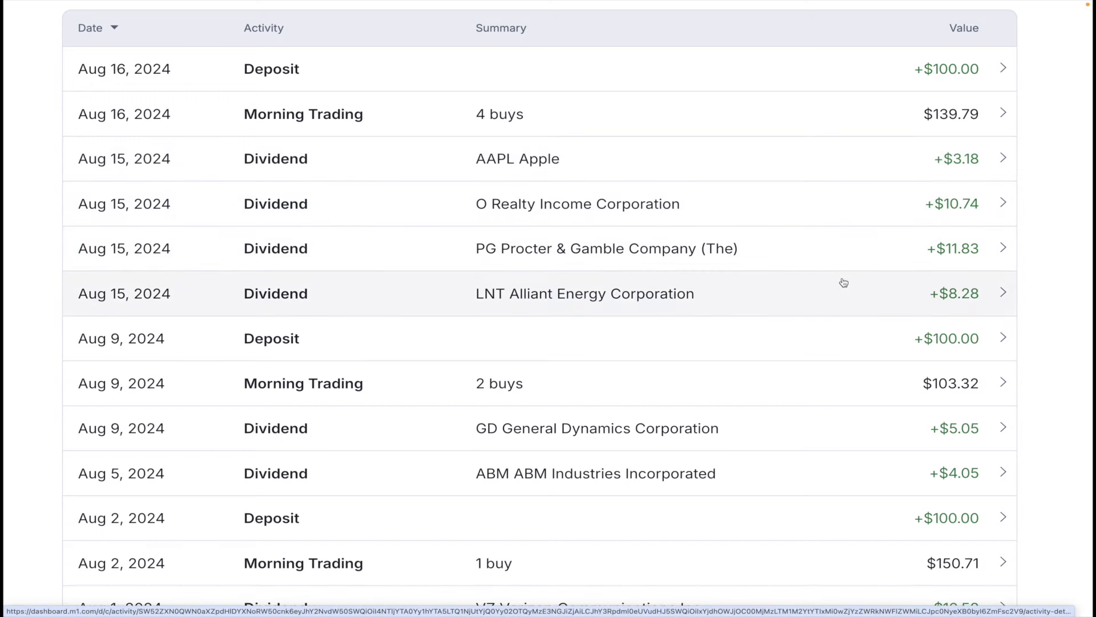
{"action": "scroll", "scroll_direction": "down", "scroll_amount": 3}
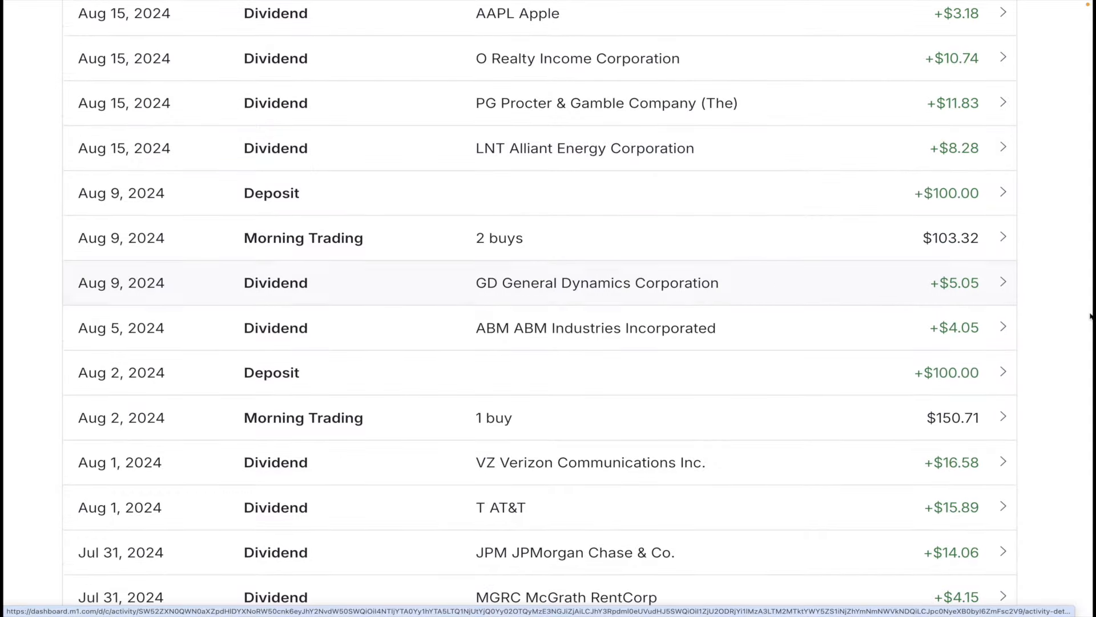
{"action": "scroll", "scroll_direction": "down", "scroll_amount": 3}
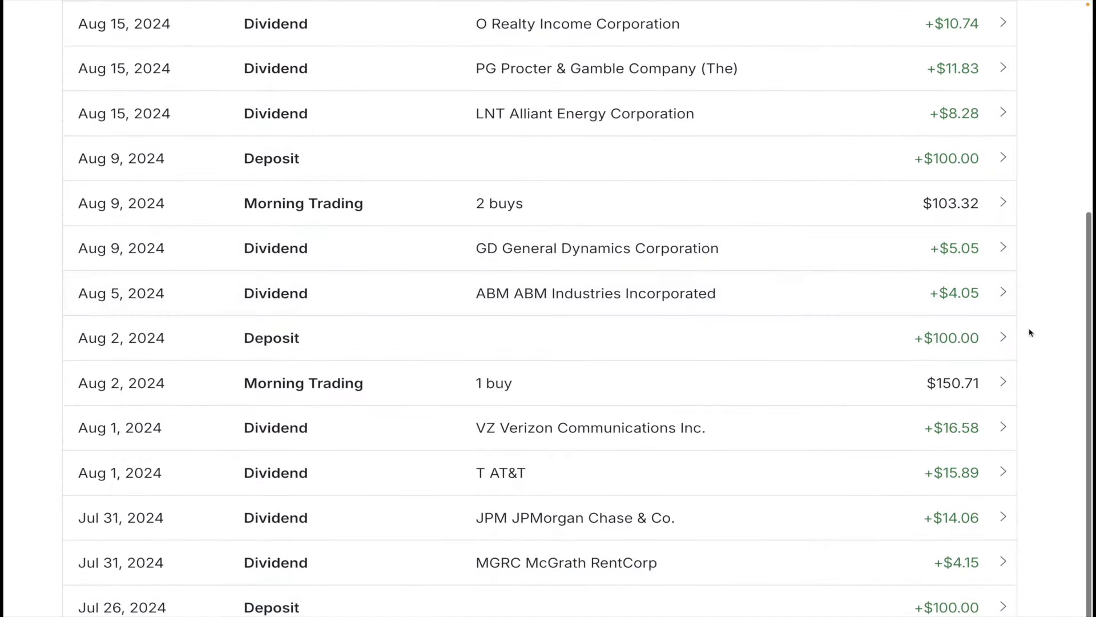
{"action": "scroll", "scroll_direction": "down", "scroll_amount": 3}
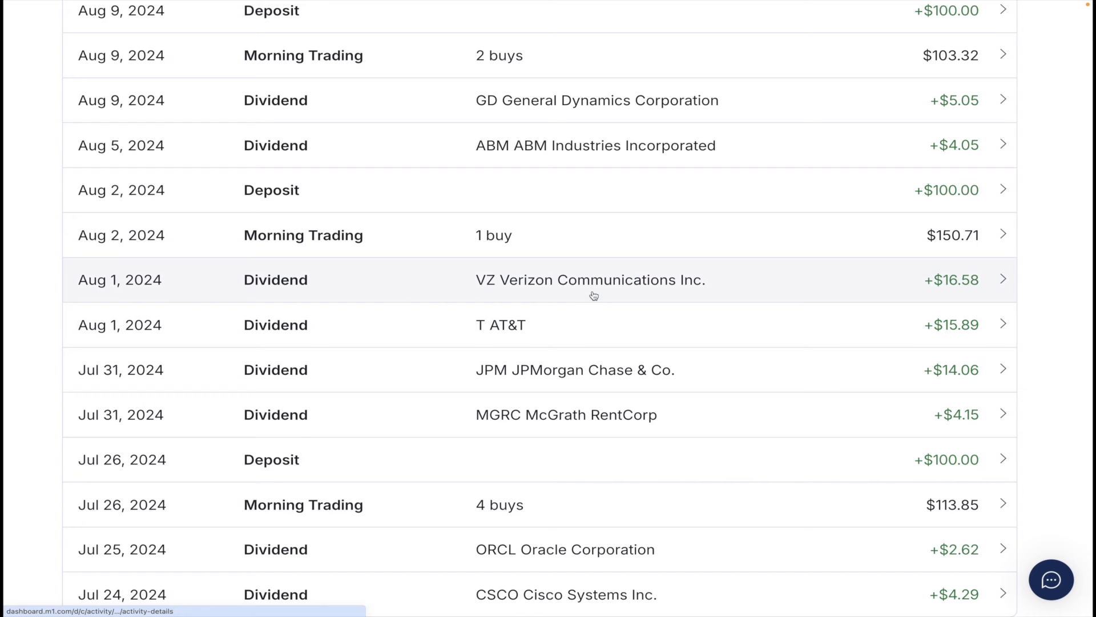
{"action": "mouse_move", "coordinate": [717, 350]}
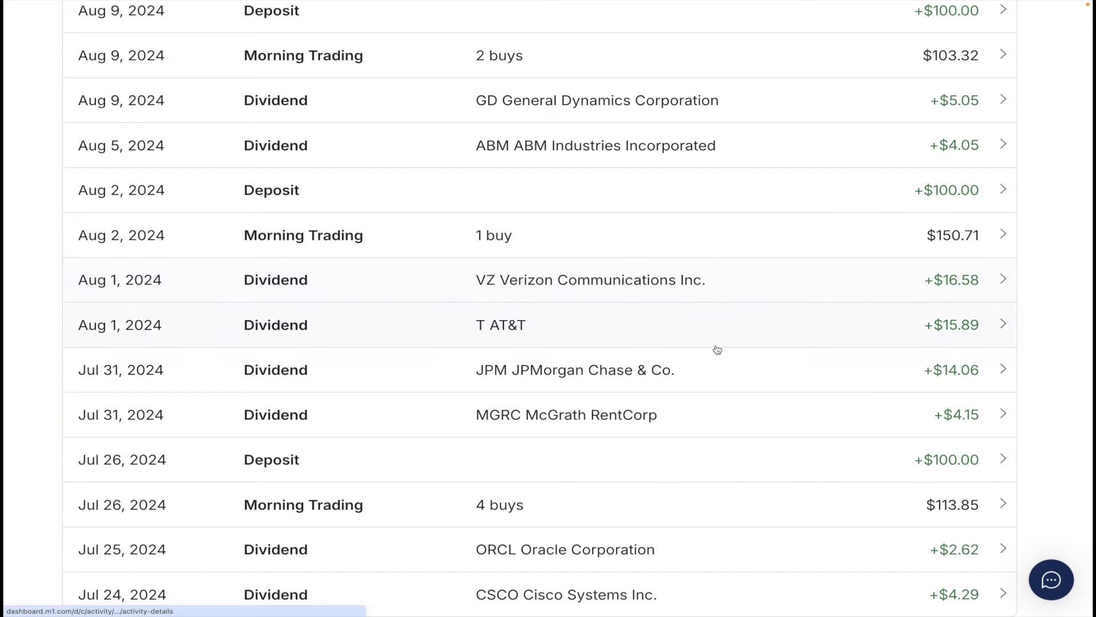
{"action": "mouse_move", "coordinate": [849, 383]}
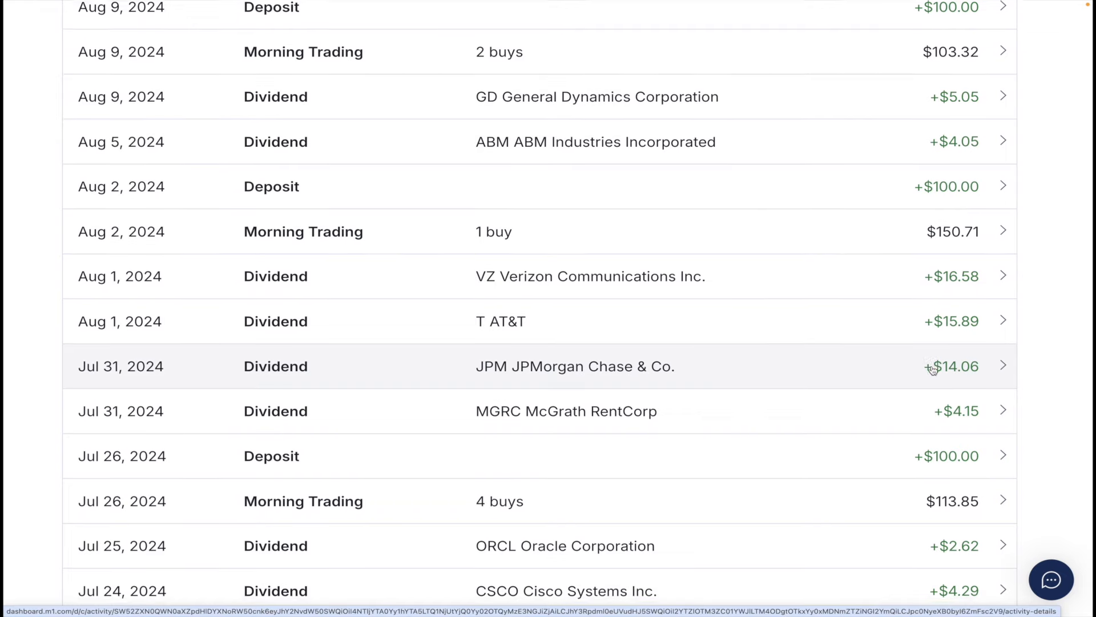
{"action": "scroll", "scroll_direction": "up", "scroll_amount": 3}
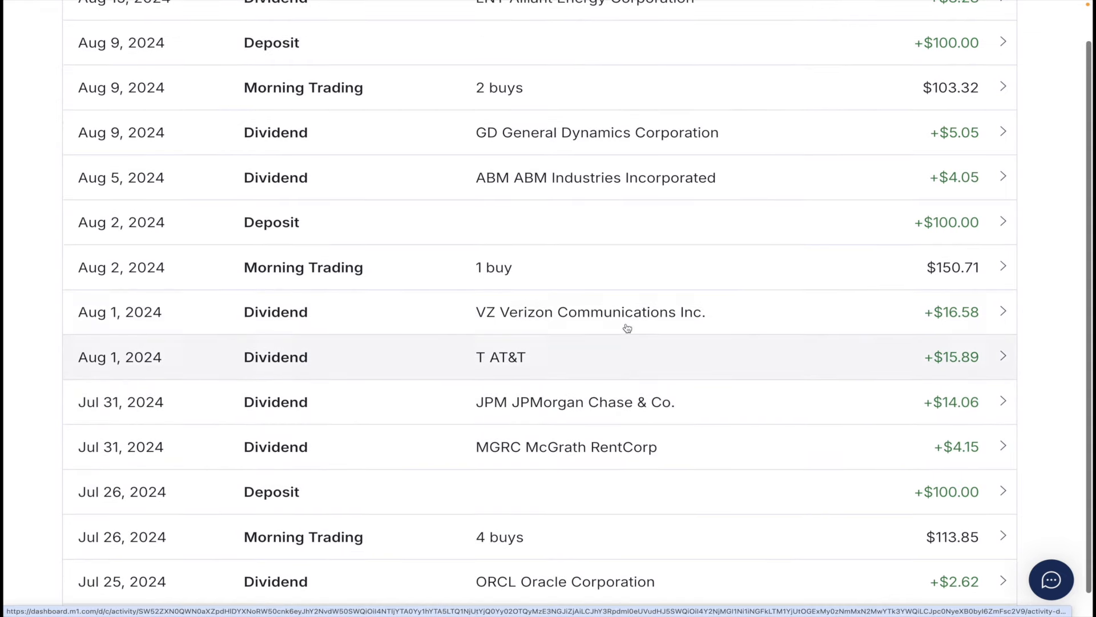
{"action": "mouse_move", "coordinate": [784, 516]}
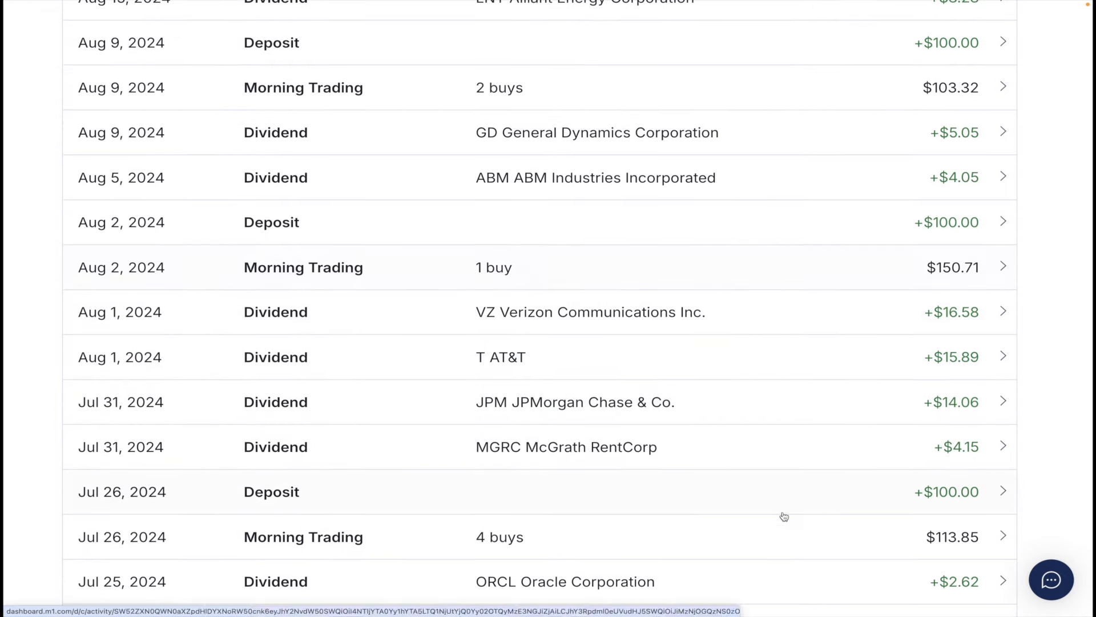
{"action": "scroll", "scroll_direction": "up", "scroll_amount": 3}
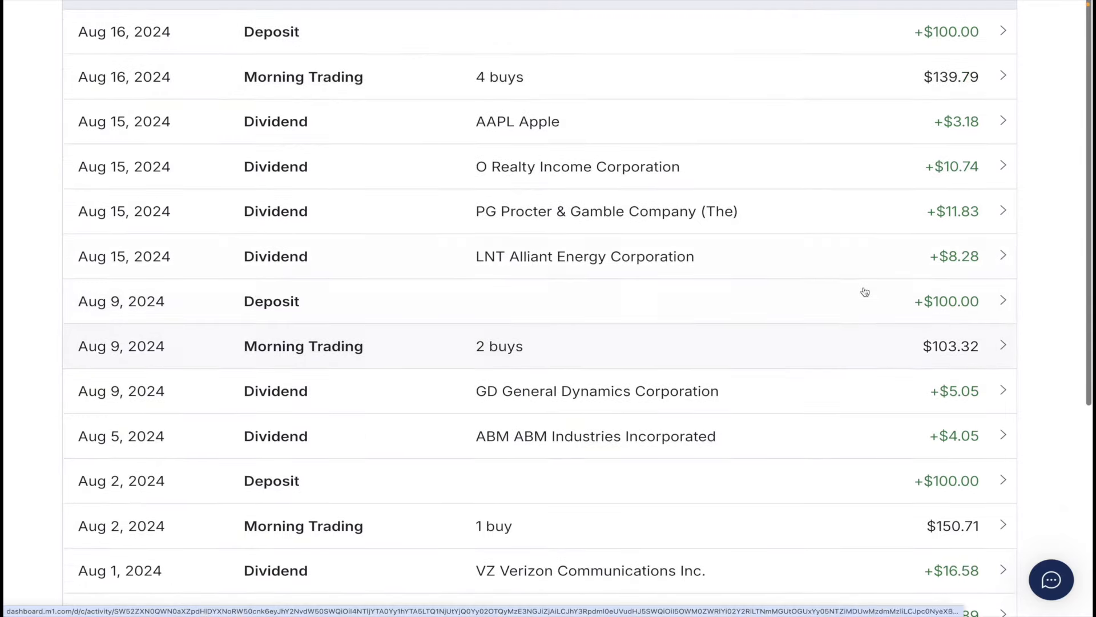
{"action": "scroll", "scroll_direction": "up", "scroll_amount": 3}
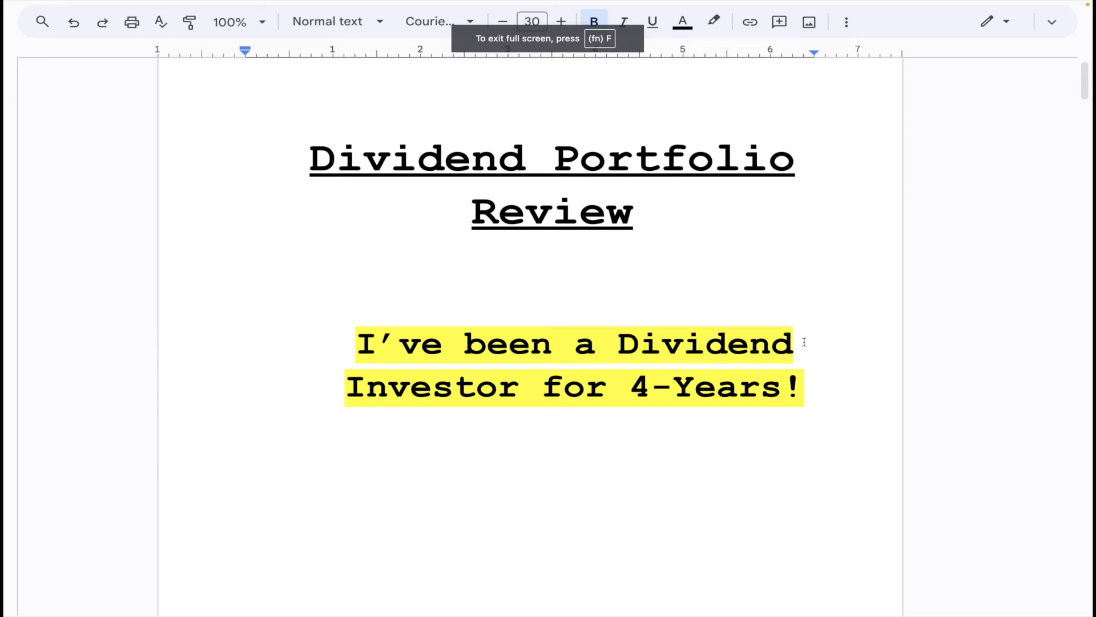
Scroll to the four-tip list and change 'help' to 'helps' in tip three
{"action": "scroll", "scroll_direction": "up", "scroll_amount": 3}
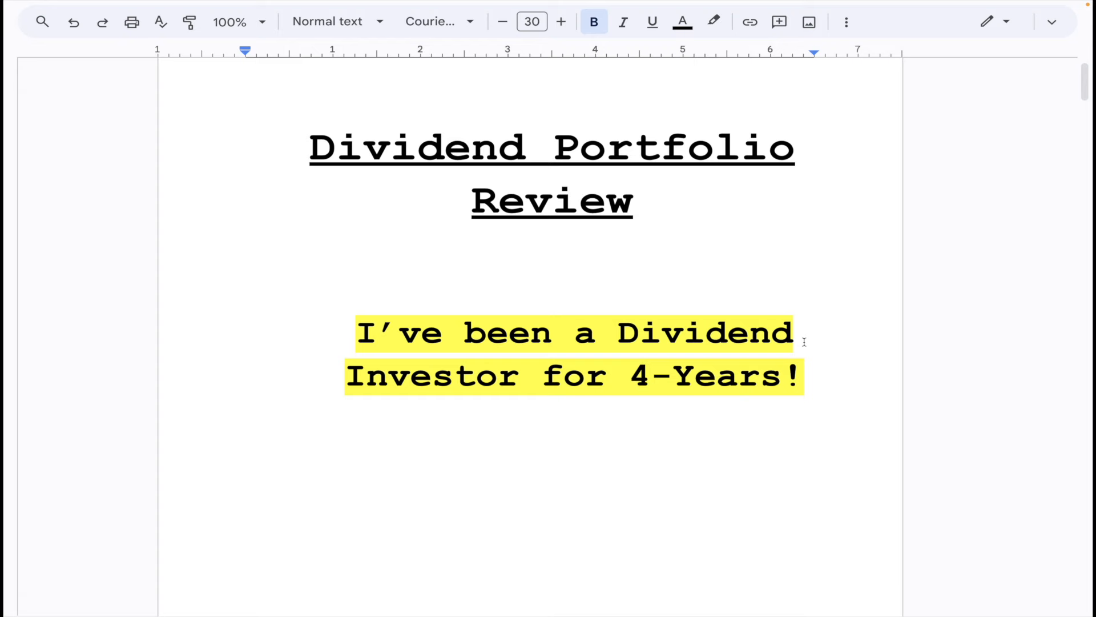
{"action": "scroll", "scroll_direction": "down", "scroll_amount": 3}
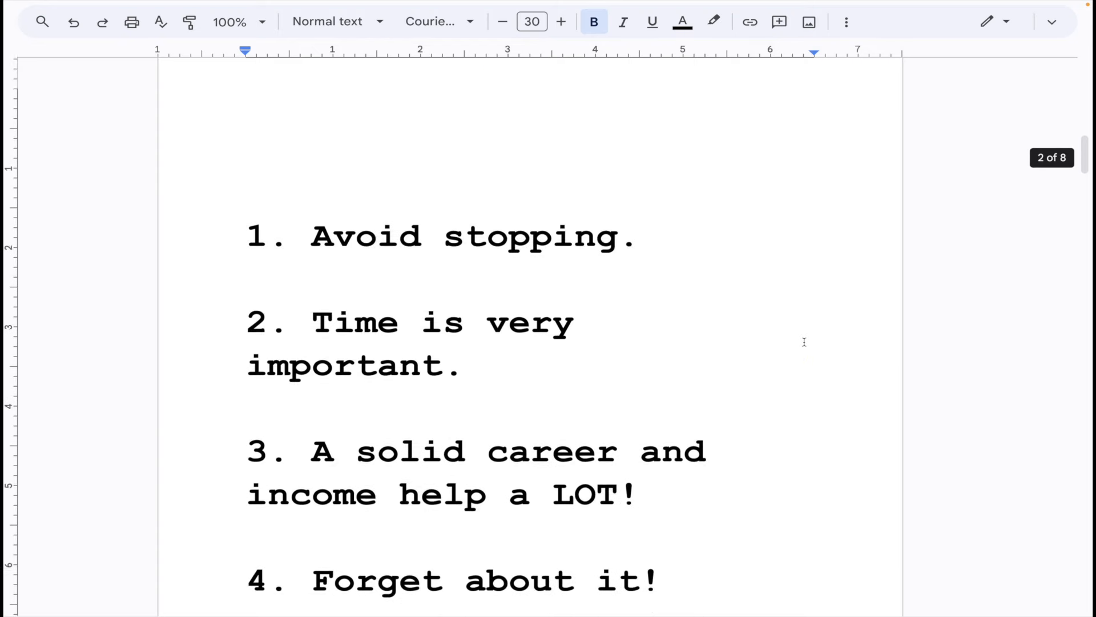
{"action": "scroll", "scroll_direction": "up", "scroll_amount": 3}
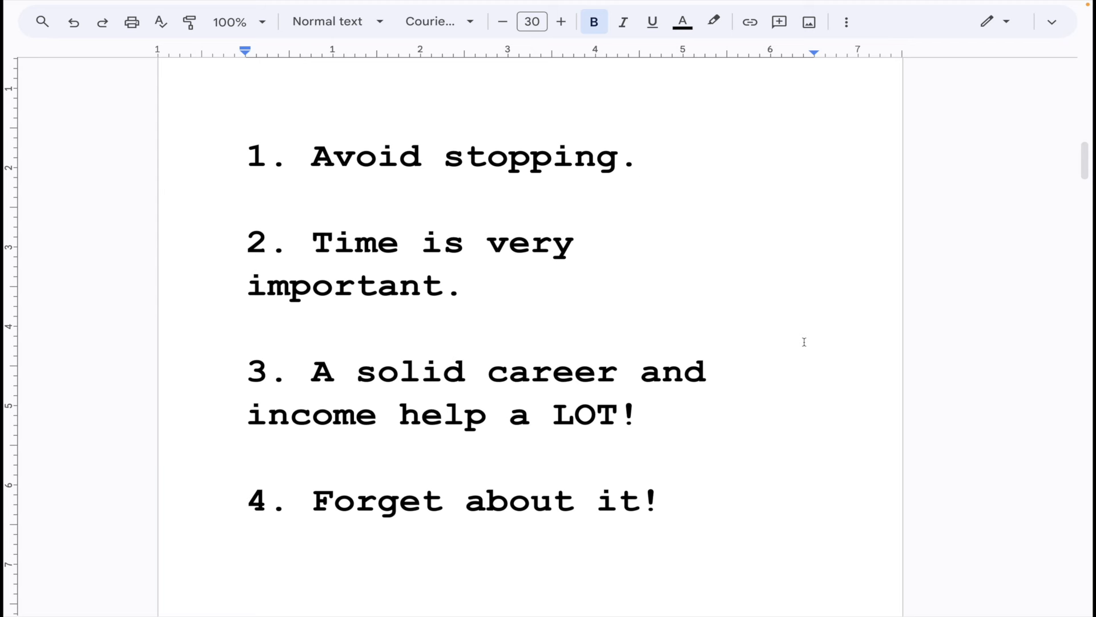
{"action": "type", "text": "s"}
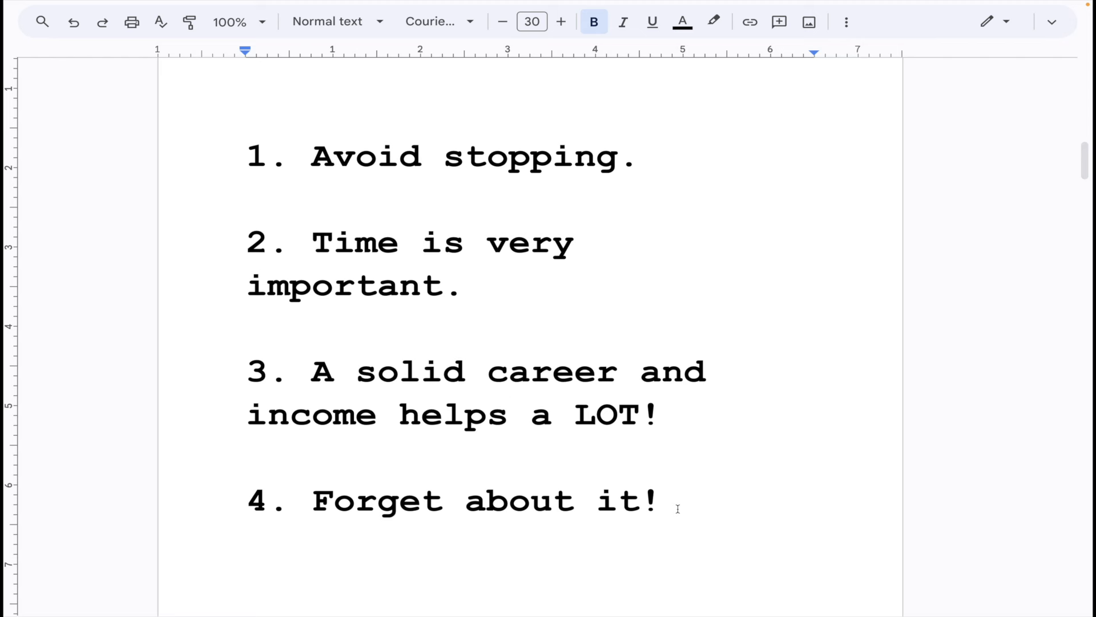
{"action": "left_click", "coordinate": [509, 414]}
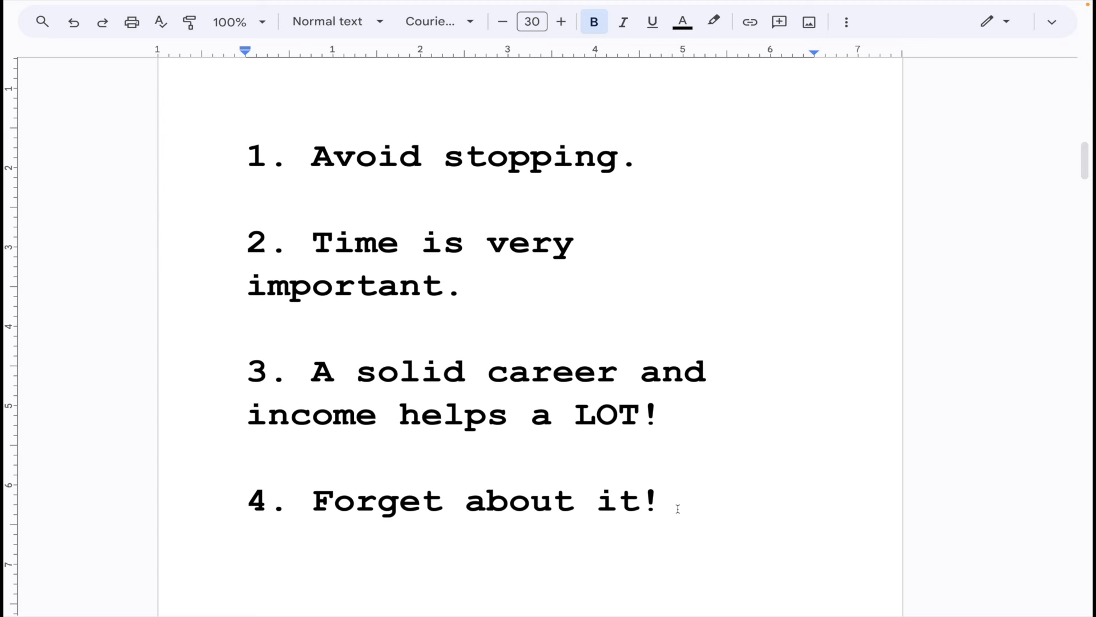
{"action": "left_click", "coordinate": [509, 414]}
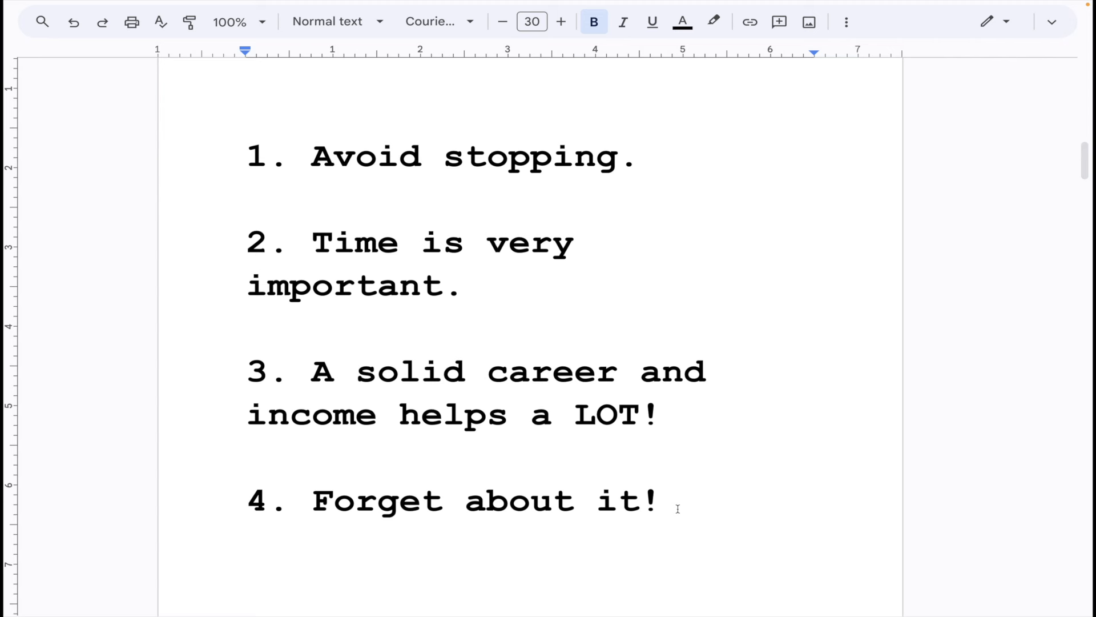
{"action": "left_click", "coordinate": [509, 414]}
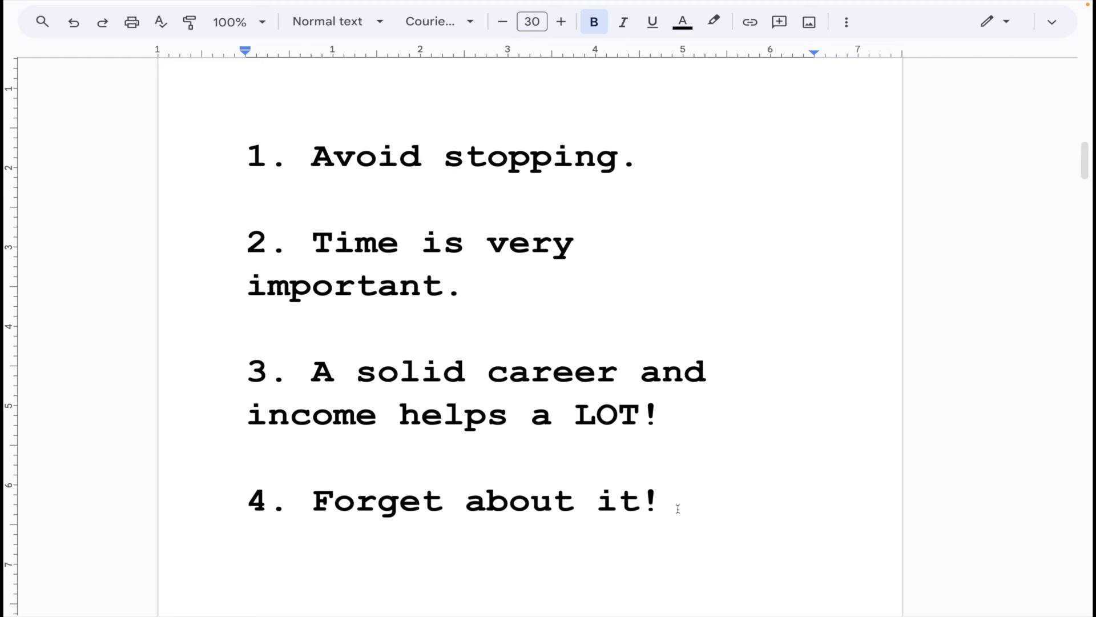
{"action": "left_click", "coordinate": [510, 414]}
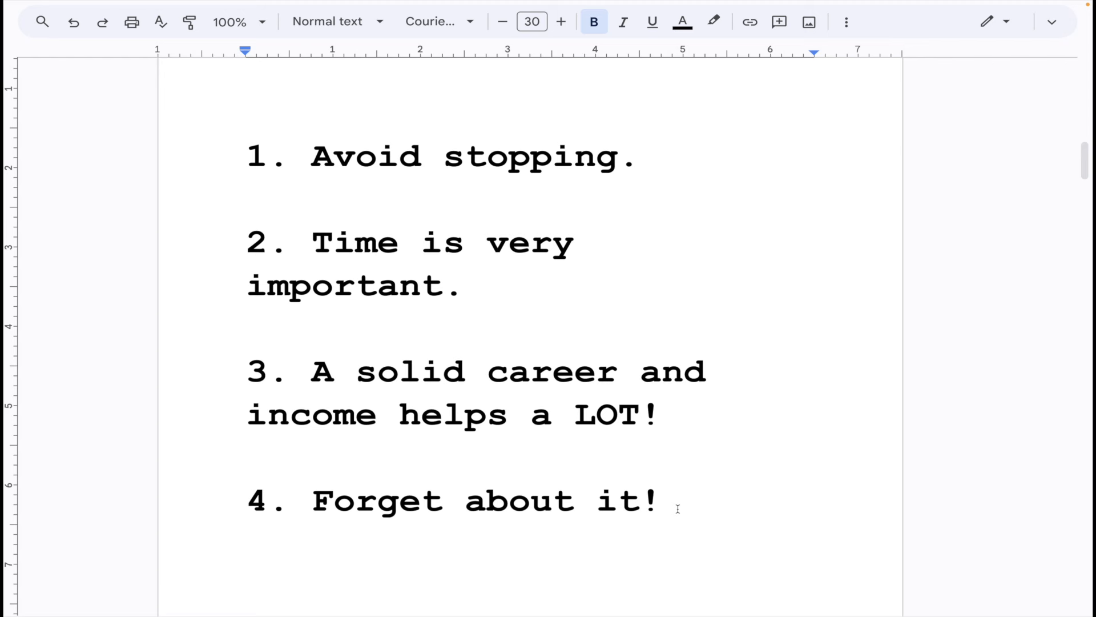
{"action": "left_click", "coordinate": [509, 414]}
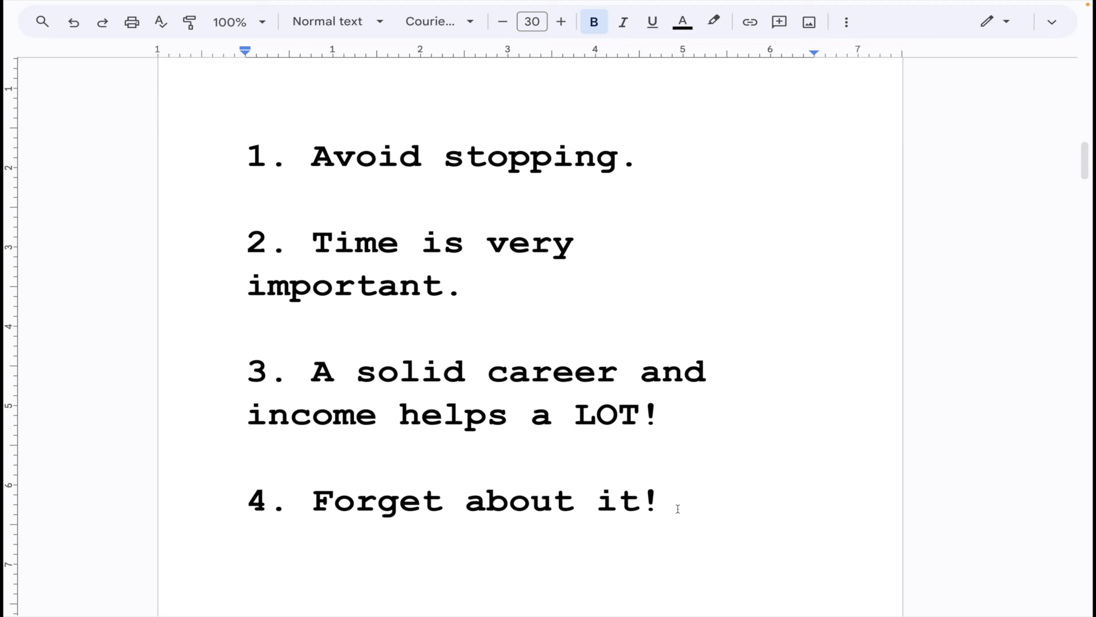
{"action": "left_click", "coordinate": [509, 414]}
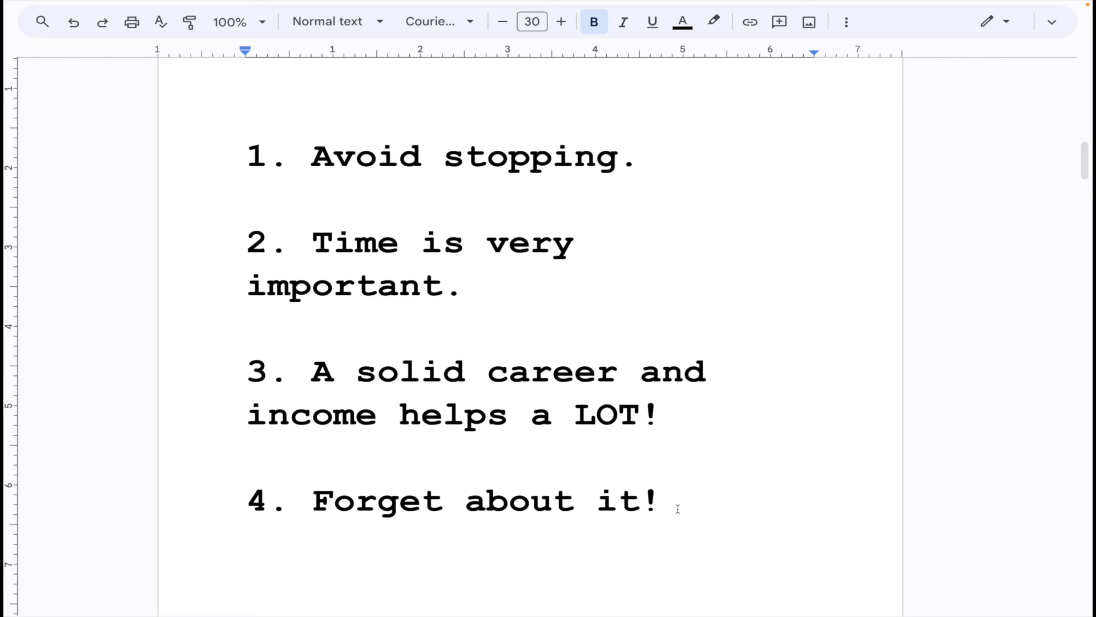
{"action": "left_click", "coordinate": [510, 414]}
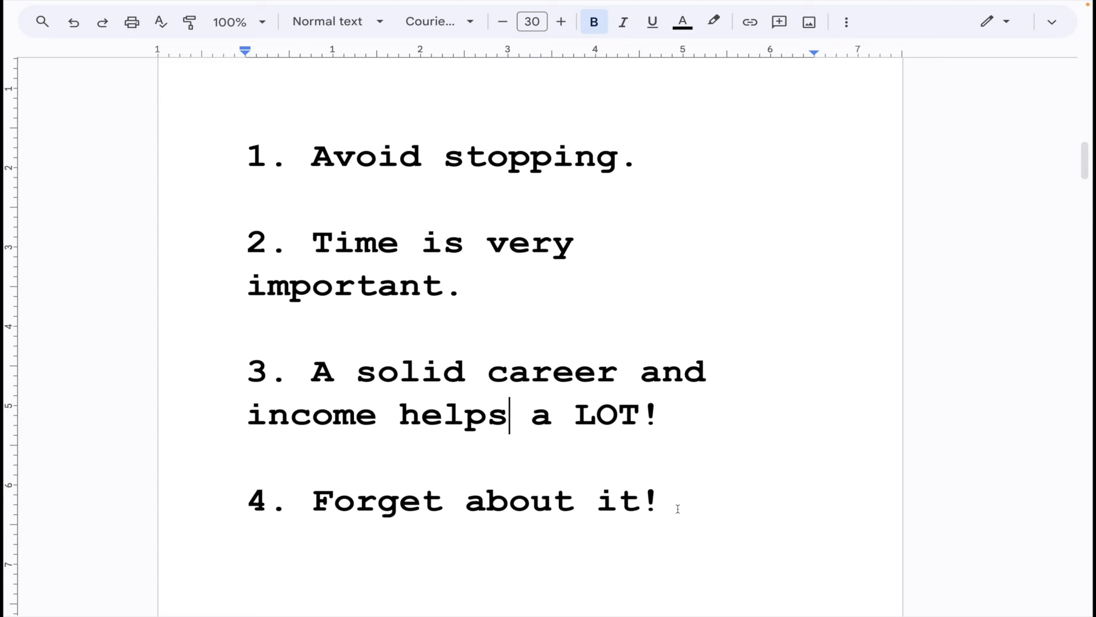
{"action": "mouse_move", "coordinate": [515, 296]}
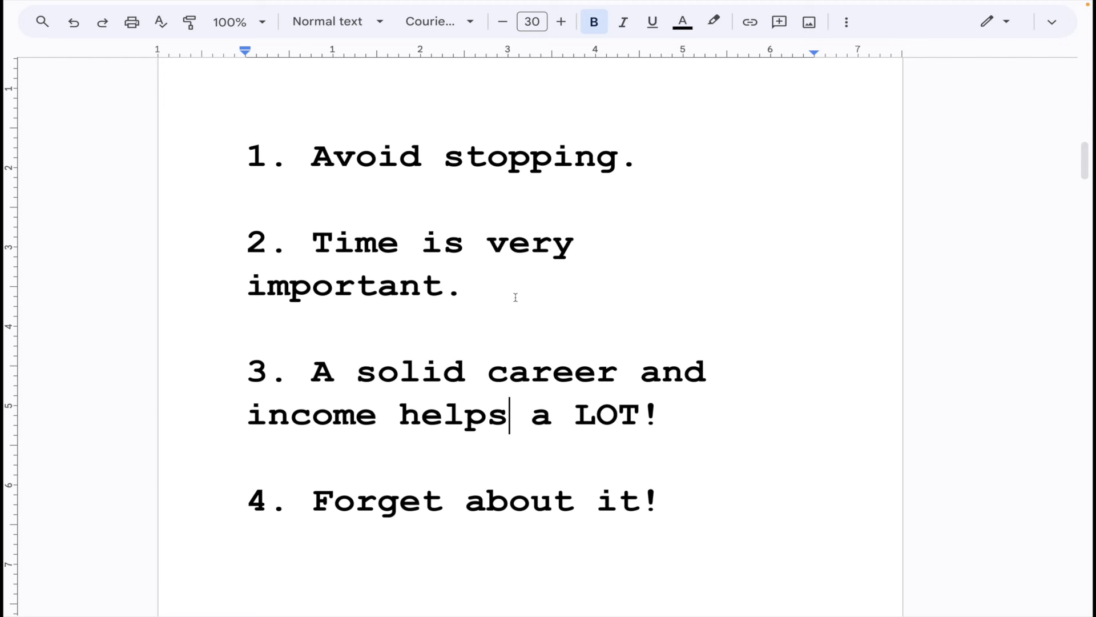
{"action": "scroll", "scroll_direction": "down", "scroll_amount": 3}
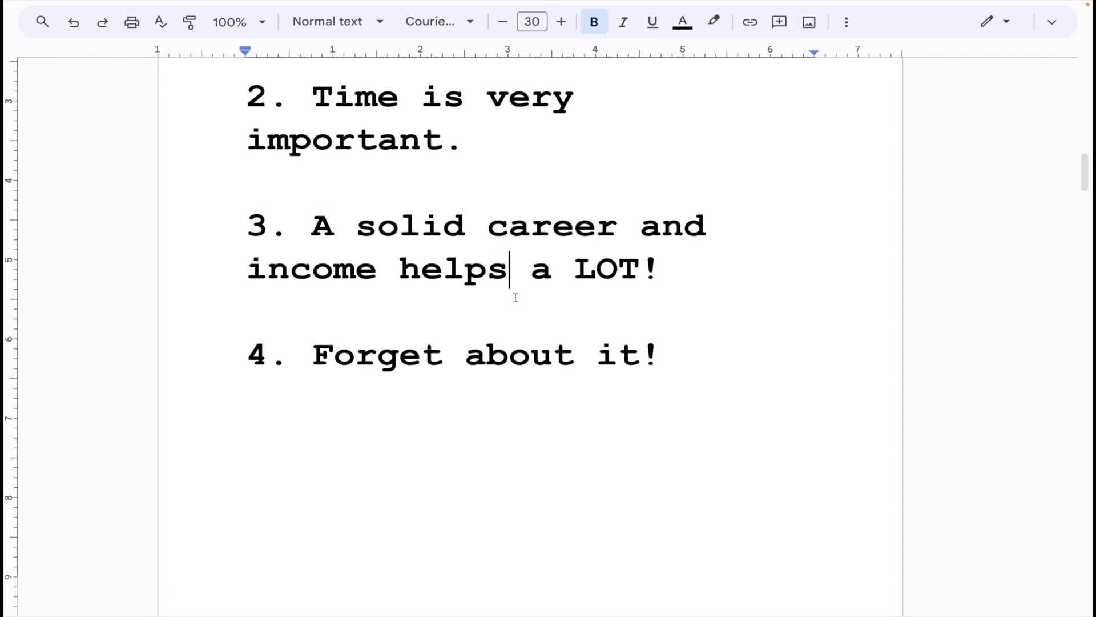
{"action": "left_click", "coordinate": [678, 269]}
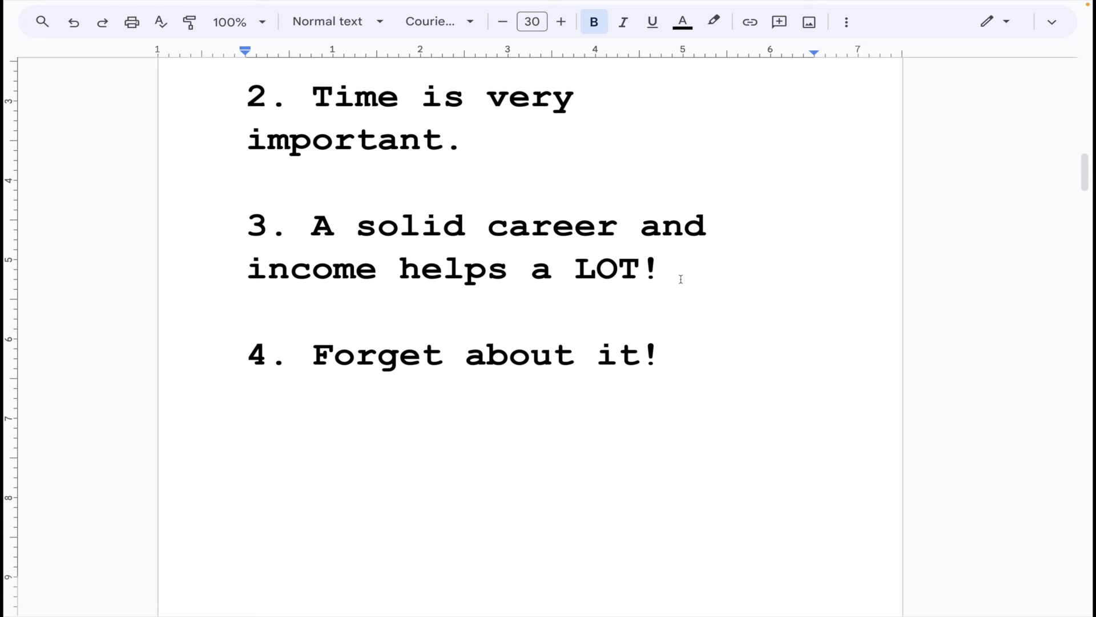
{"action": "left_click", "coordinate": [663, 268]}
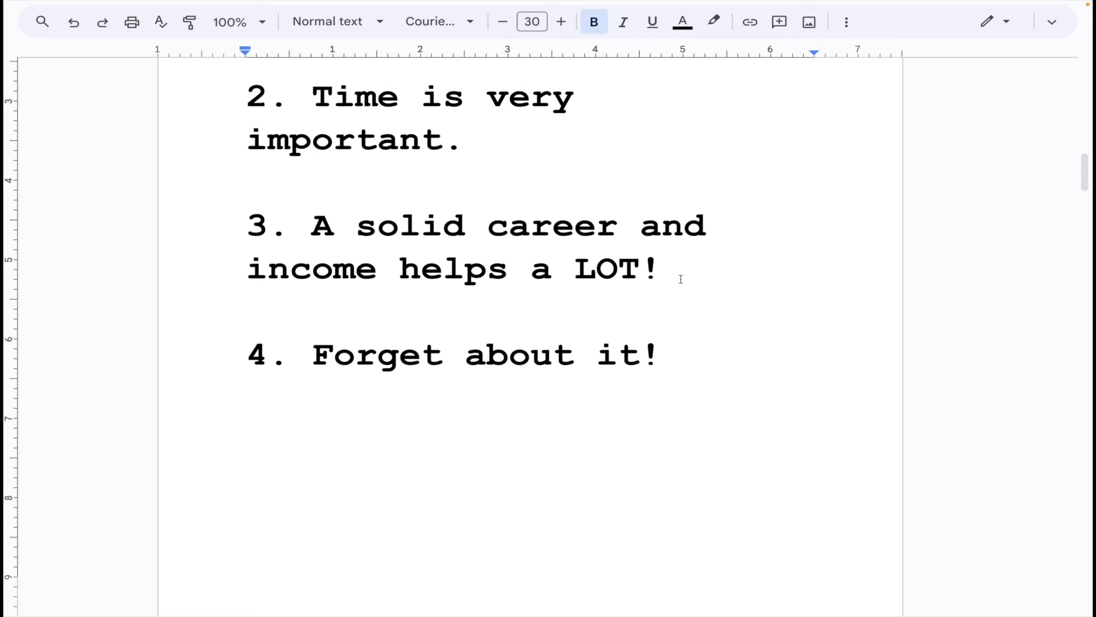
{"action": "left_click", "coordinate": [660, 269]}
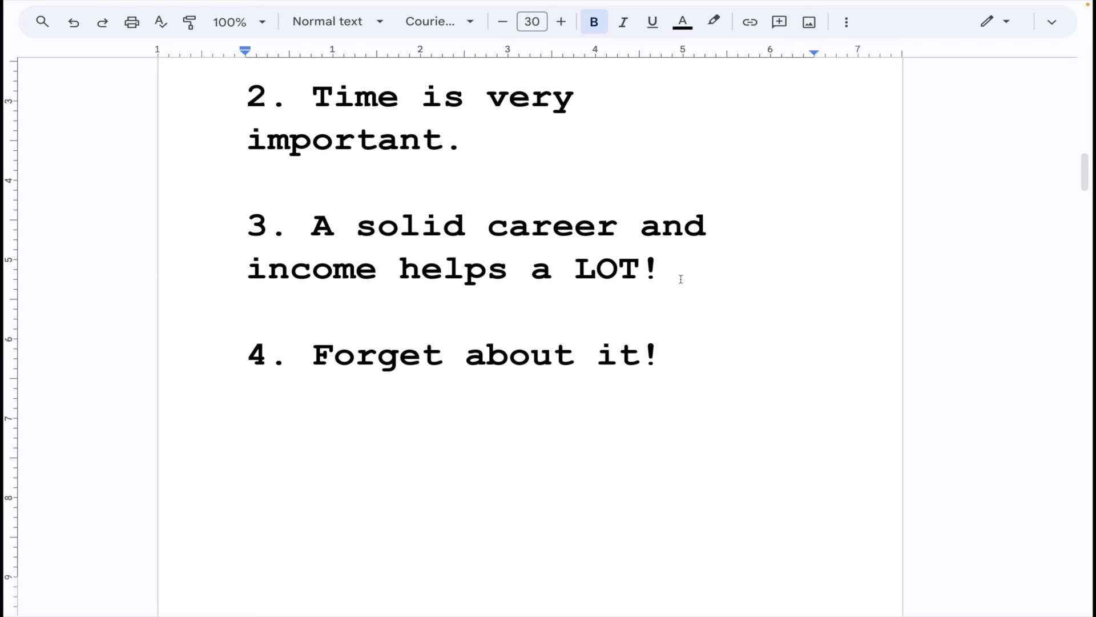
{"action": "left_click", "coordinate": [661, 269]}
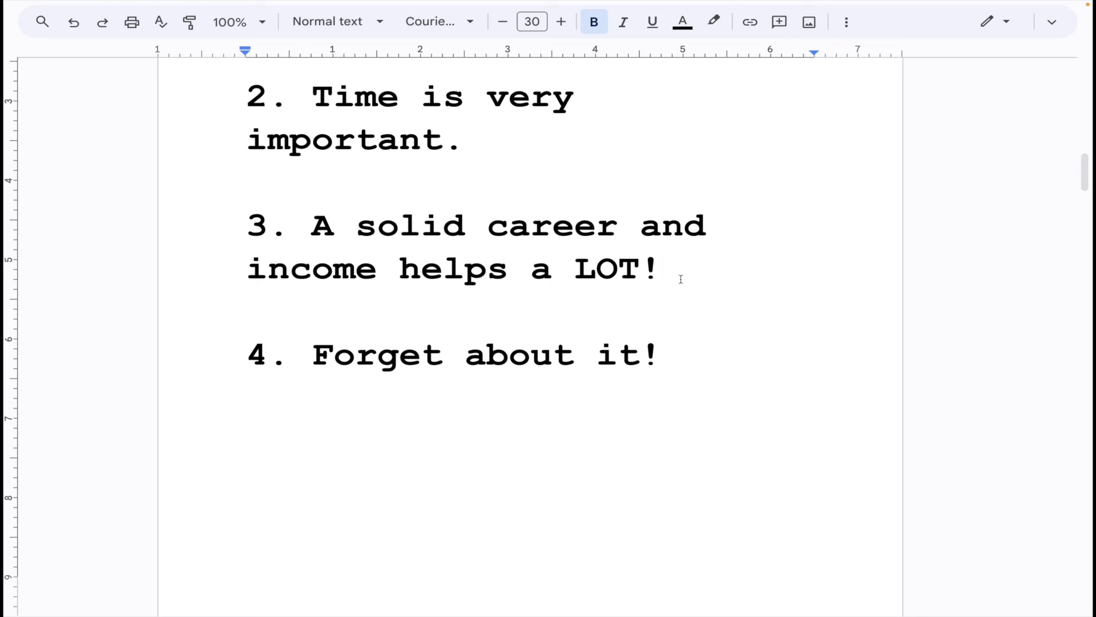
{"action": "left_click", "coordinate": [659, 268]}
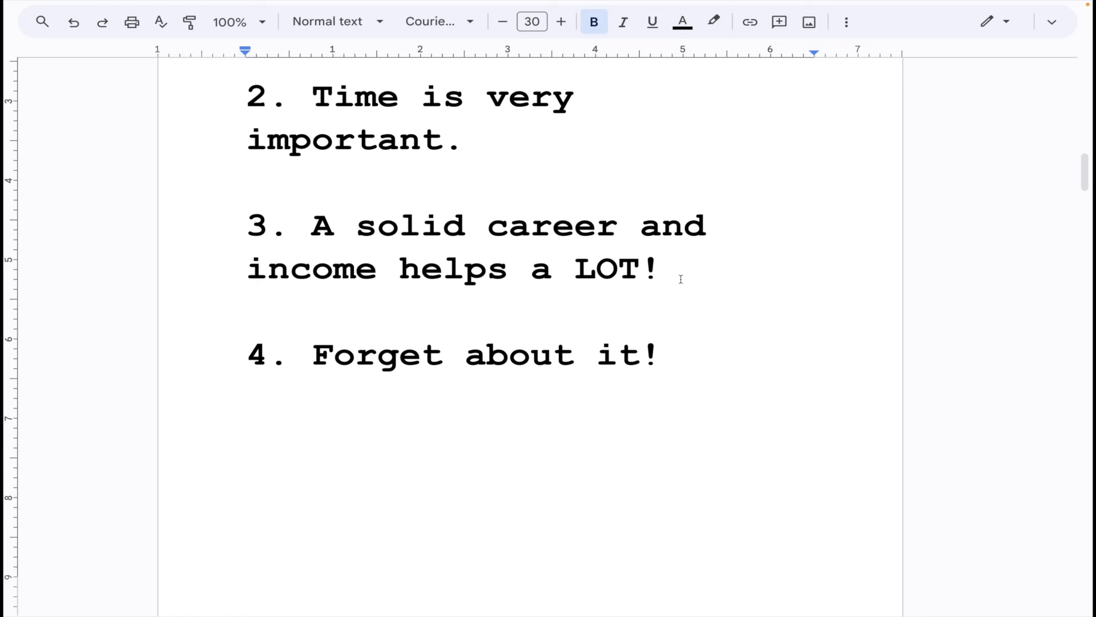
{"action": "left_click", "coordinate": [660, 268]}
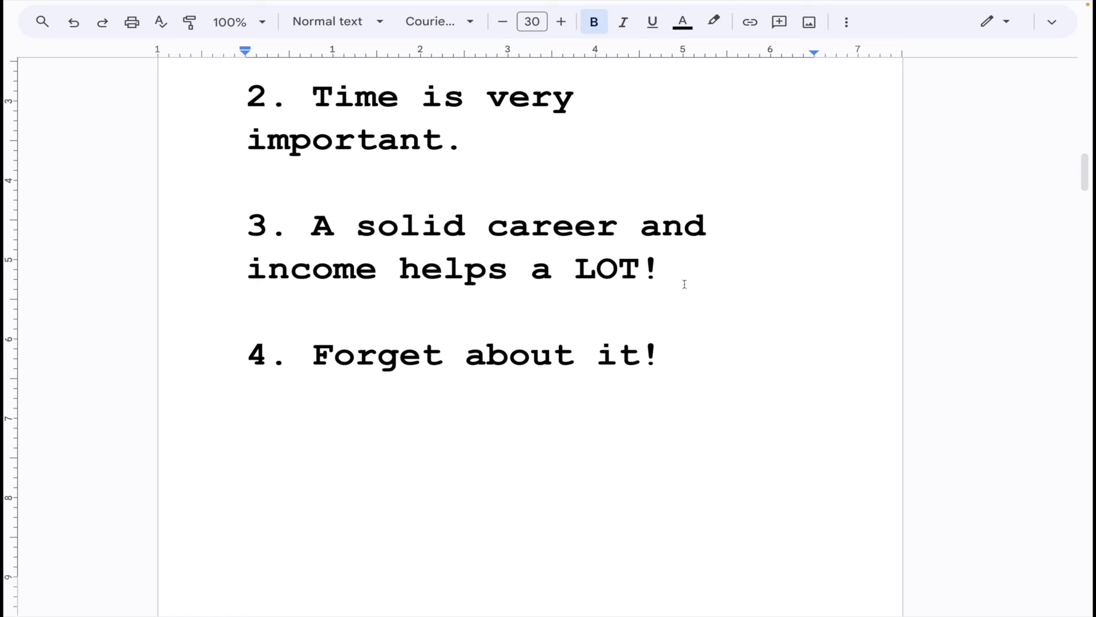
{"action": "left_click", "coordinate": [660, 269]}
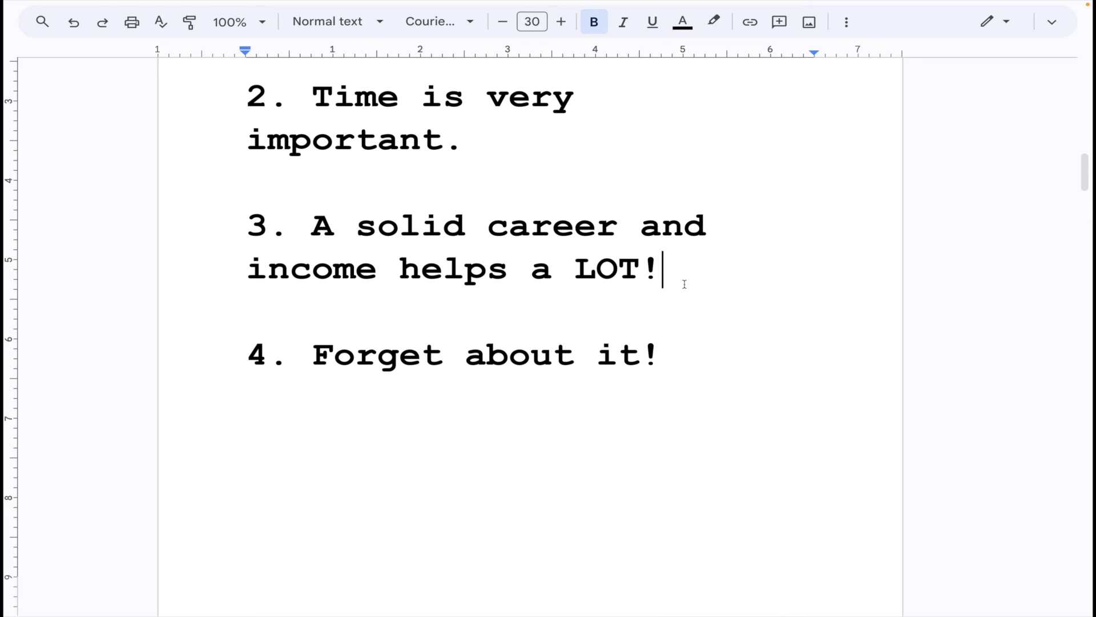
{"action": "scroll", "scroll_direction": "down", "scroll_amount": 3}
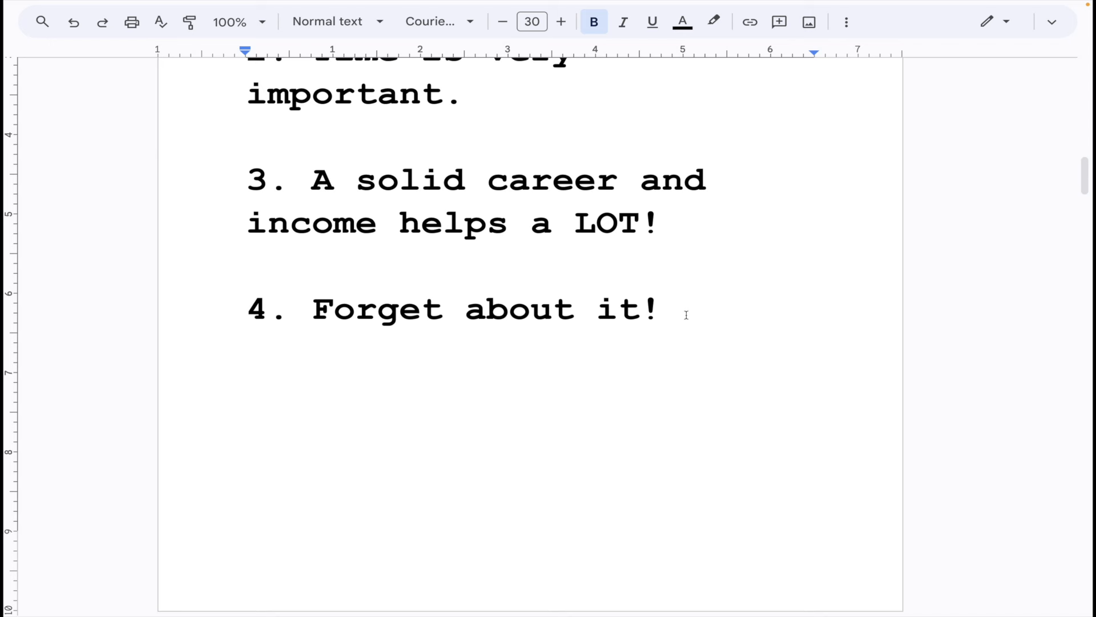
{"action": "left_click", "coordinate": [685, 309]}
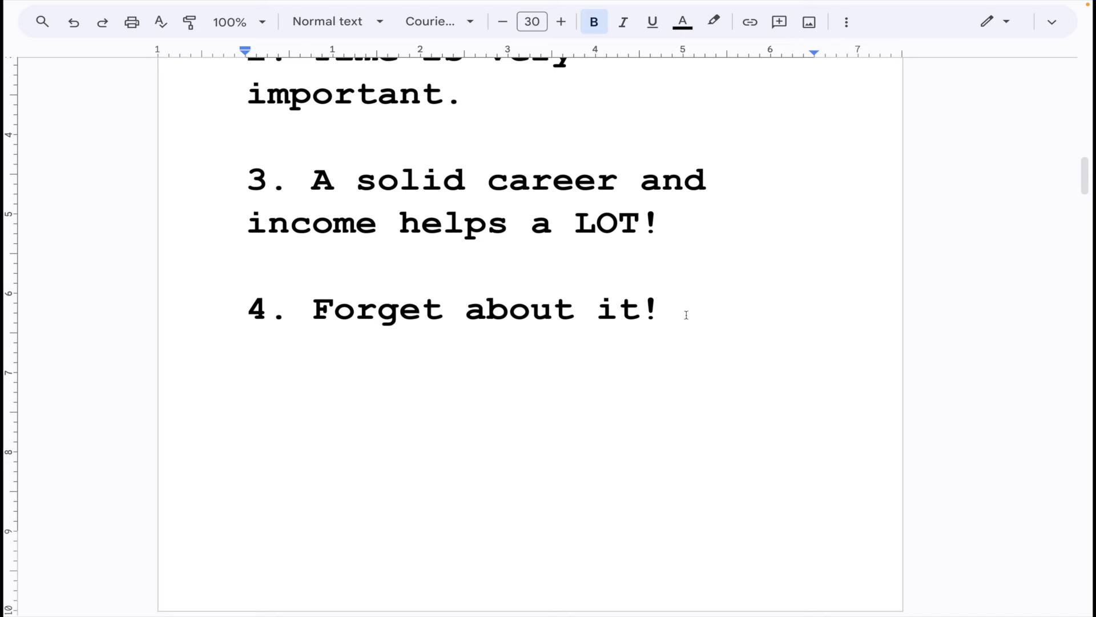
{"action": "left_click", "coordinate": [684, 309]}
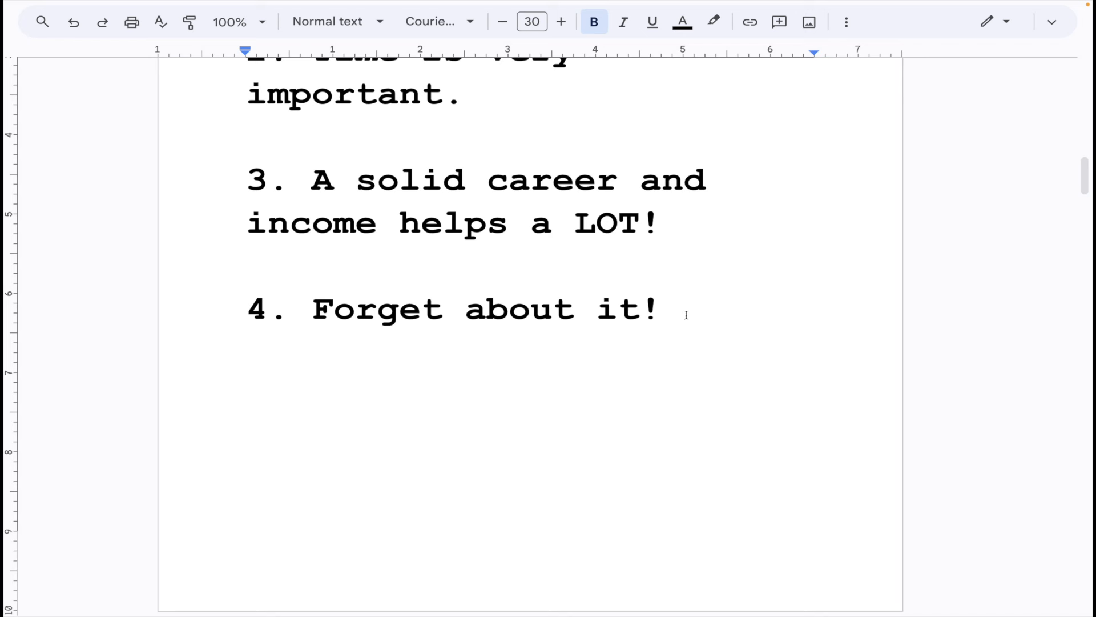
{"action": "left_click", "coordinate": [685, 309]}
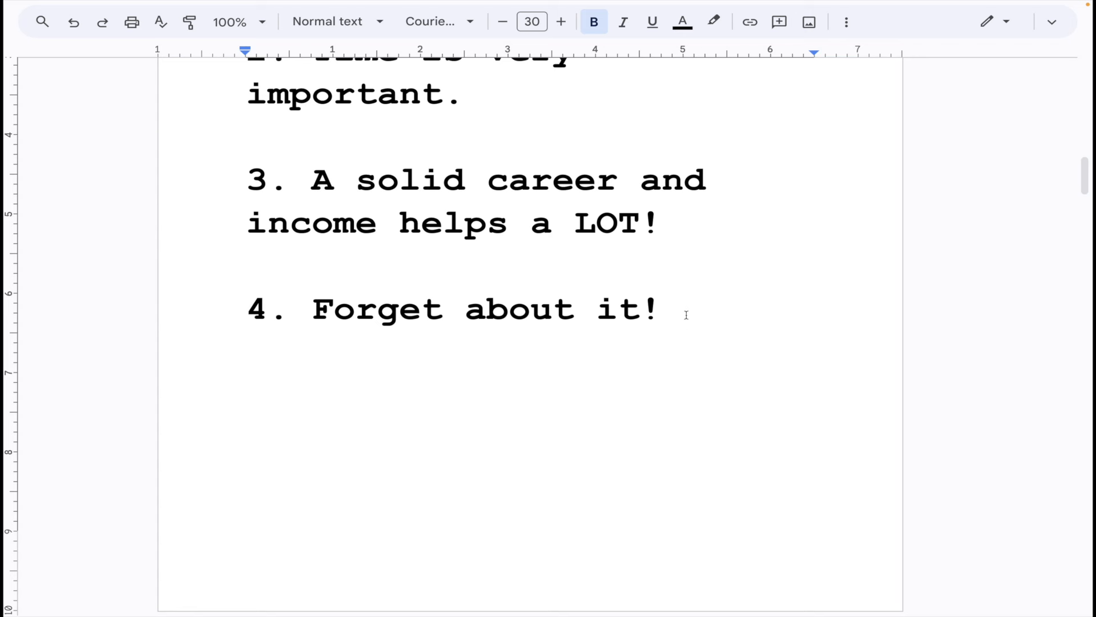
Place the cursor after 'Forget about it!' and scroll up to the Dividend Portfolio Review title
{"action": "left_click", "coordinate": [684, 308]}
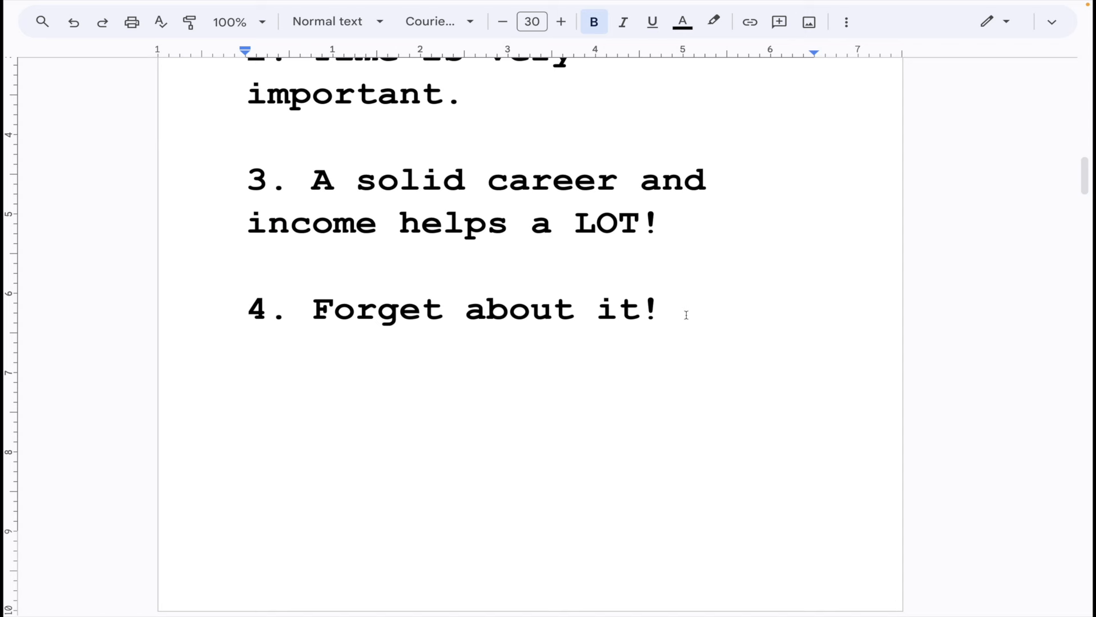
{"action": "left_click", "coordinate": [684, 309]}
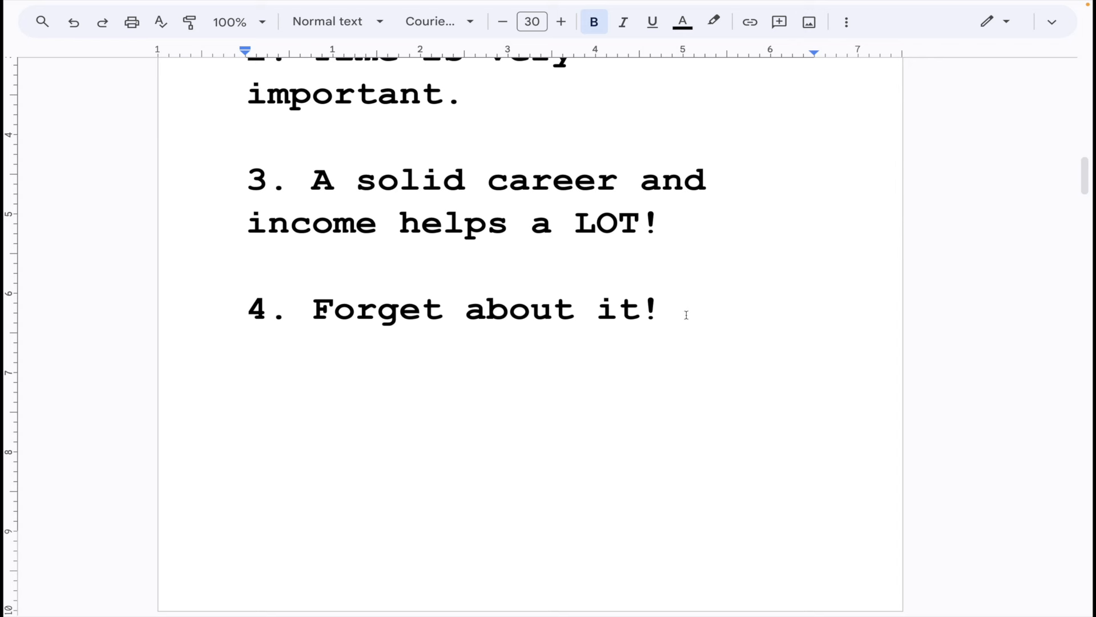
{"action": "left_click", "coordinate": [685, 309]}
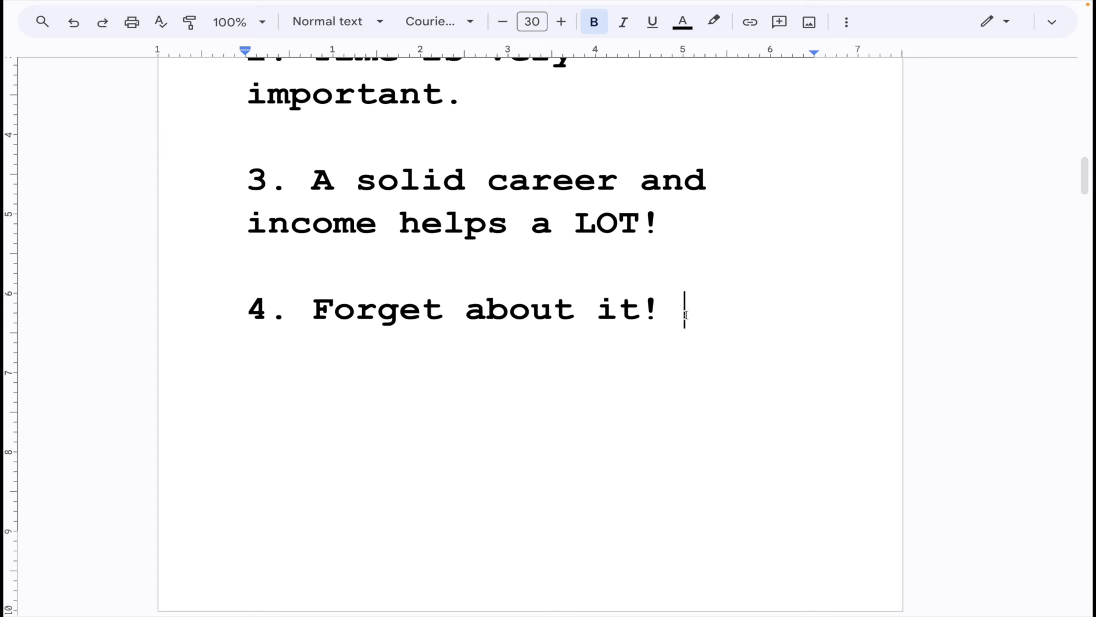
{"action": "mouse_move", "coordinate": [685, 311]}
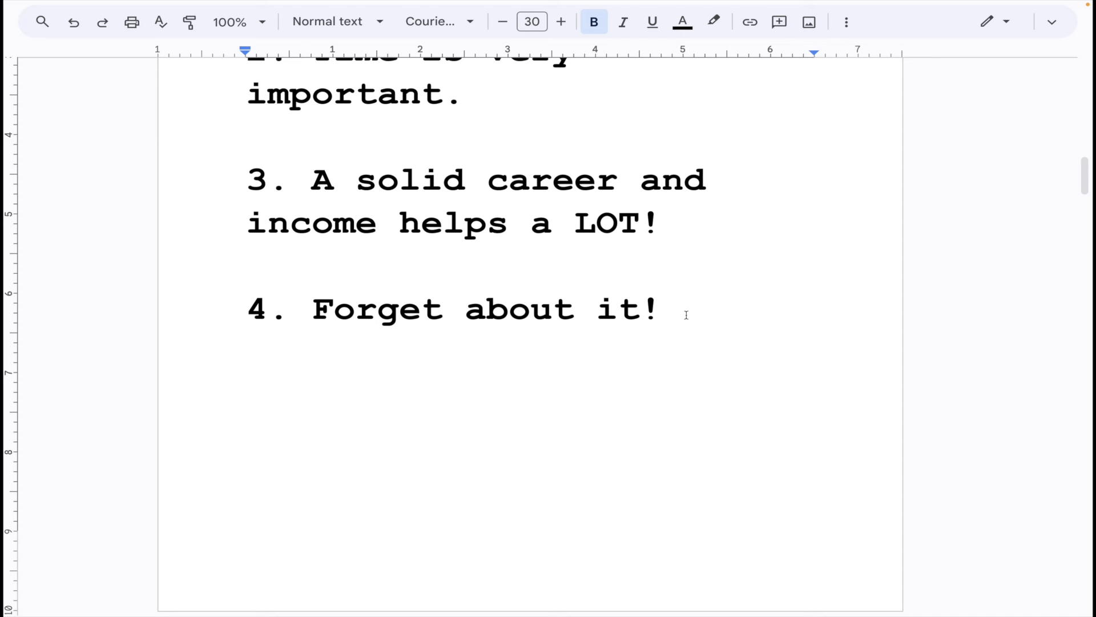
{"action": "left_click", "coordinate": [685, 309]}
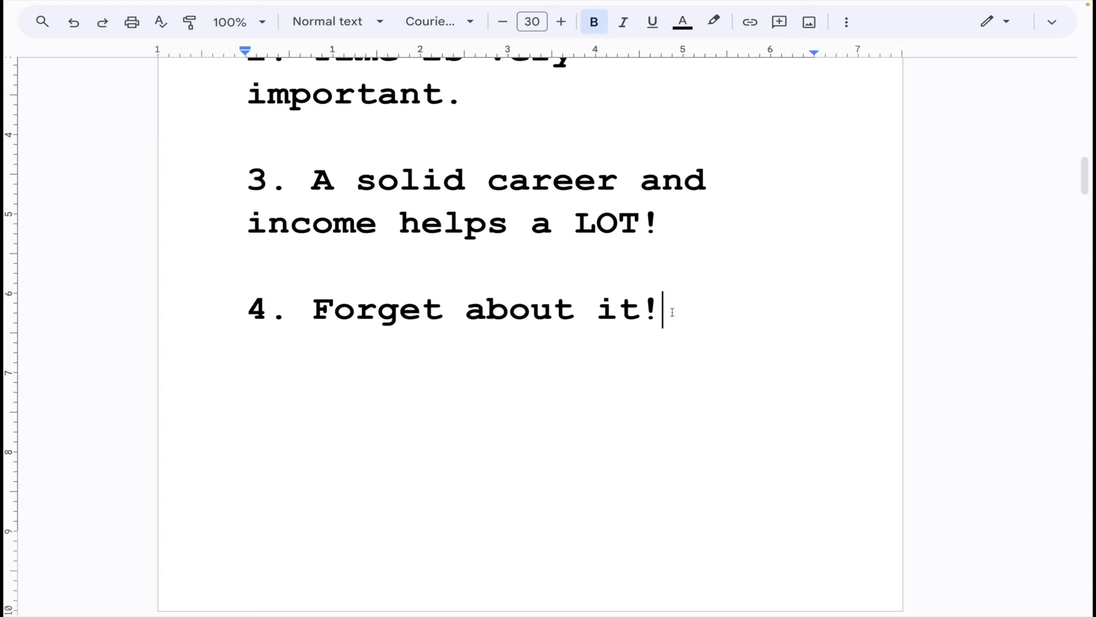
{"action": "scroll", "scroll_direction": "up", "scroll_amount": 3}
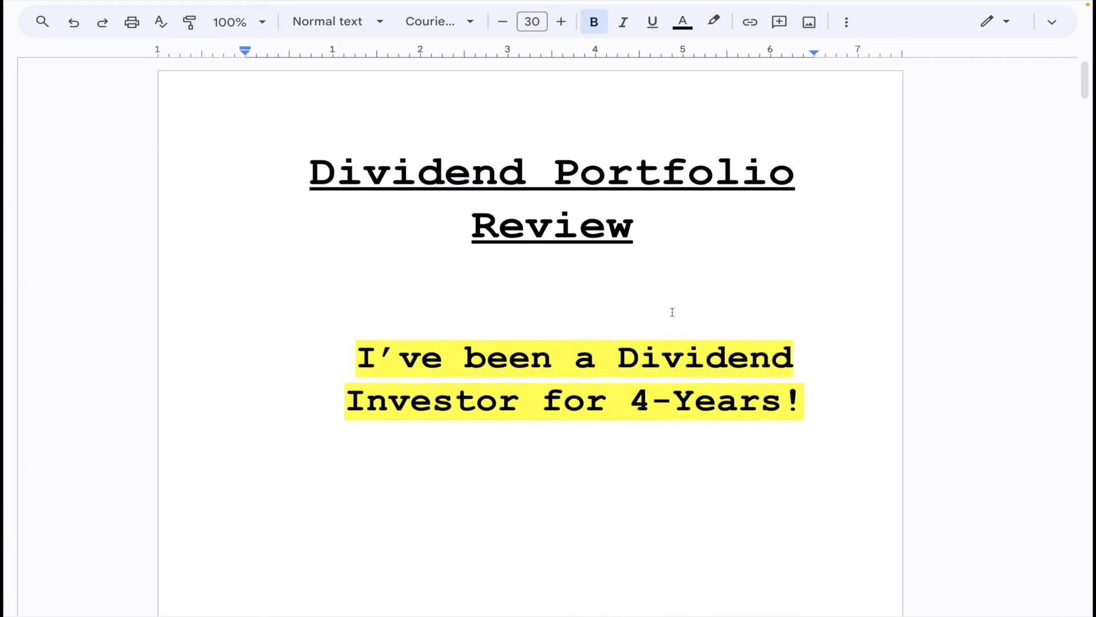